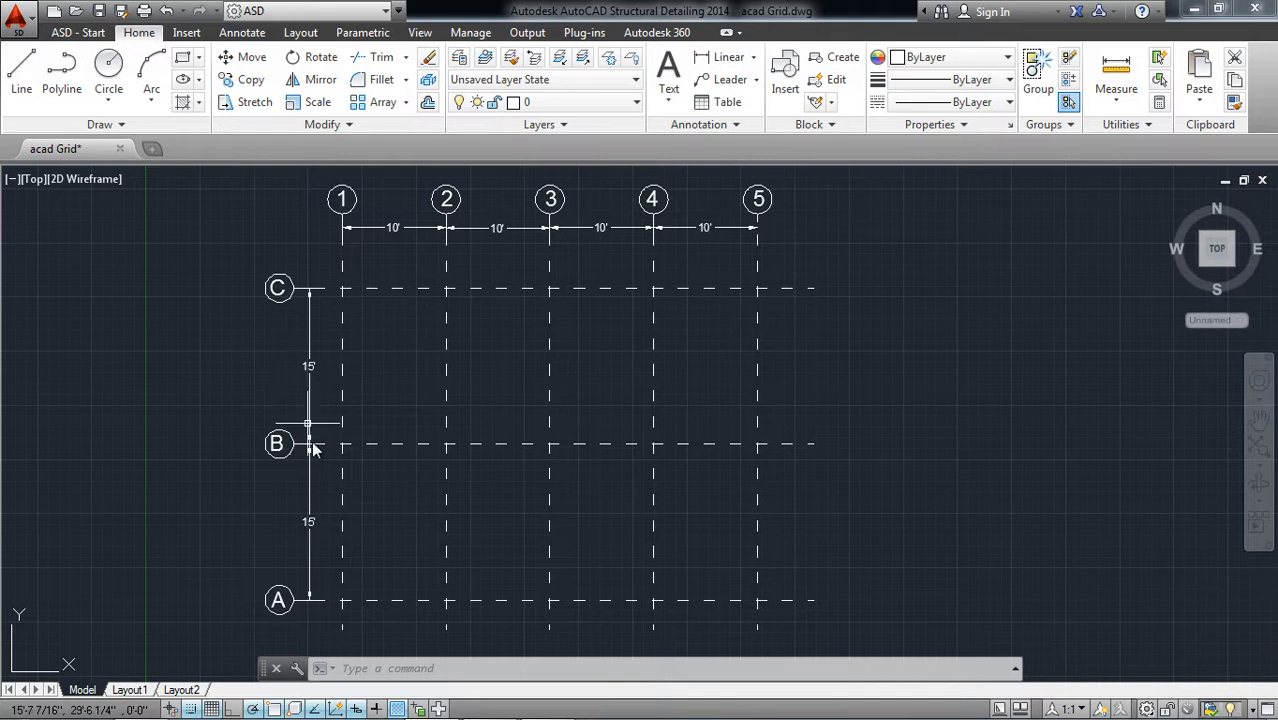
pyautogui.moveTo(325, 490)
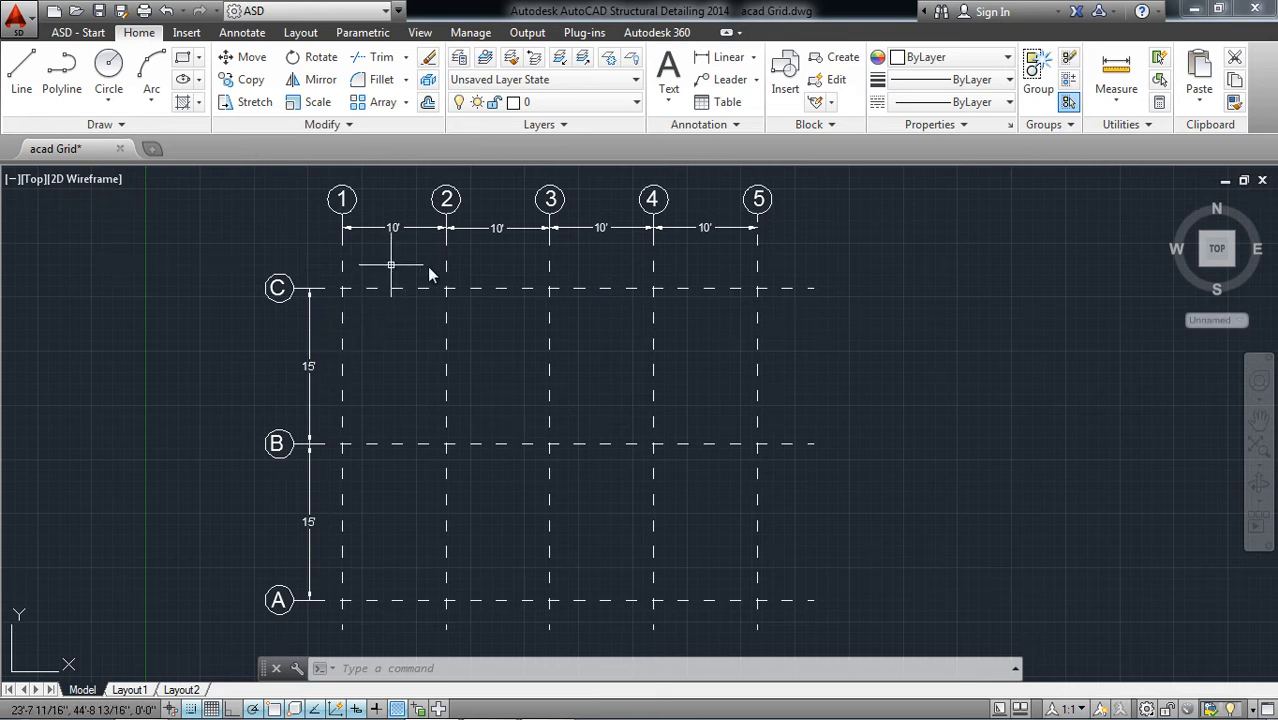
pyautogui.moveTo(519, 248)
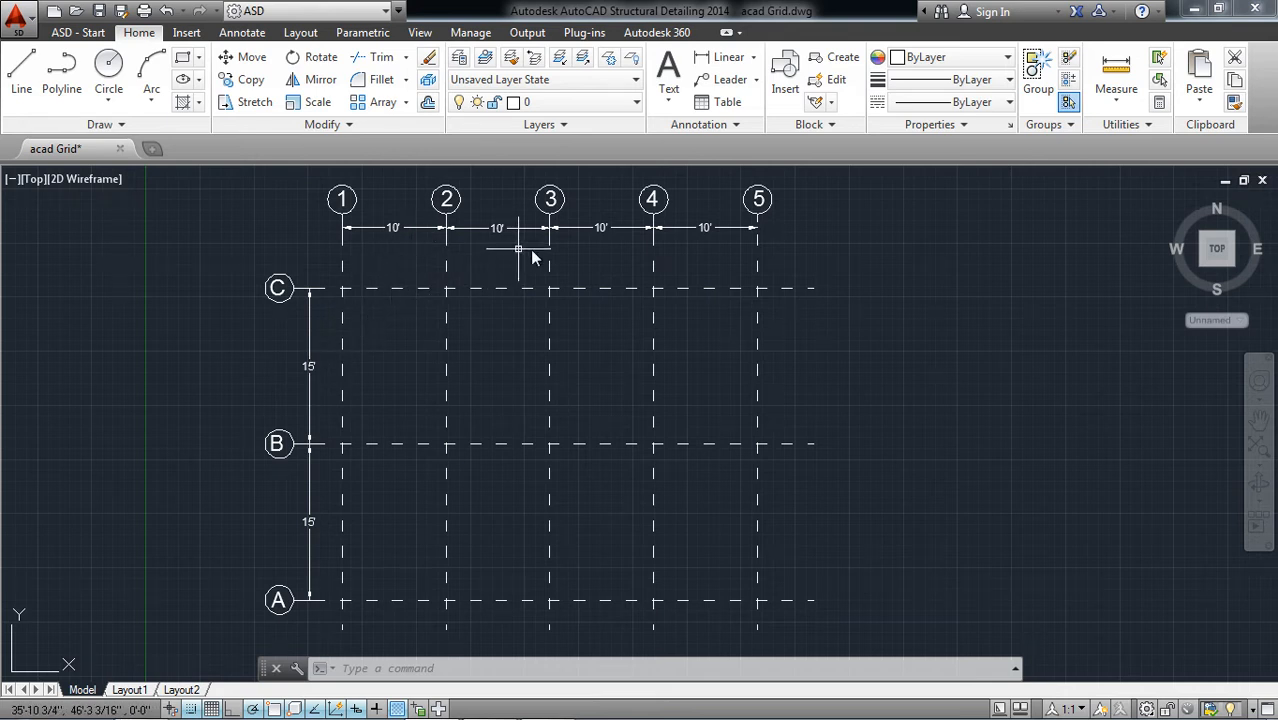
pyautogui.moveTo(447, 358)
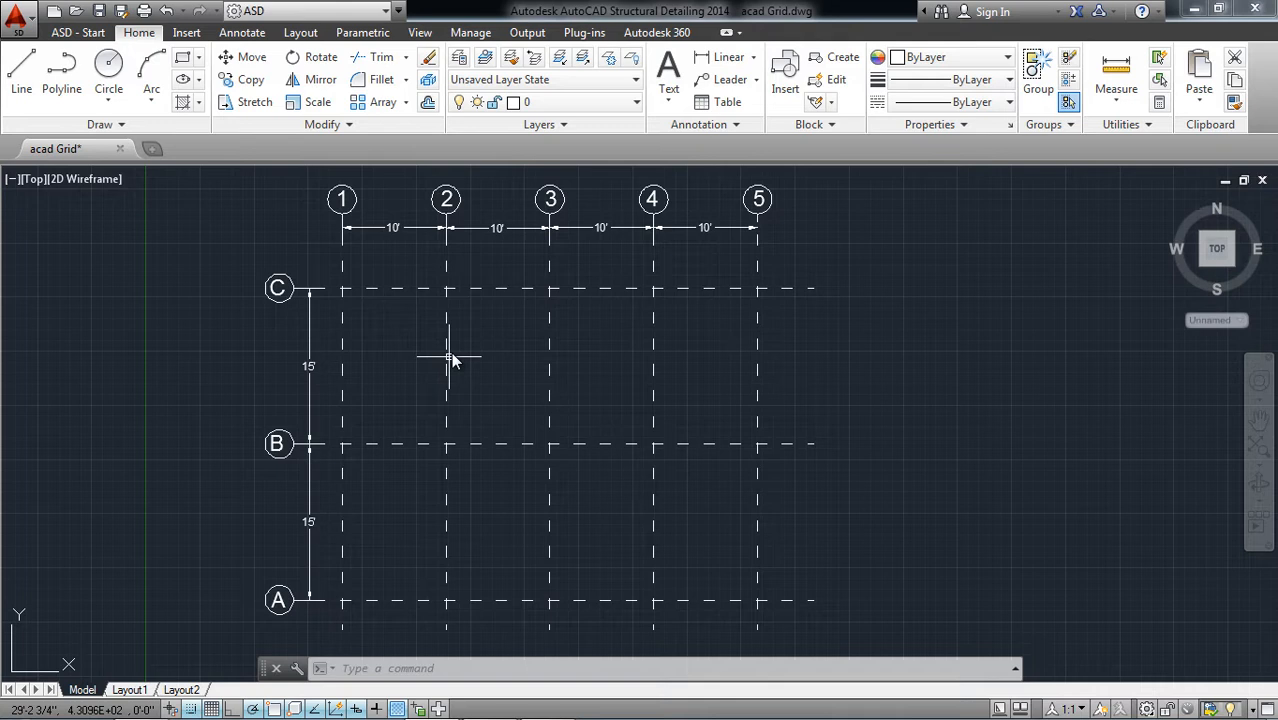
pyautogui.moveTo(410, 320)
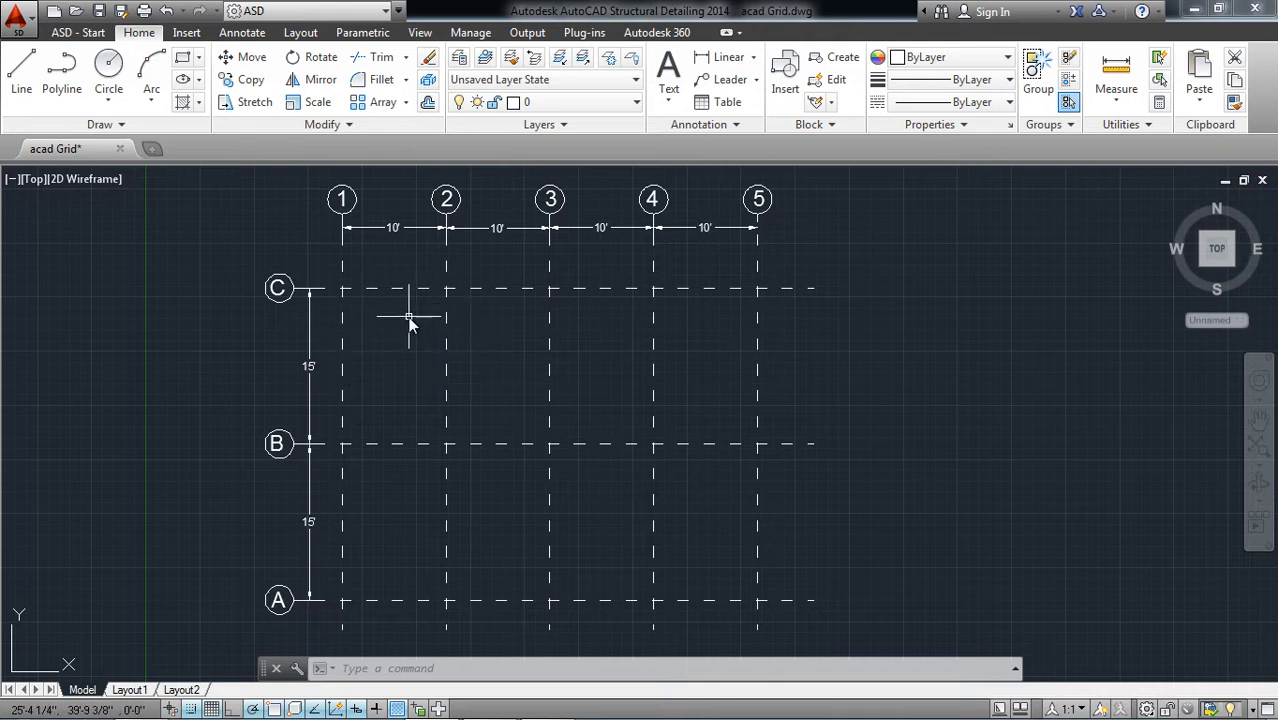
pyautogui.moveTo(413, 300)
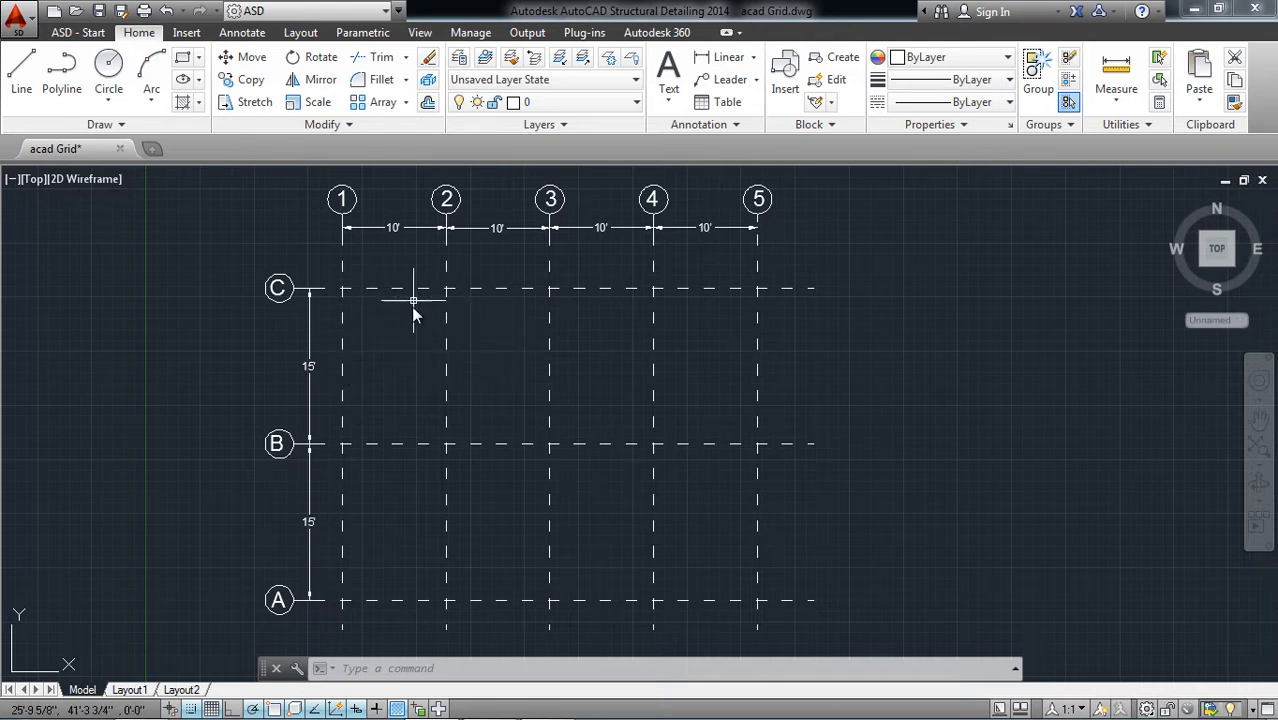
pyautogui.moveTo(687, 322)
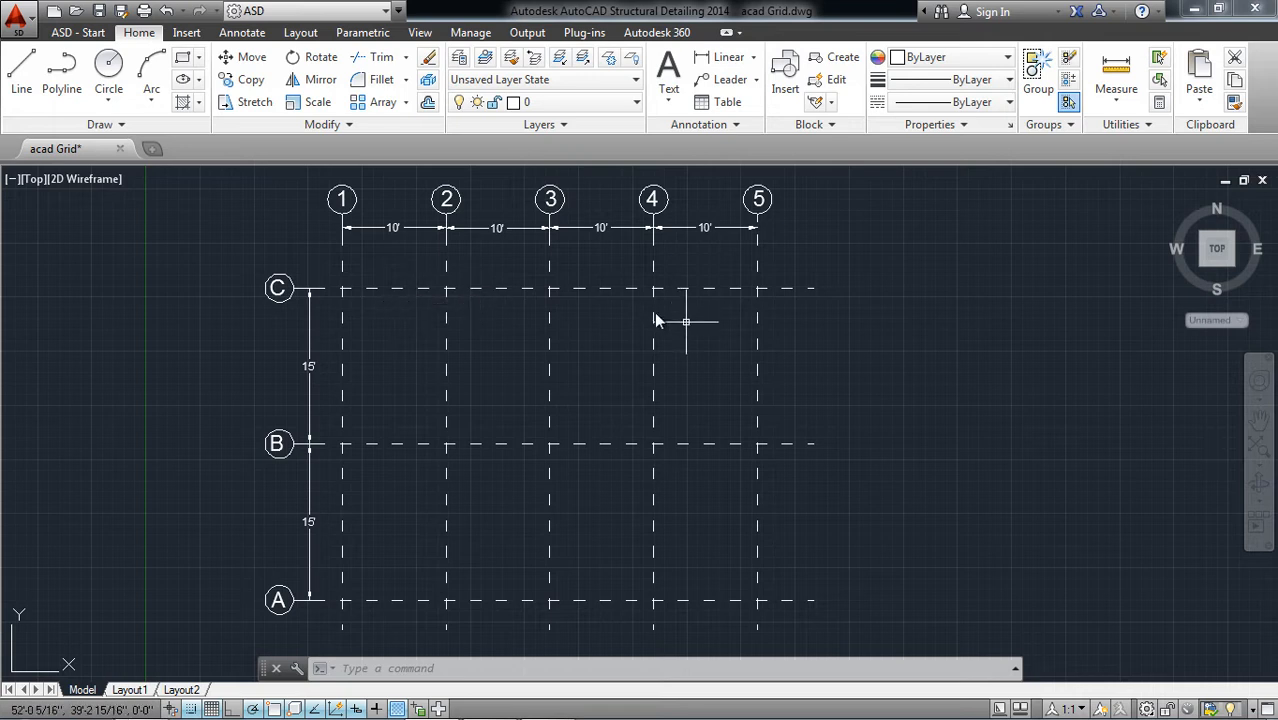
pyautogui.moveTo(580, 363)
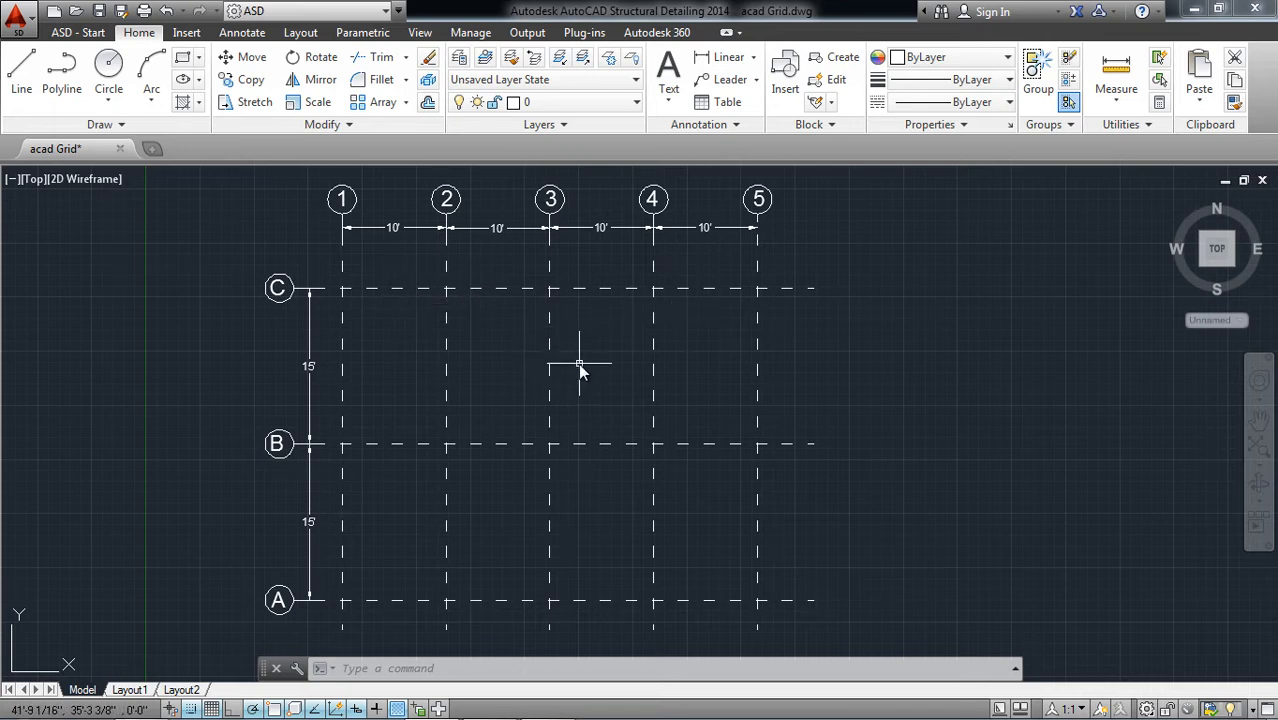
pyautogui.moveTo(617, 318)
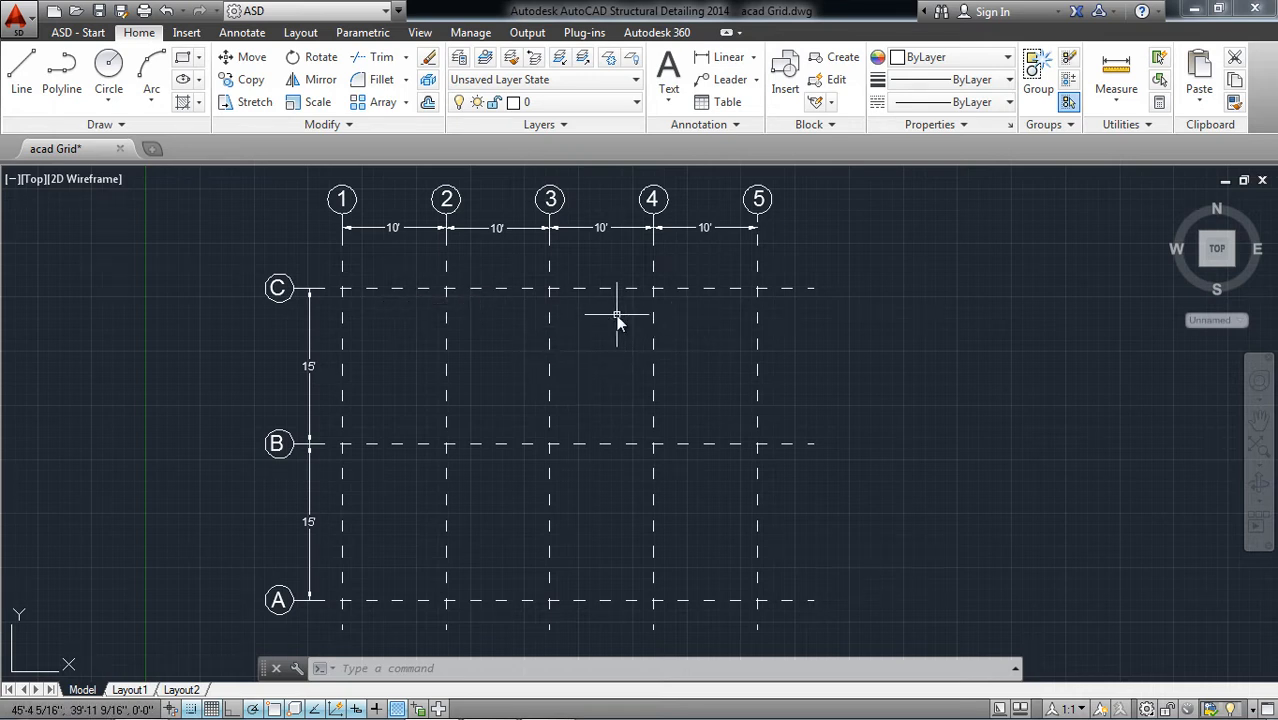
pyautogui.moveTo(617, 320)
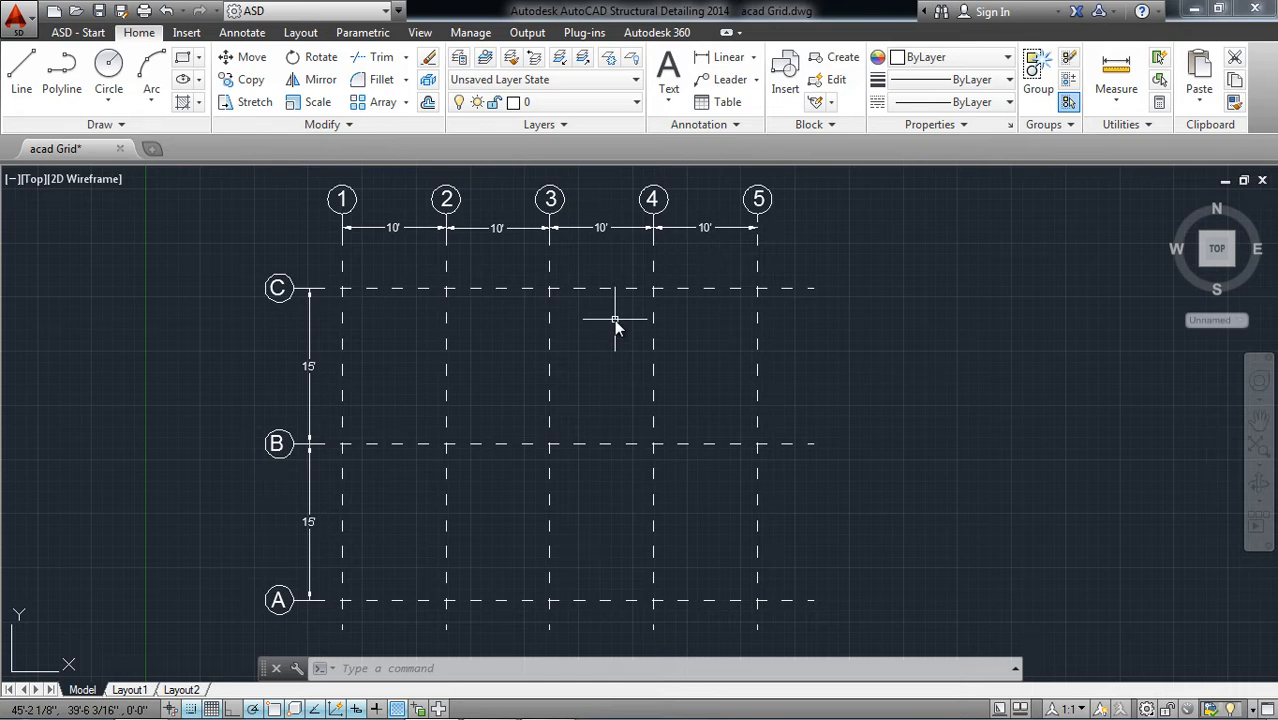
pyautogui.moveTo(528, 372)
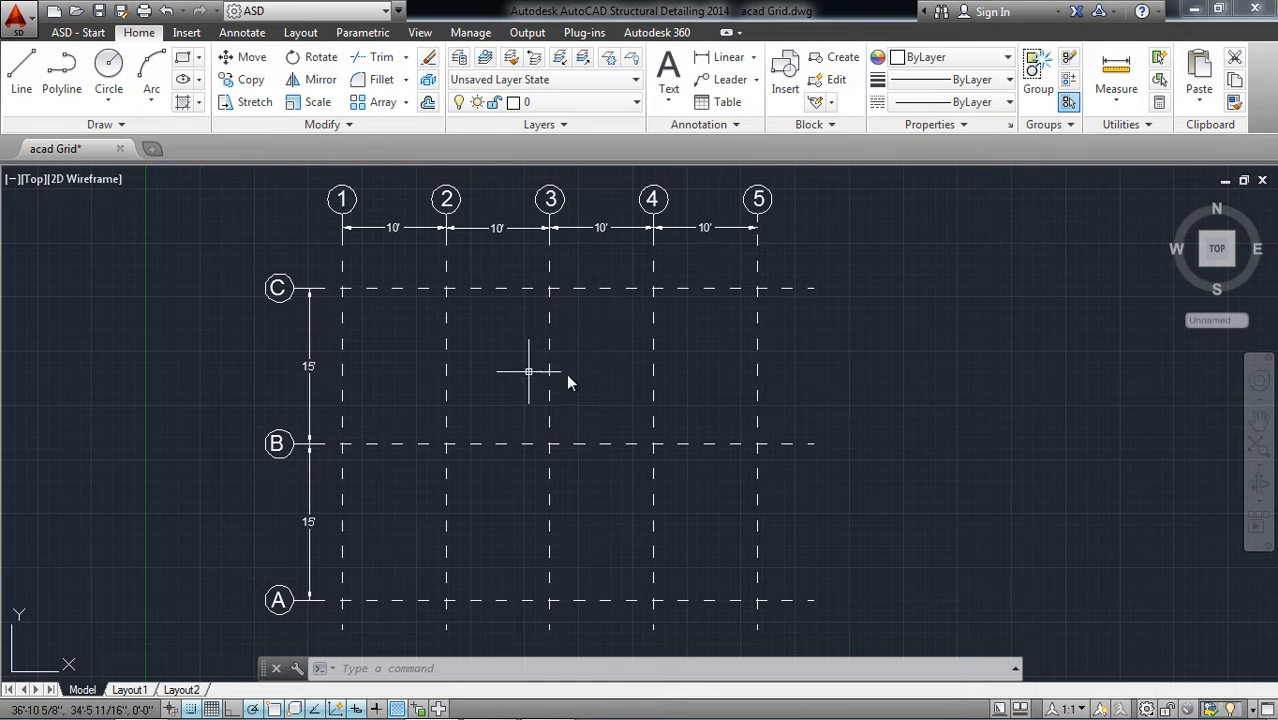
pyautogui.moveTo(583, 370)
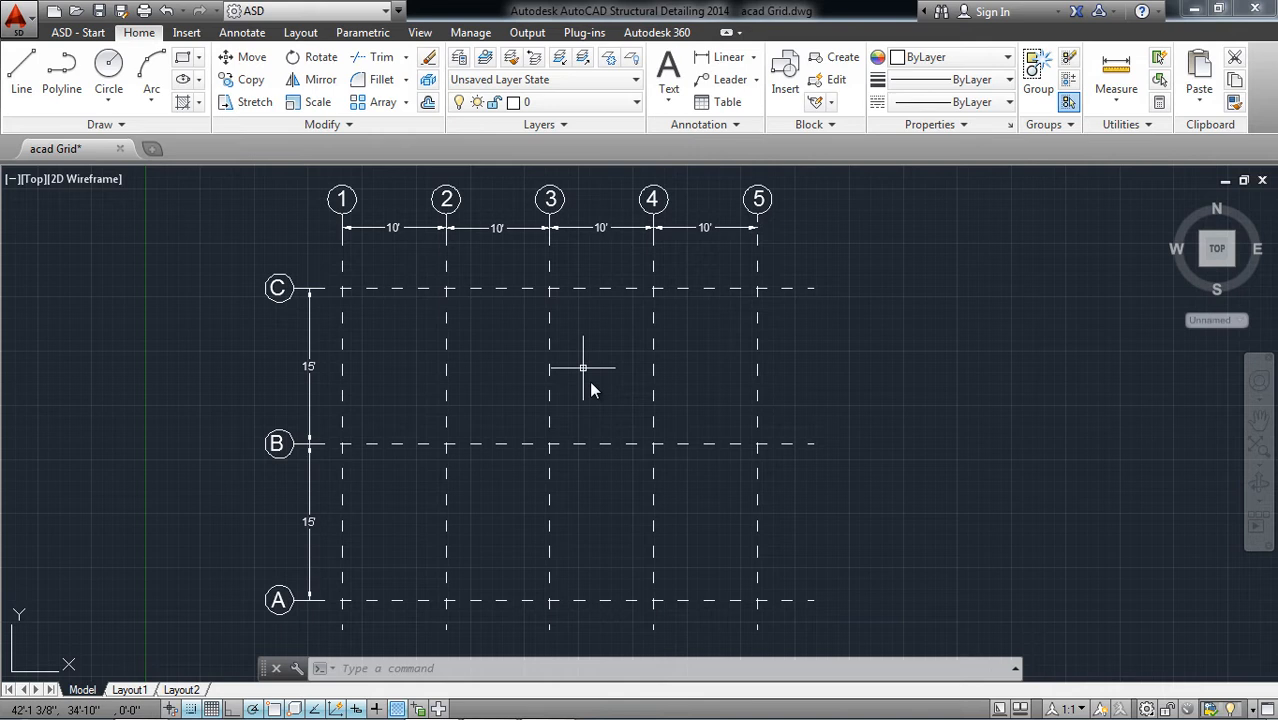
pyautogui.moveTo(585, 368)
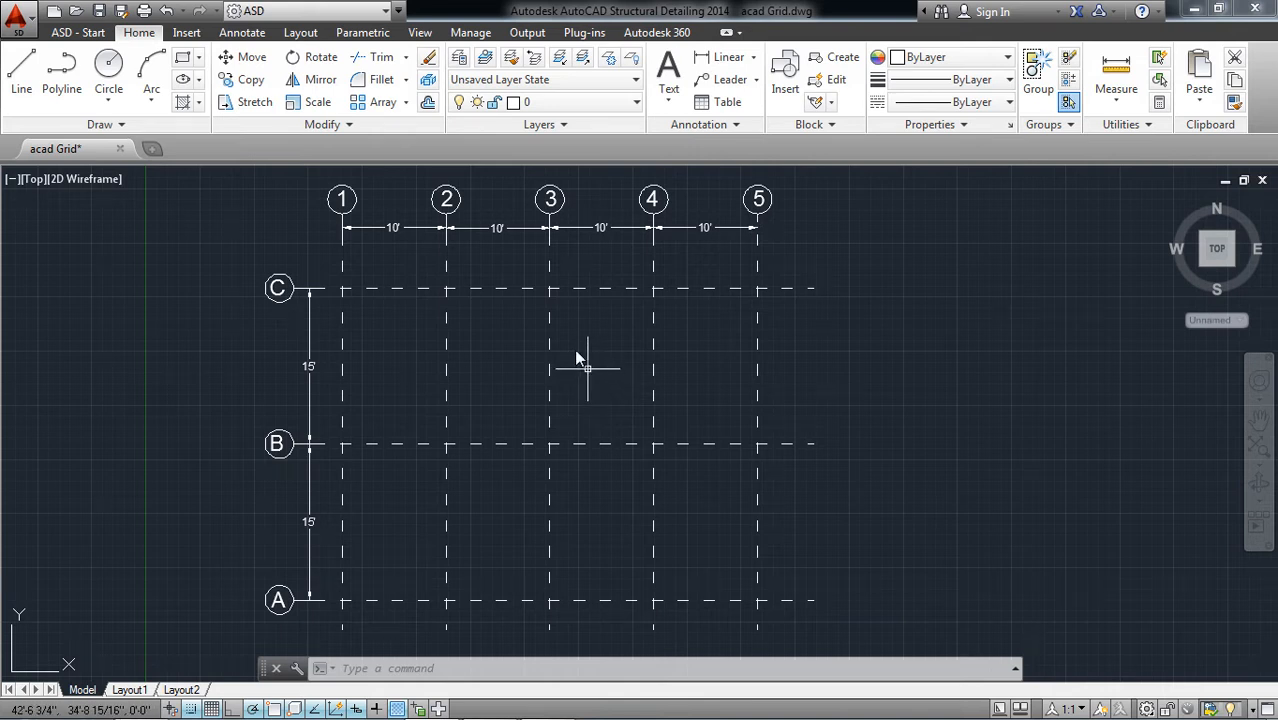
pyautogui.moveTo(555, 252)
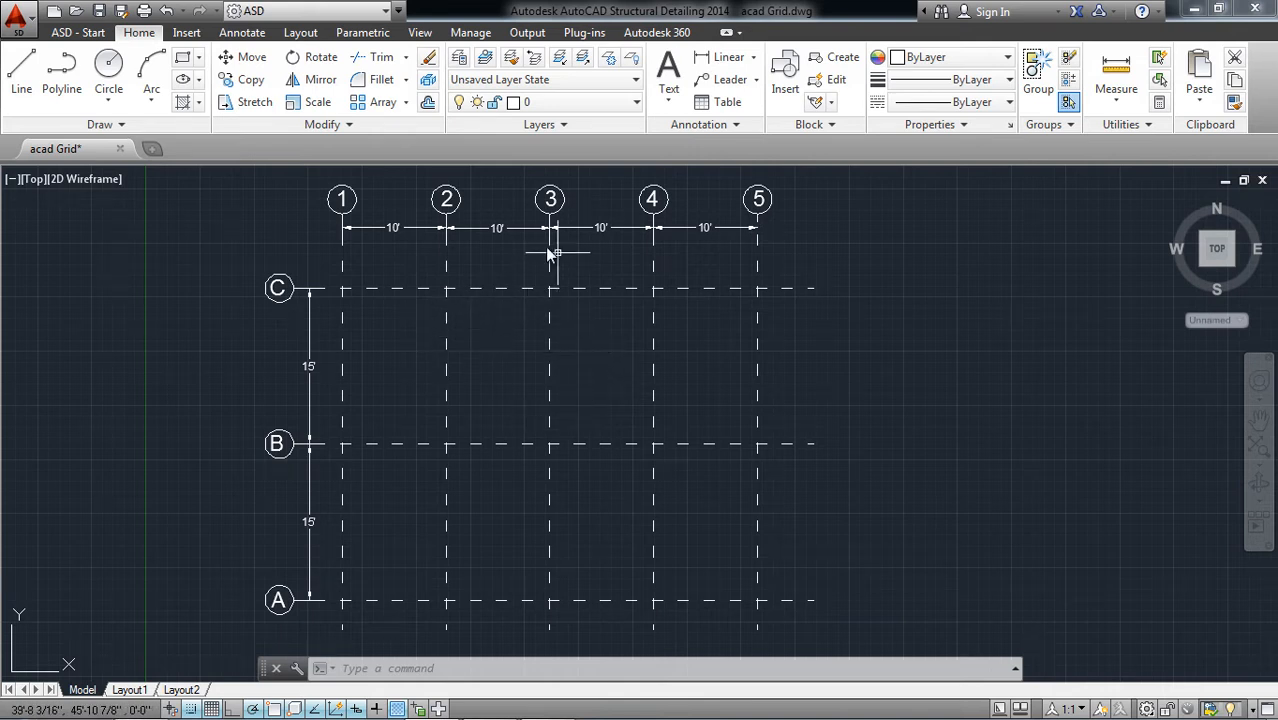
pyautogui.moveTo(530, 315)
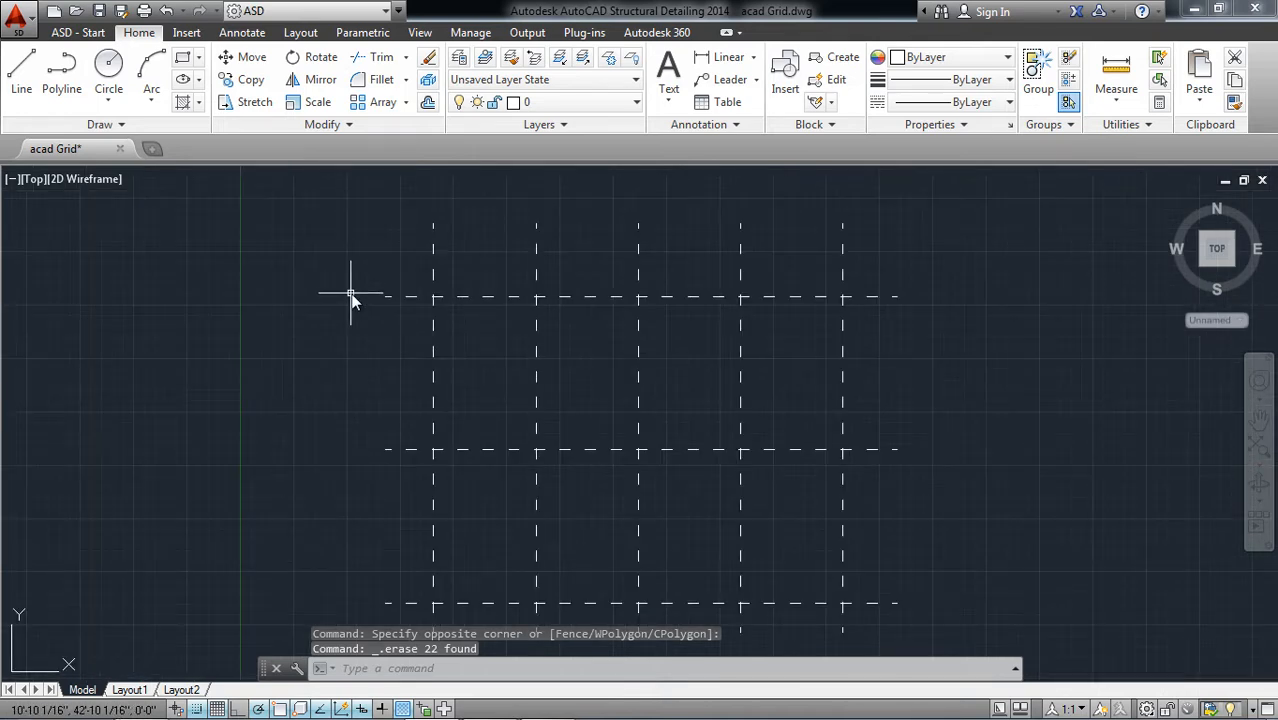
# Window-select the leftover dashed grid lines and place them on layer 0
pyautogui.moveTo(350, 295); pyautogui.dragTo(660, 505)
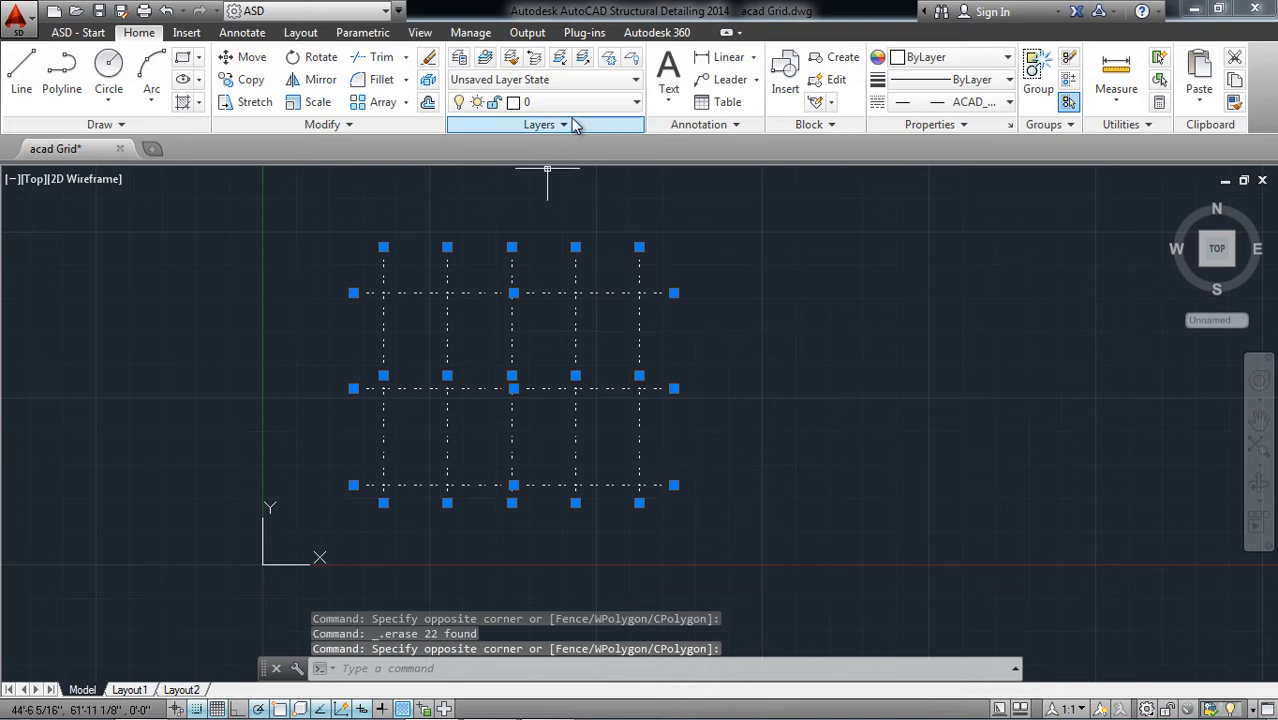
pyautogui.click(637, 102)
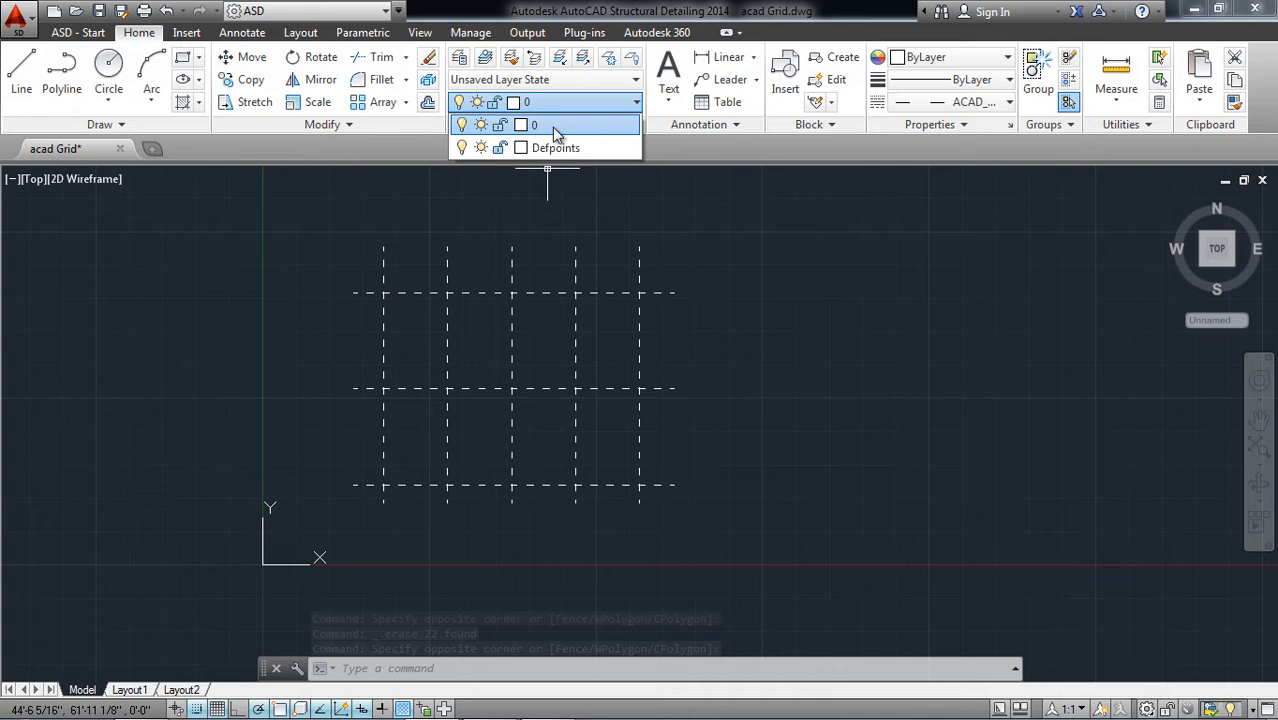
pyautogui.click(545, 124)
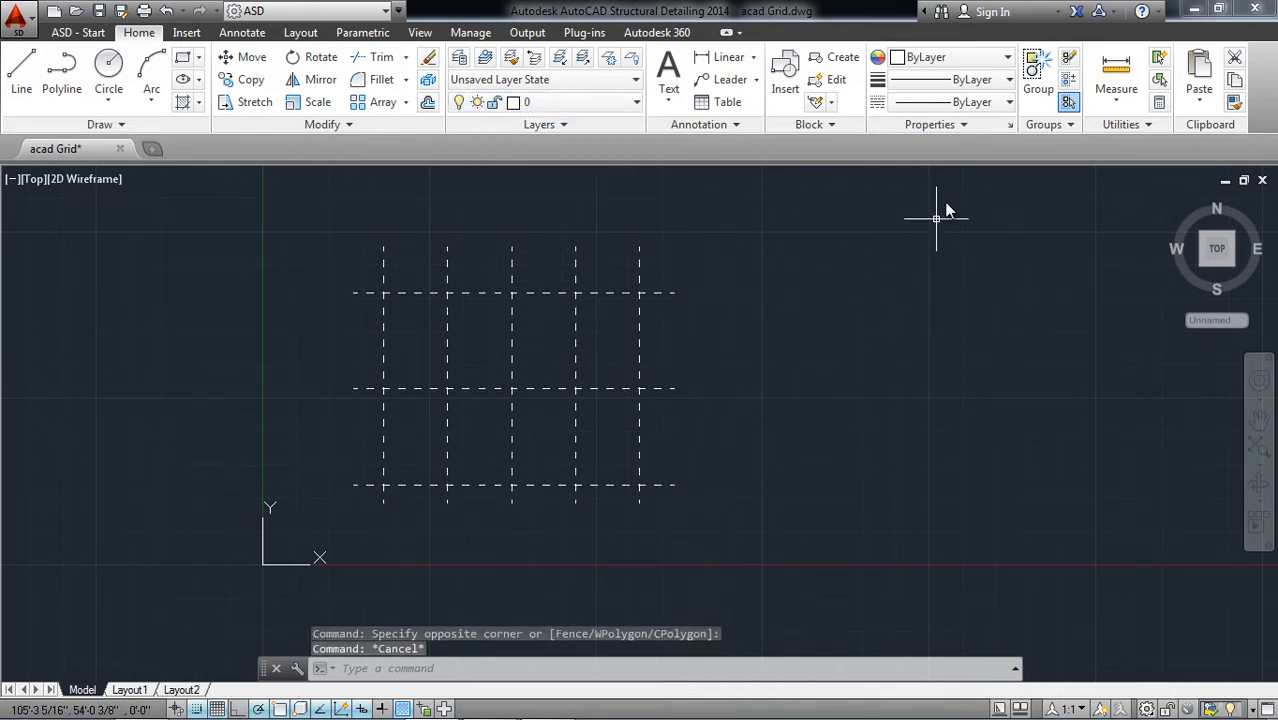
pyautogui.moveTo(468, 280)
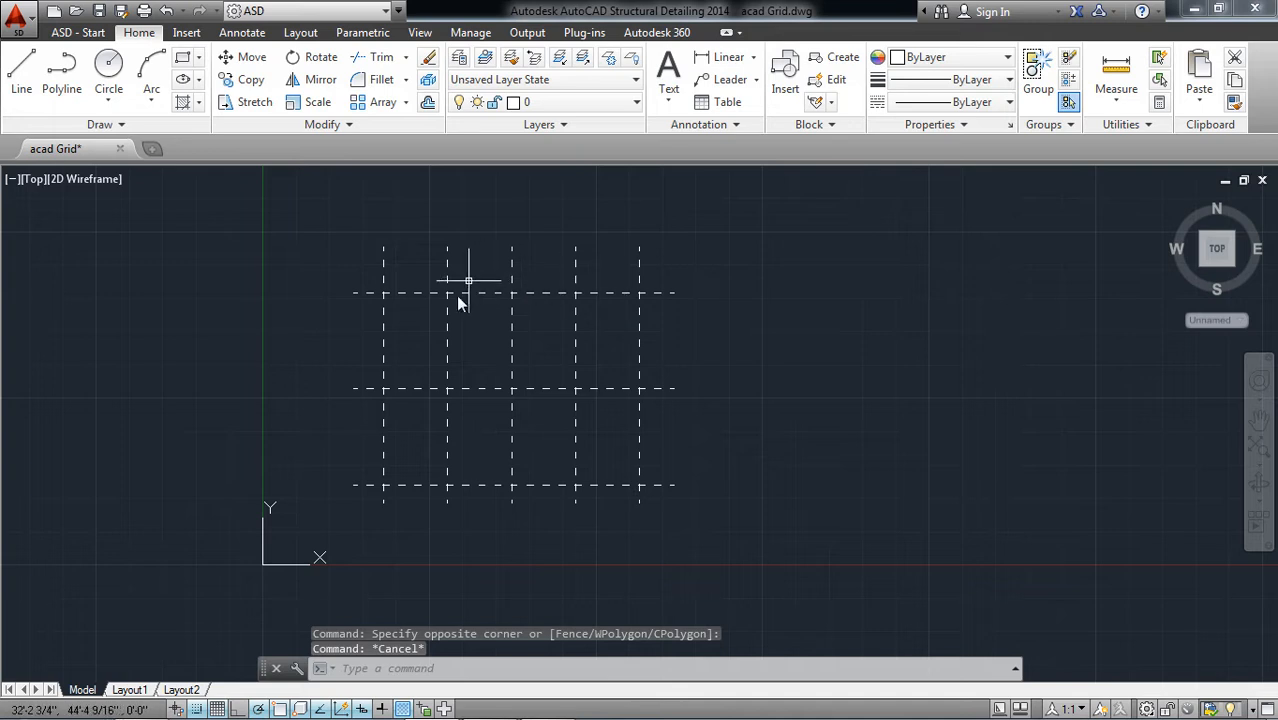
pyautogui.moveTo(368, 571)
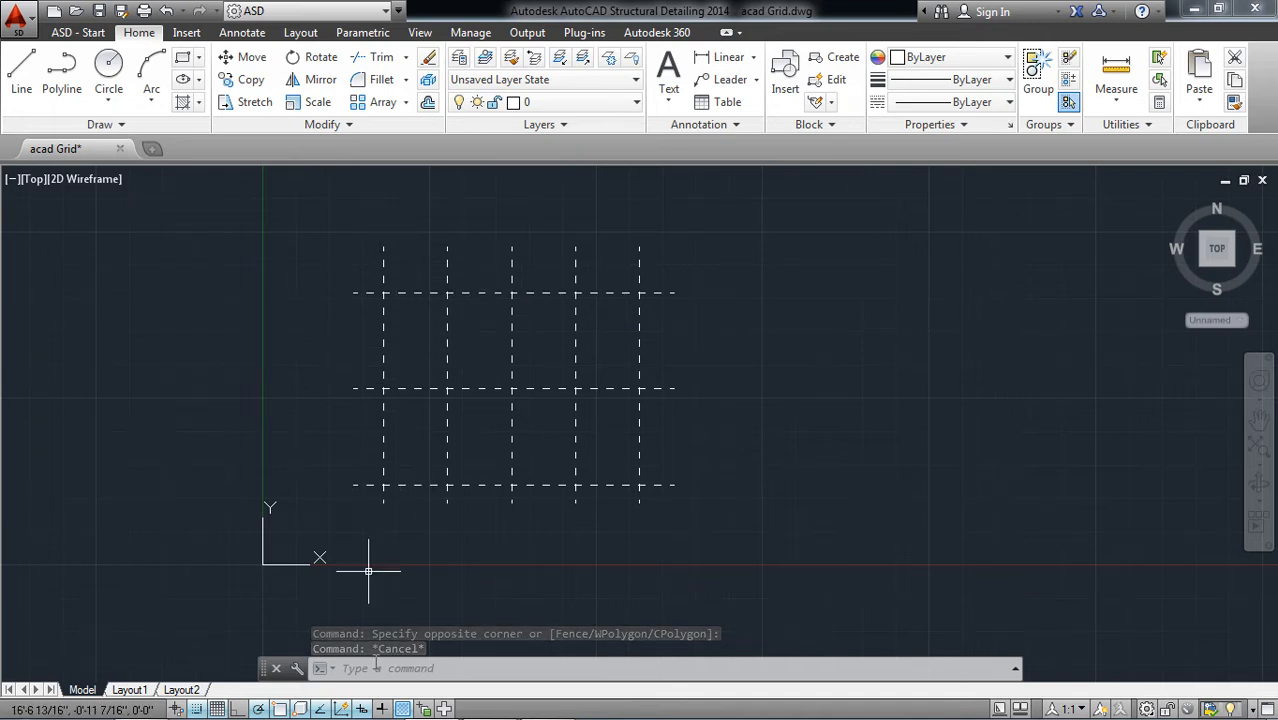
# Run UNITS to confirm architectural length units and an inches insertion scale
pyautogui.write('u')
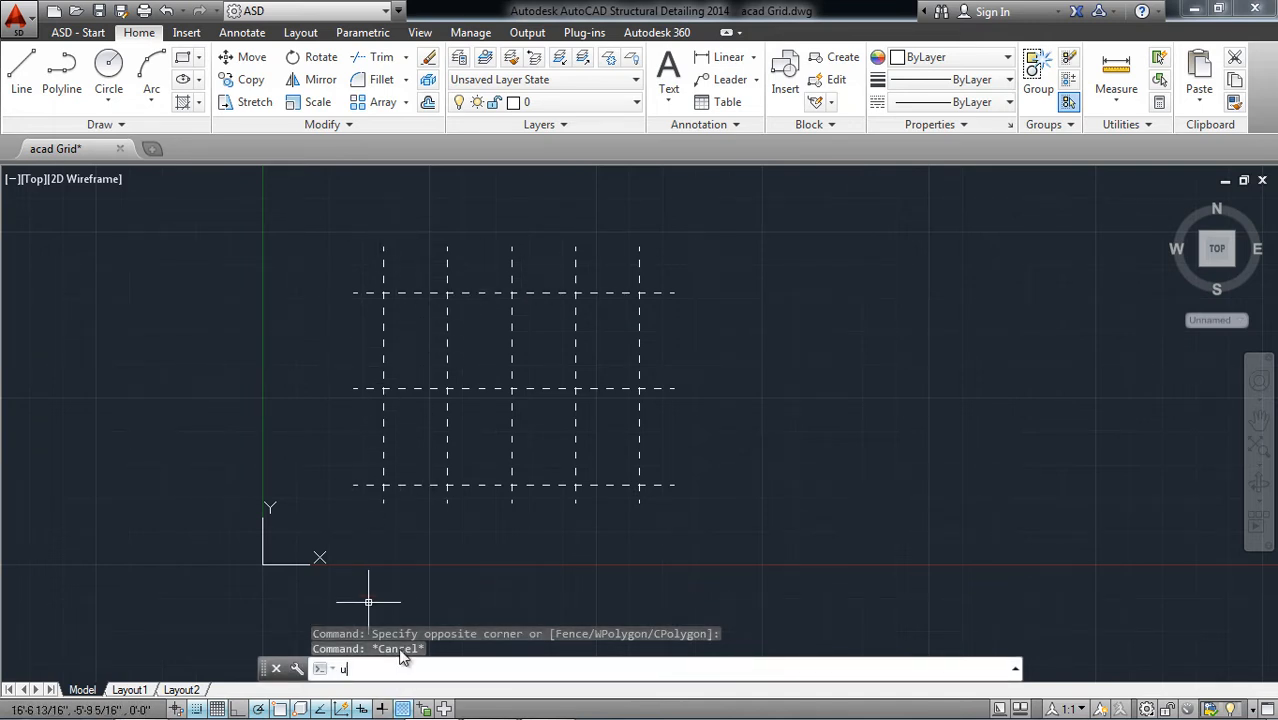
pyautogui.write('NITS')
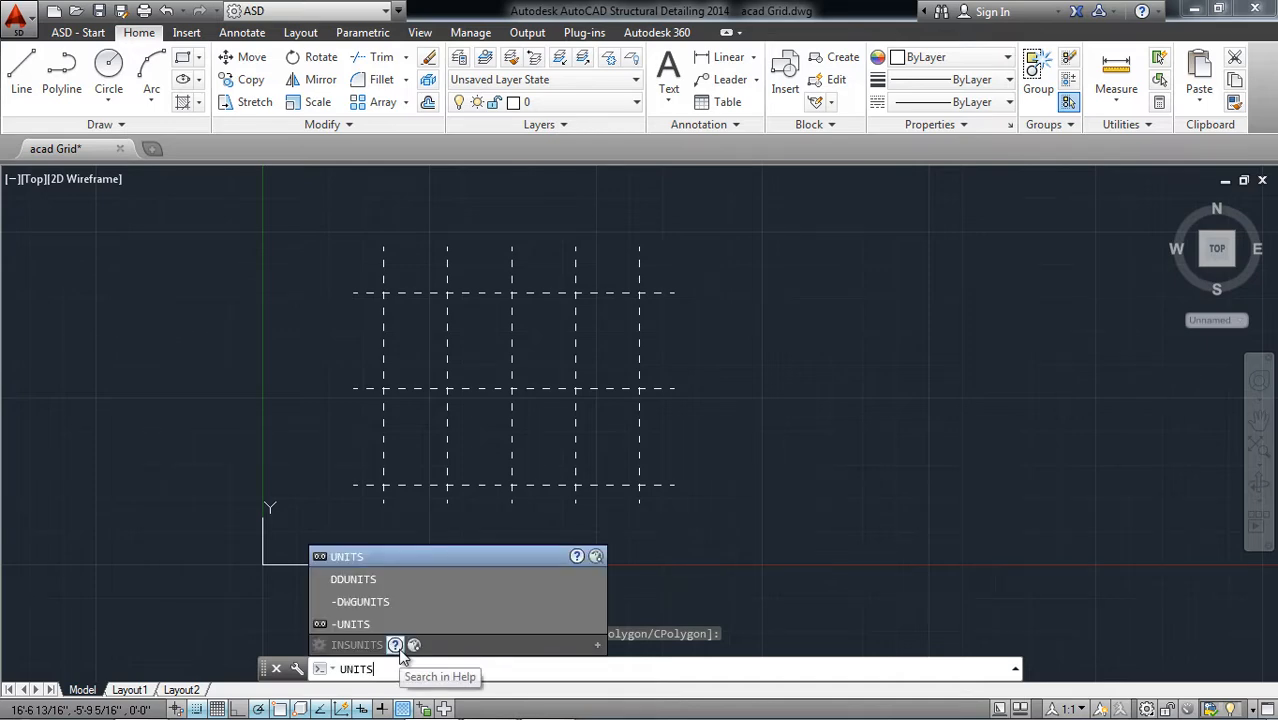
pyautogui.press('Escape')
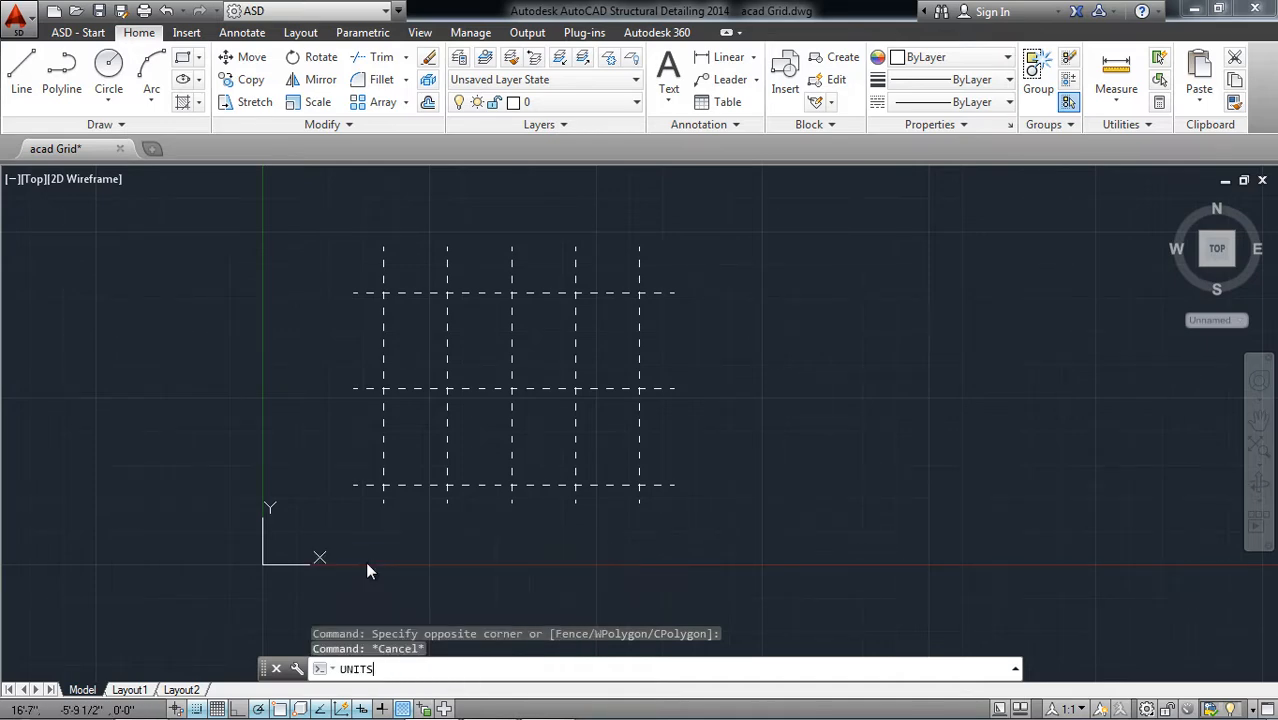
pyautogui.press('Enter')
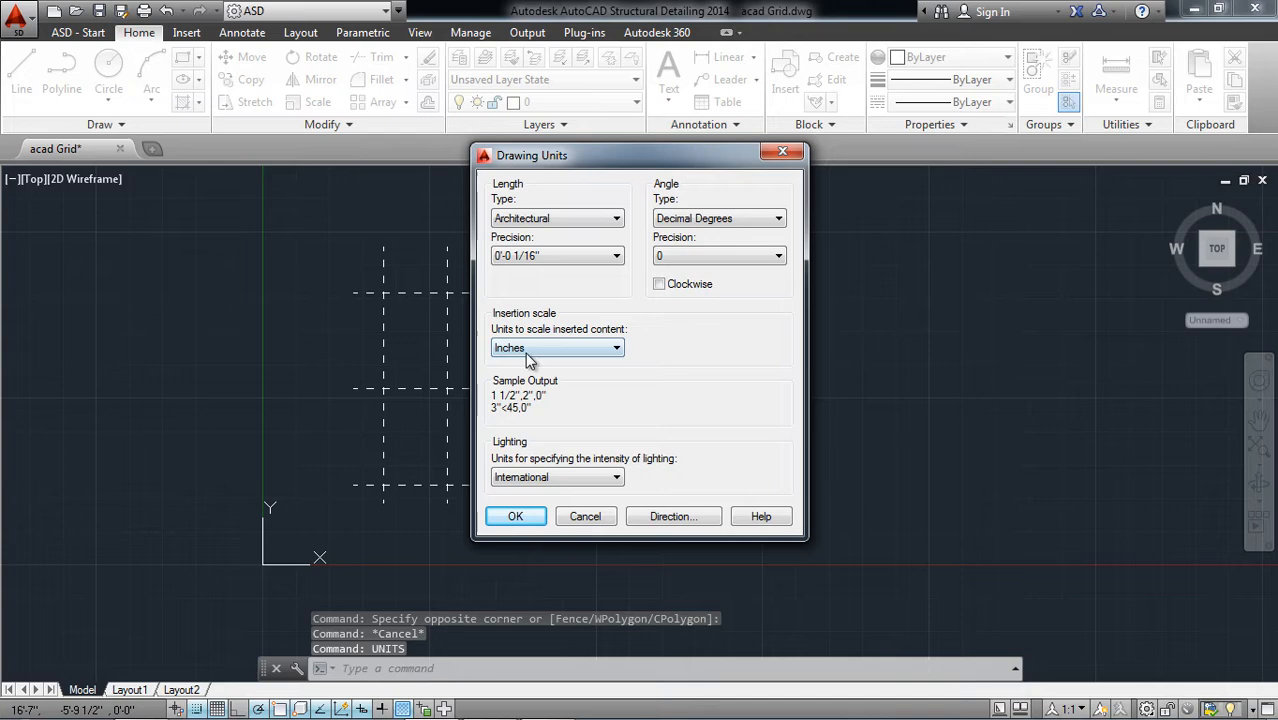
pyautogui.click(515, 516)
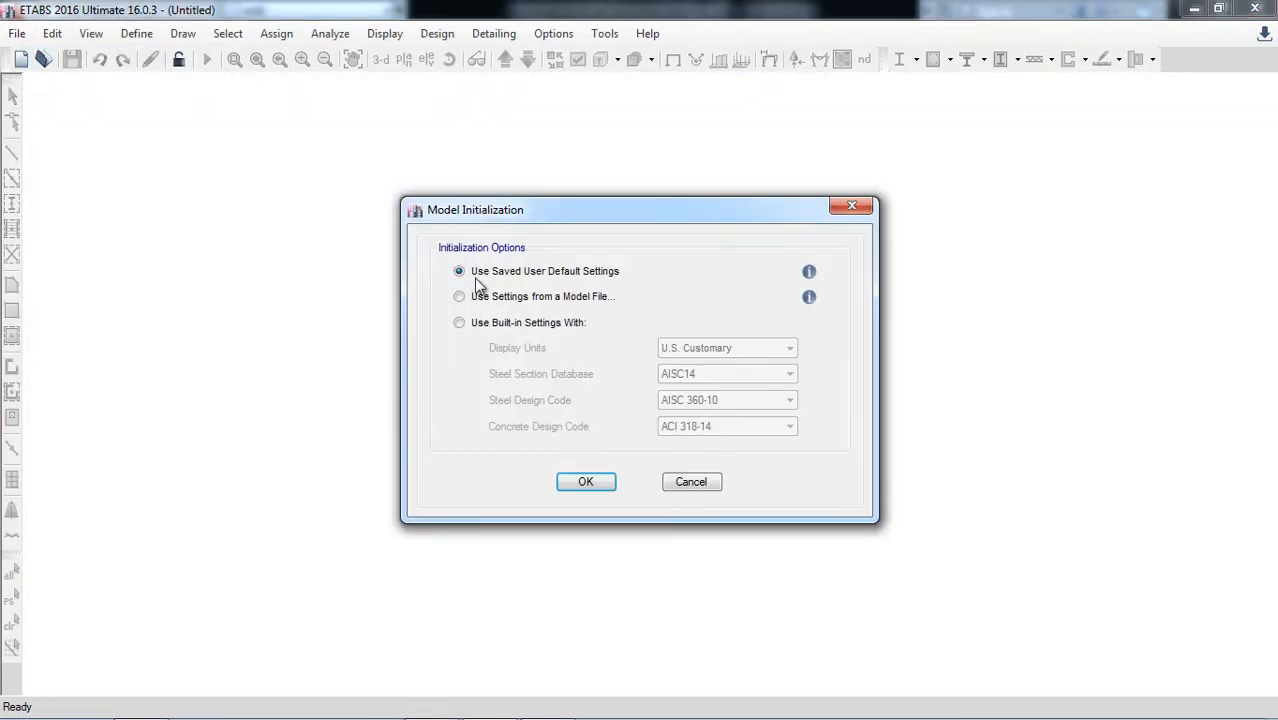
# Initialize with built-in U.S. Customary settings and create a model from the Blank template
pyautogui.click(459, 322)
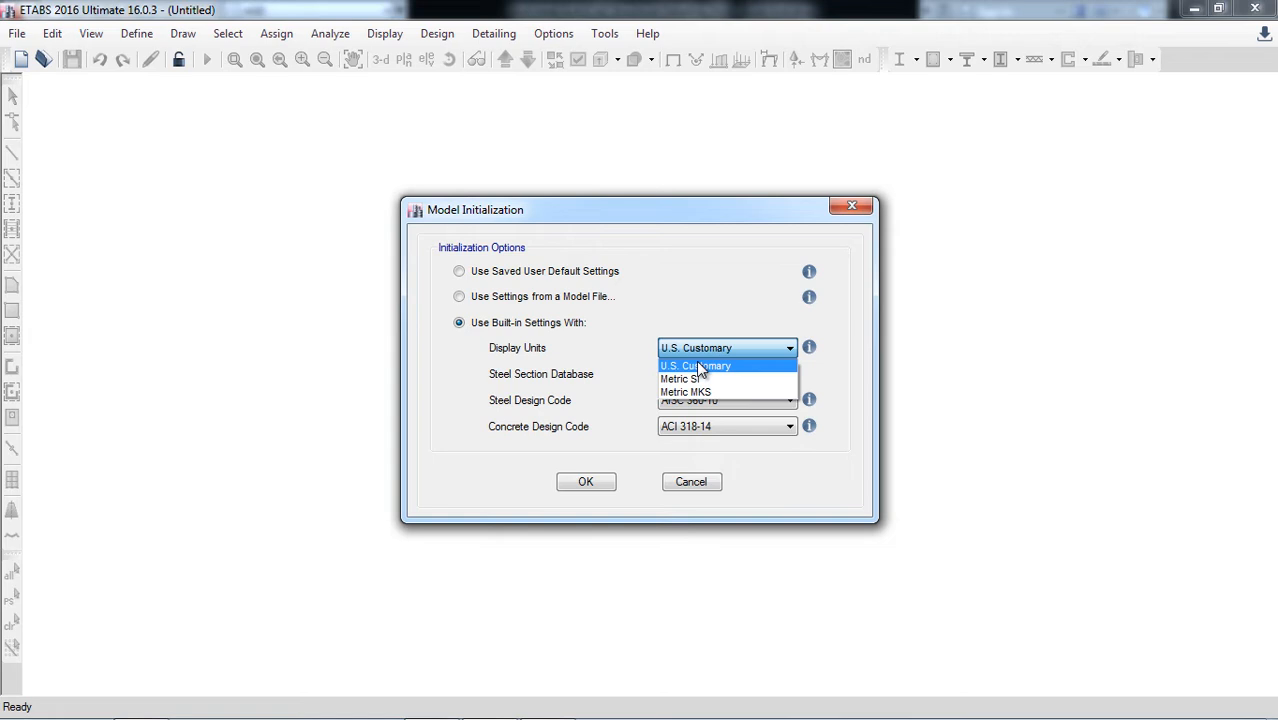
pyautogui.click(696, 365)
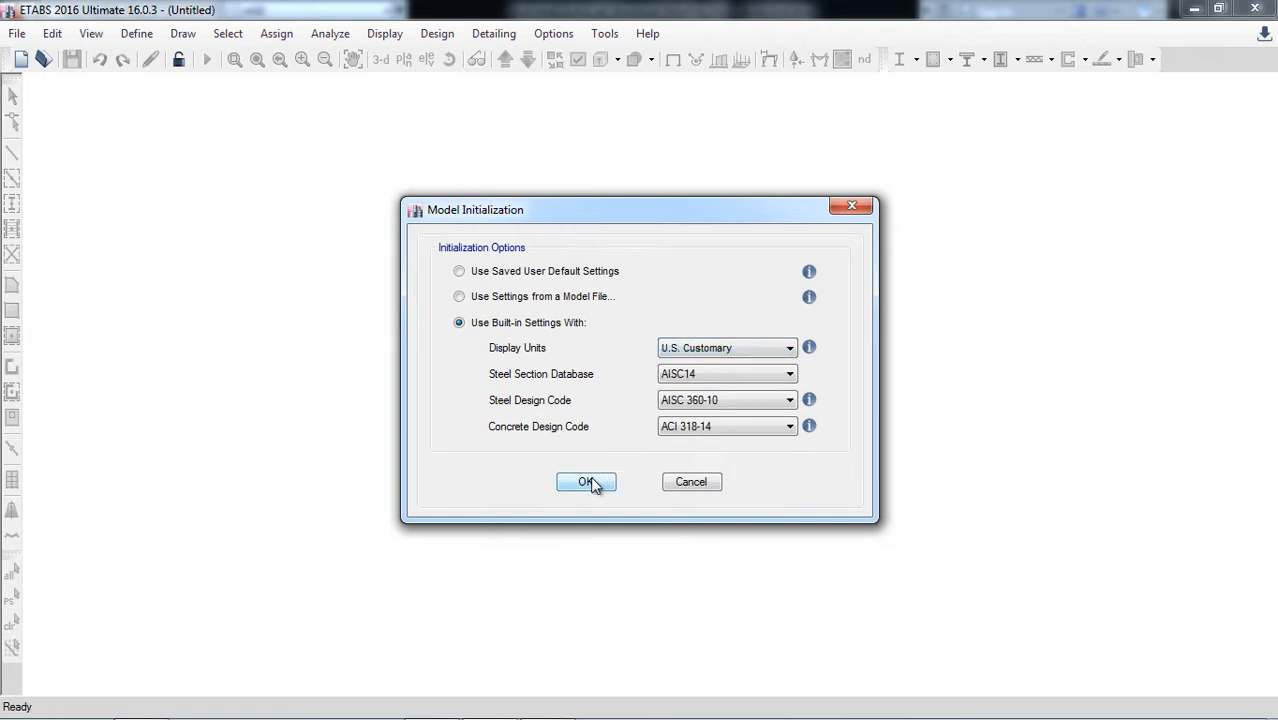
pyautogui.click(586, 481)
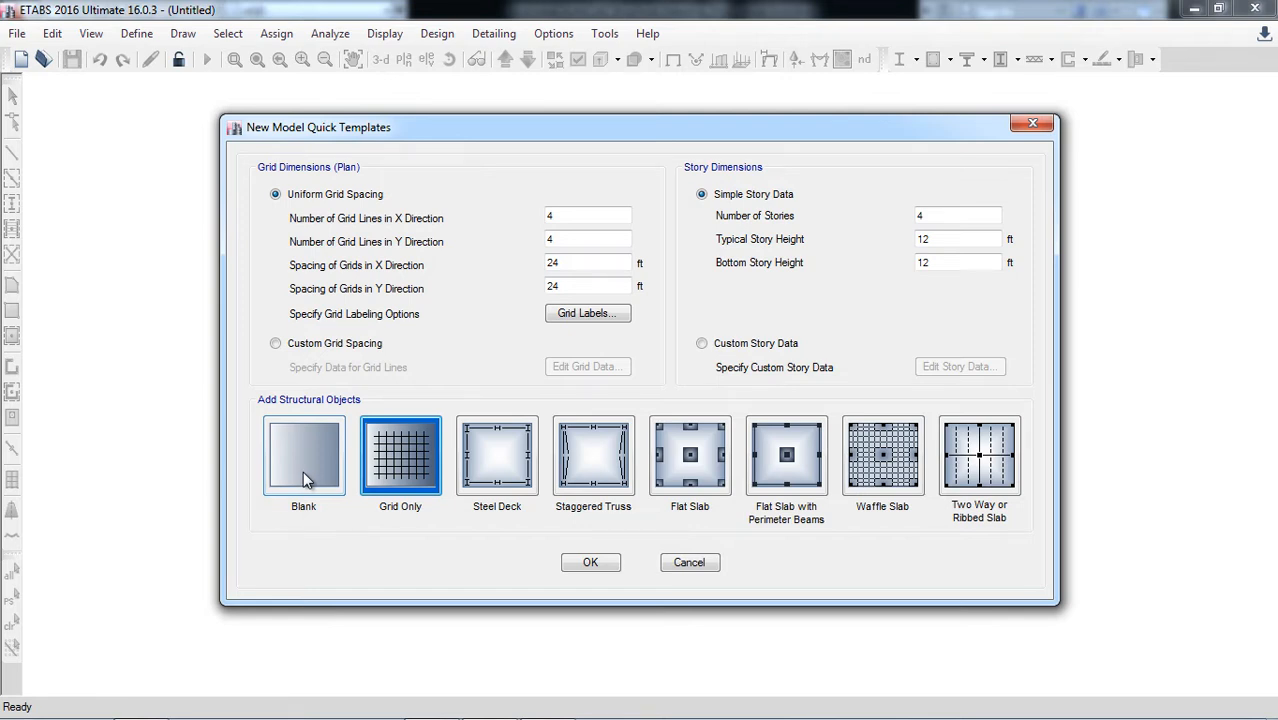
pyautogui.click(303, 456)
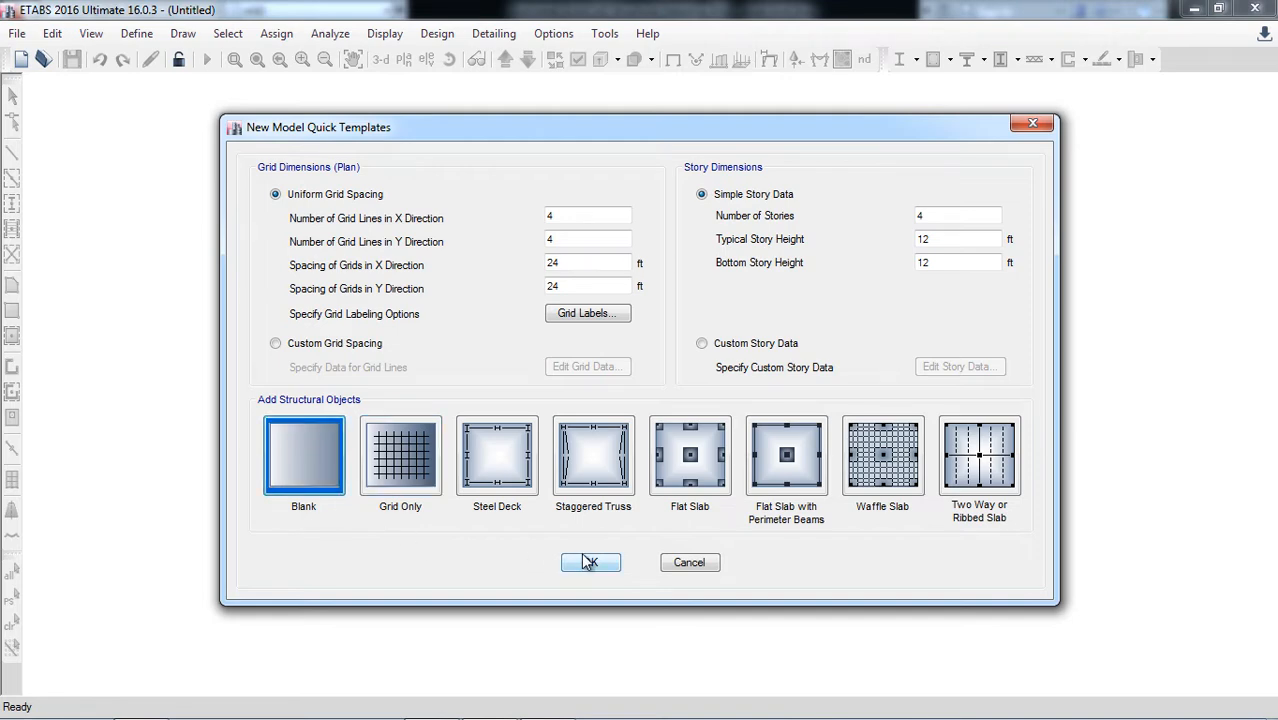
pyautogui.click(590, 562)
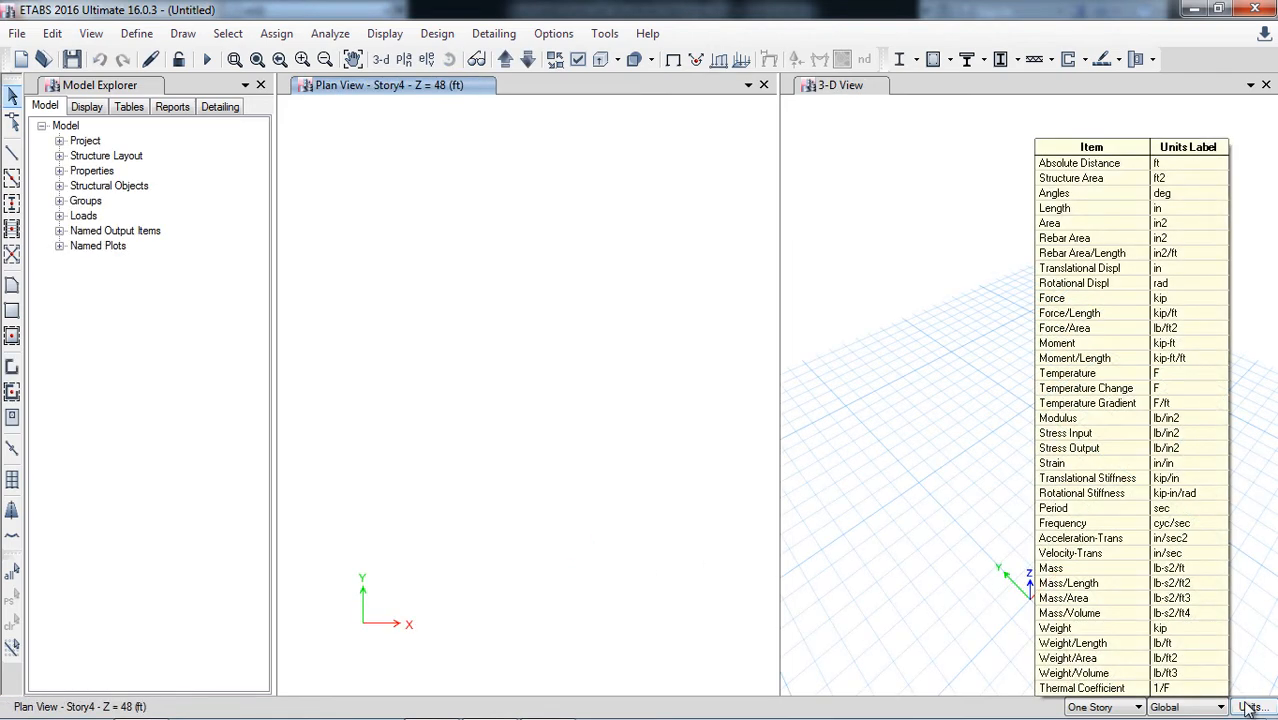
# Set the consistent length unit to inches, keeping pounds and Fahrenheit
pyautogui.click(1252, 706)
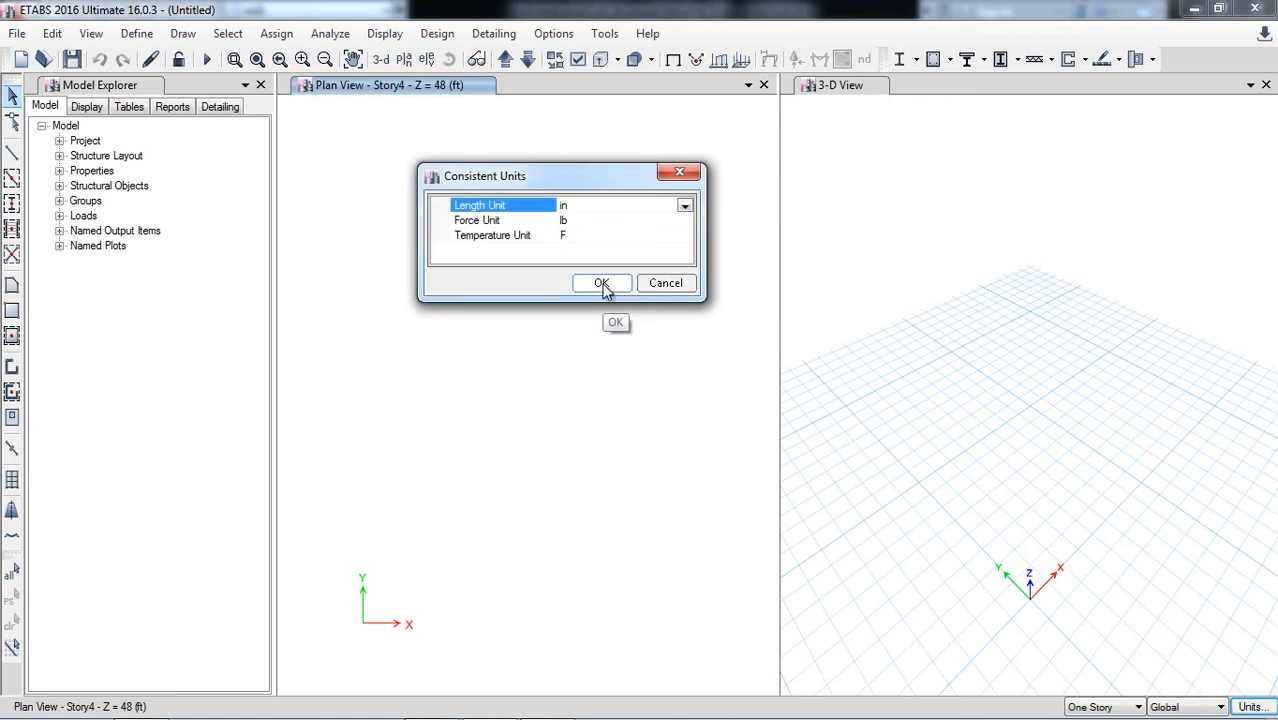
pyautogui.click(601, 283)
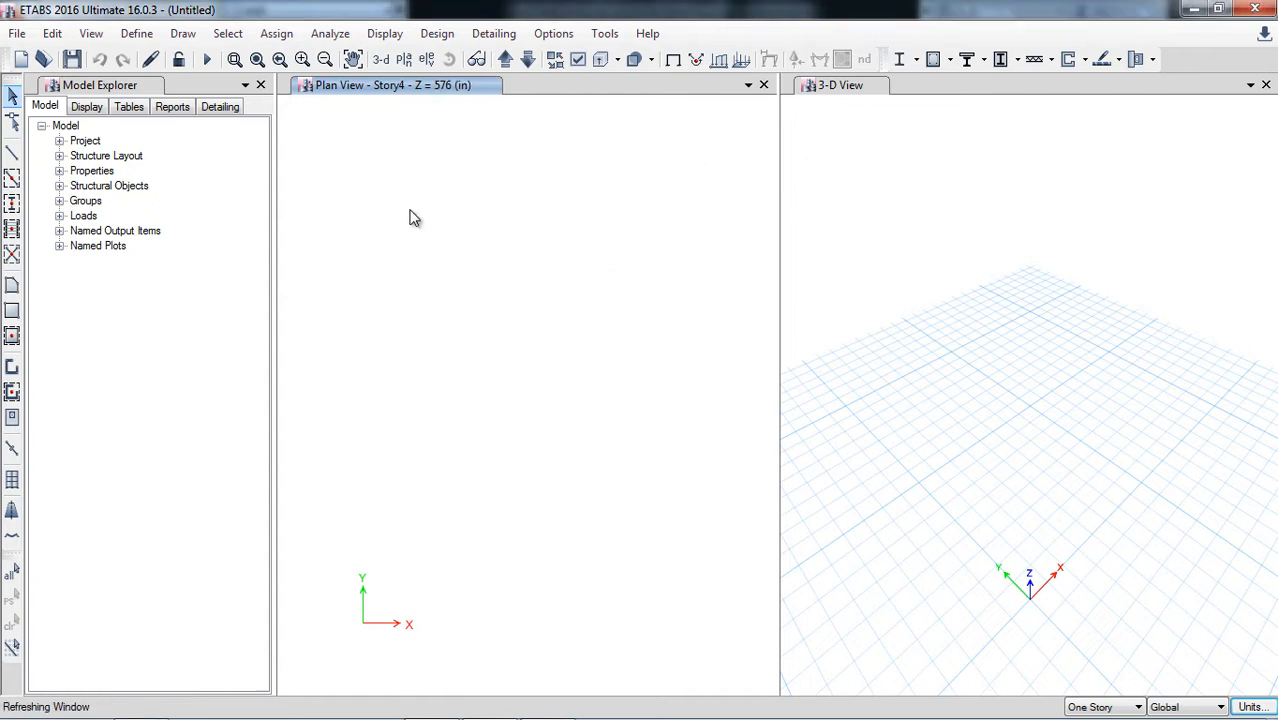
pyautogui.click(16, 33)
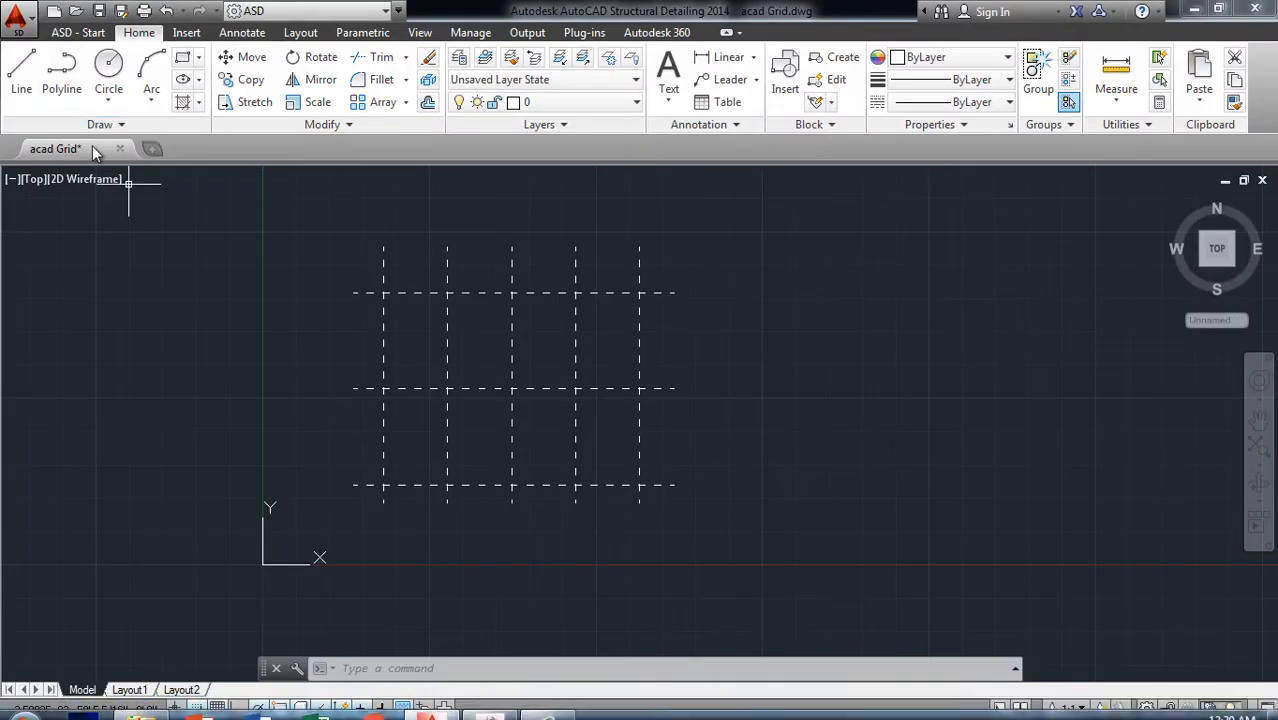
pyautogui.moveTo(55, 148)
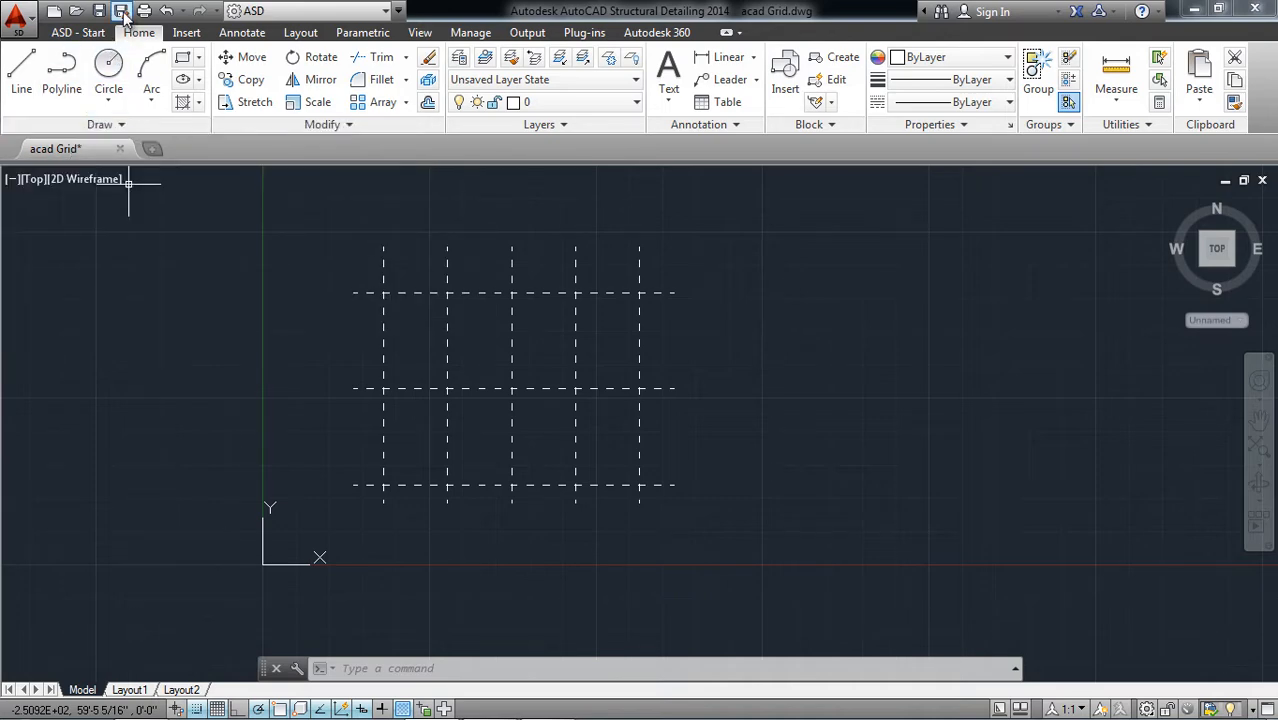
# Save the drawing as acad Grid.dxf in AutoCAD 2013 DXF format
pyautogui.click(120, 11)
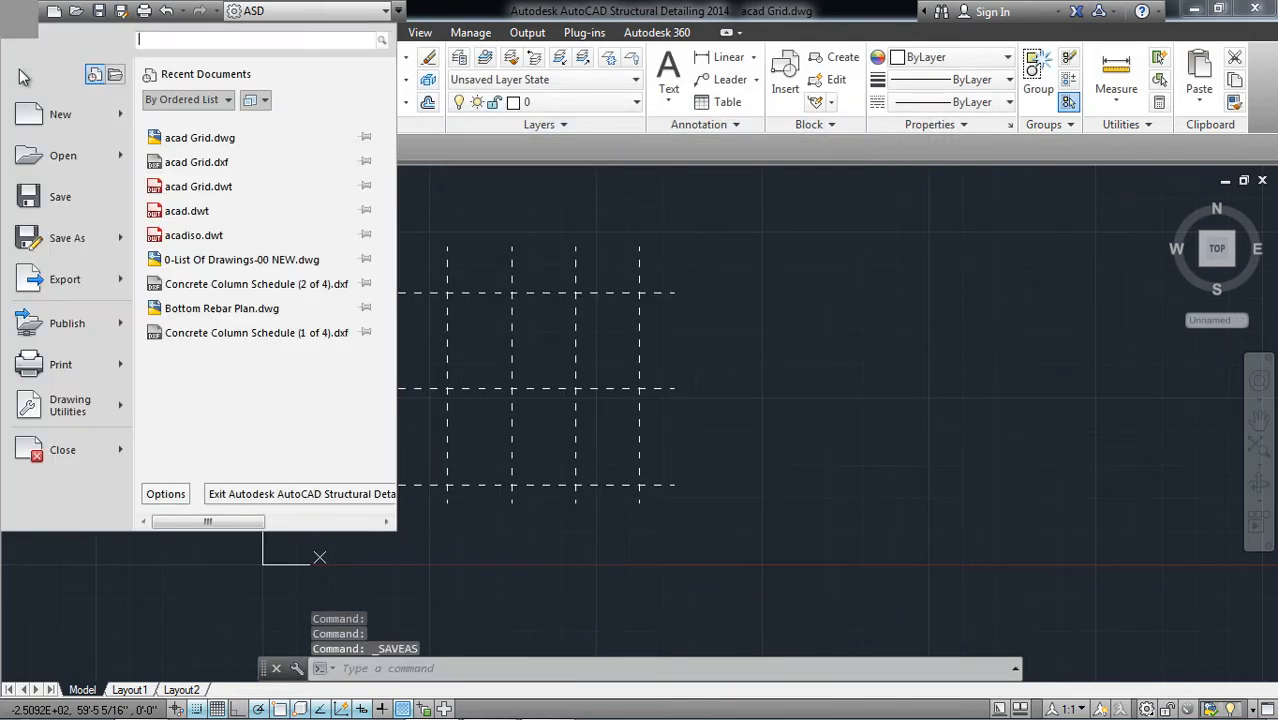
pyautogui.click(67, 238)
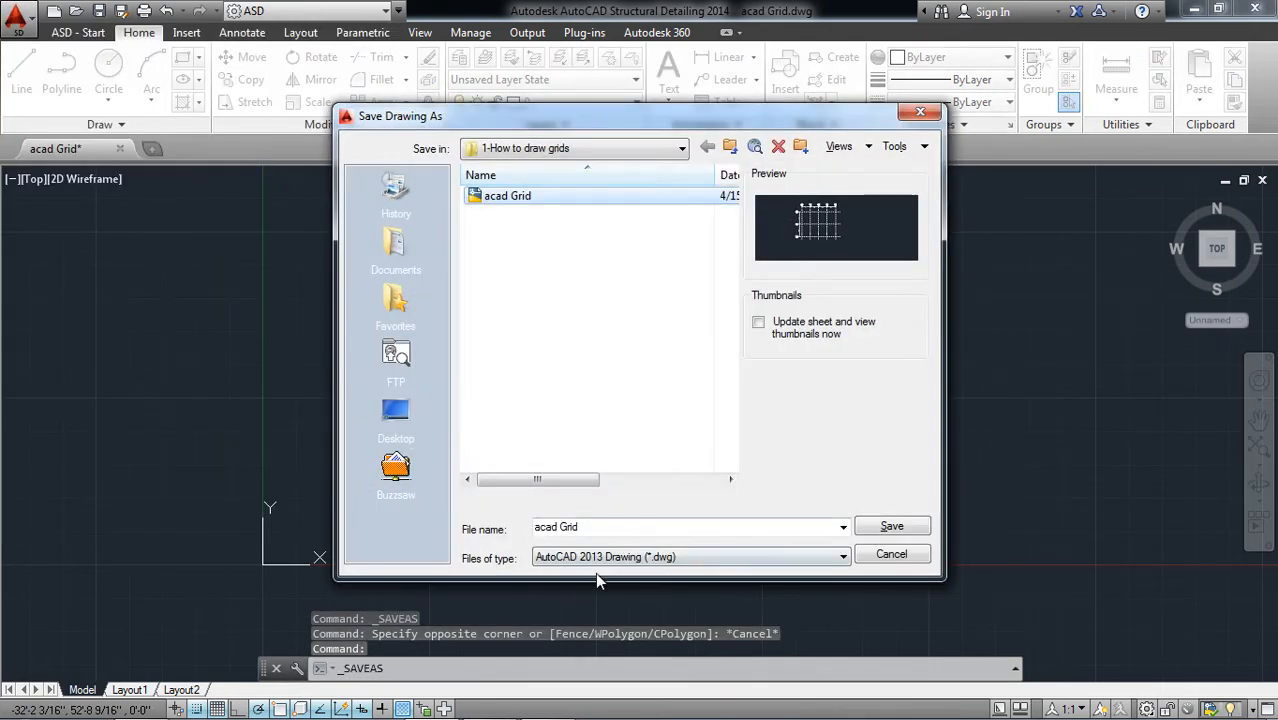
pyautogui.click(842, 557)
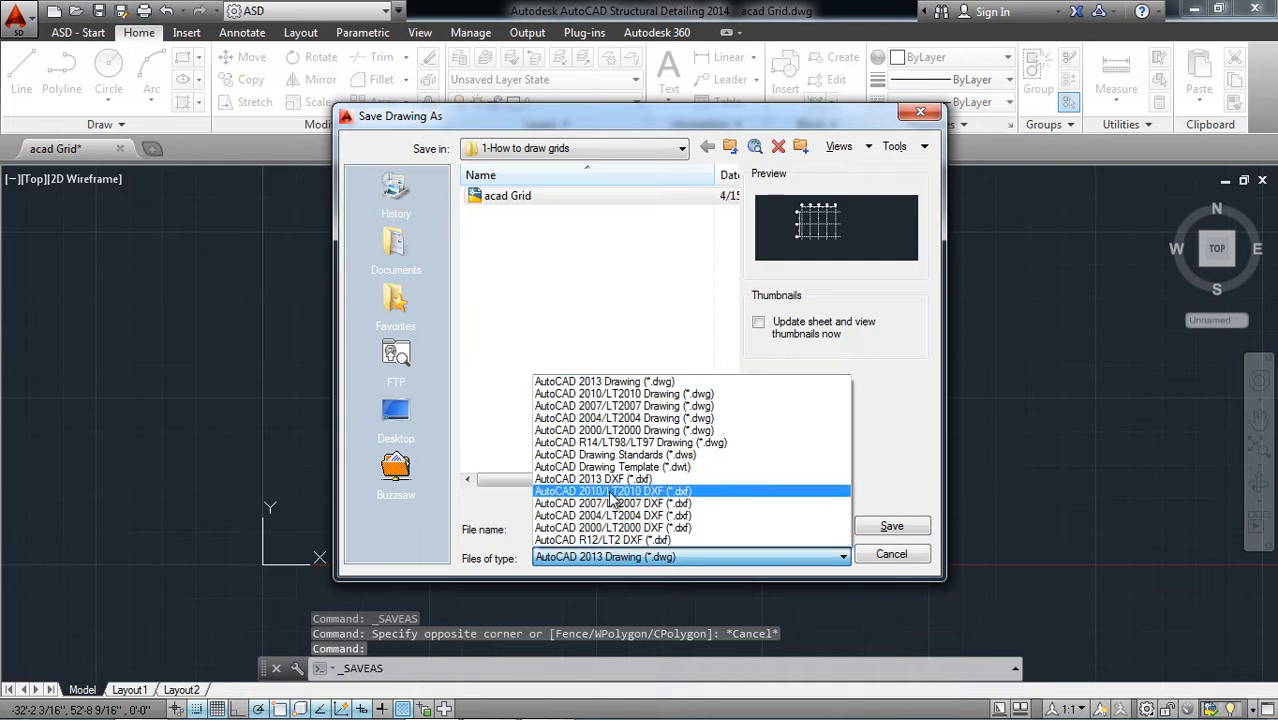
pyautogui.click(594, 478)
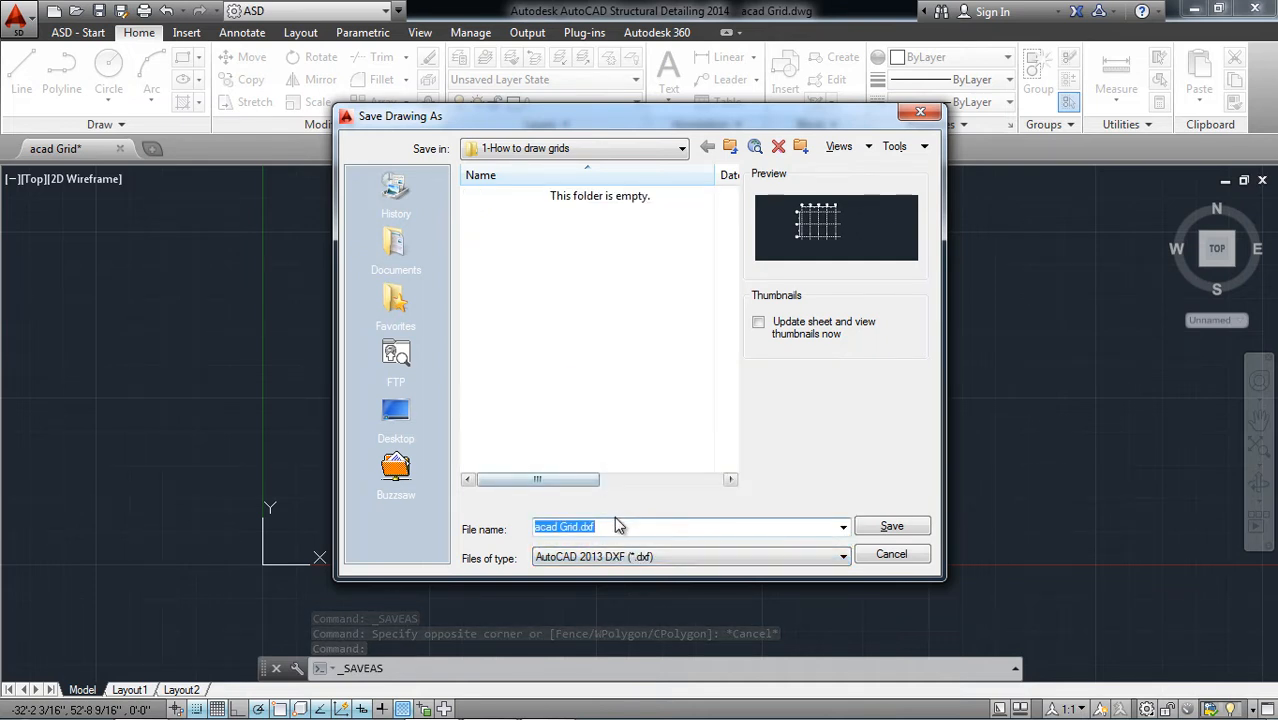
pyautogui.click(570, 527)
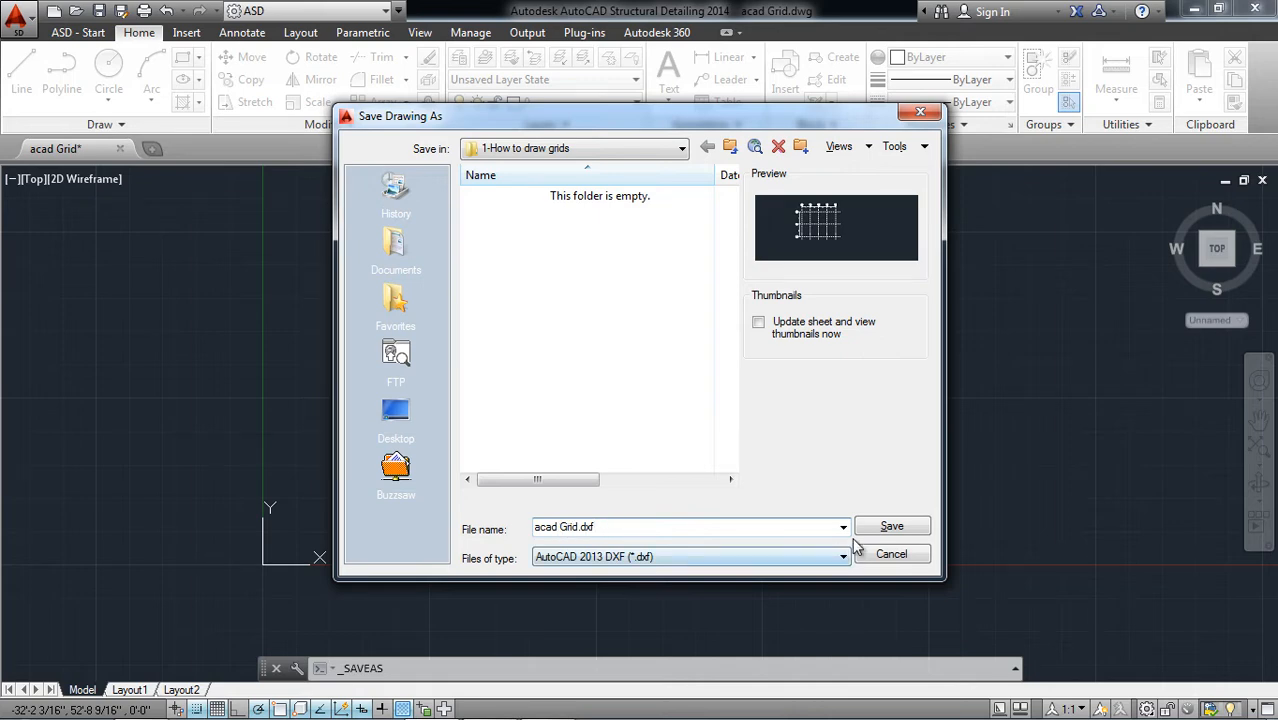
pyautogui.click(891, 525)
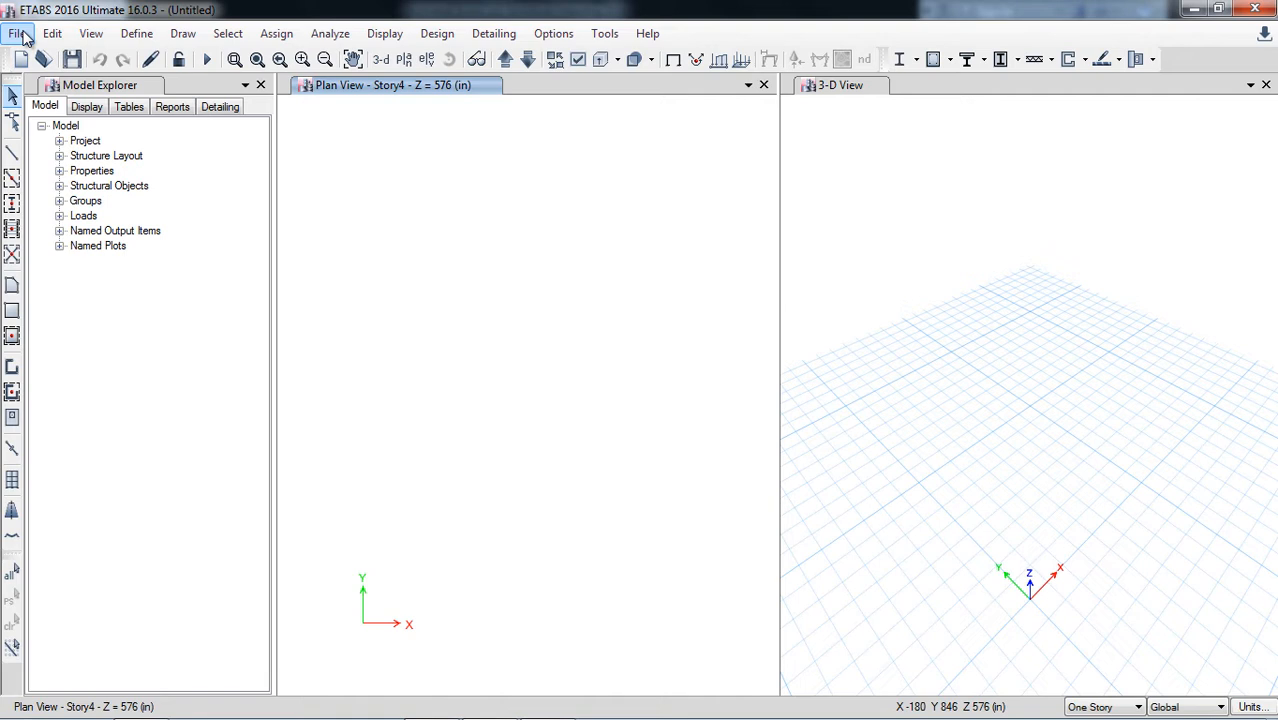
# Import acad Grid.dxf as architectural grids from layer 0 with inch units
pyautogui.click(16, 33)
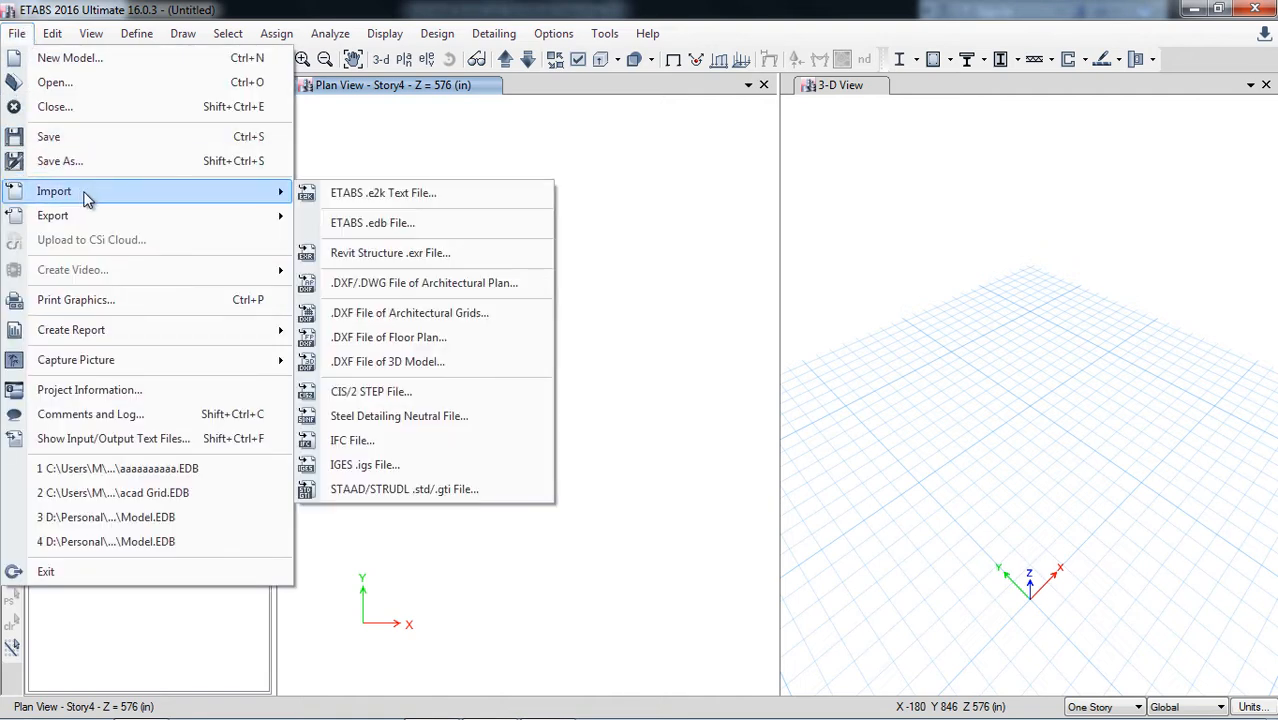
pyautogui.moveTo(410, 313)
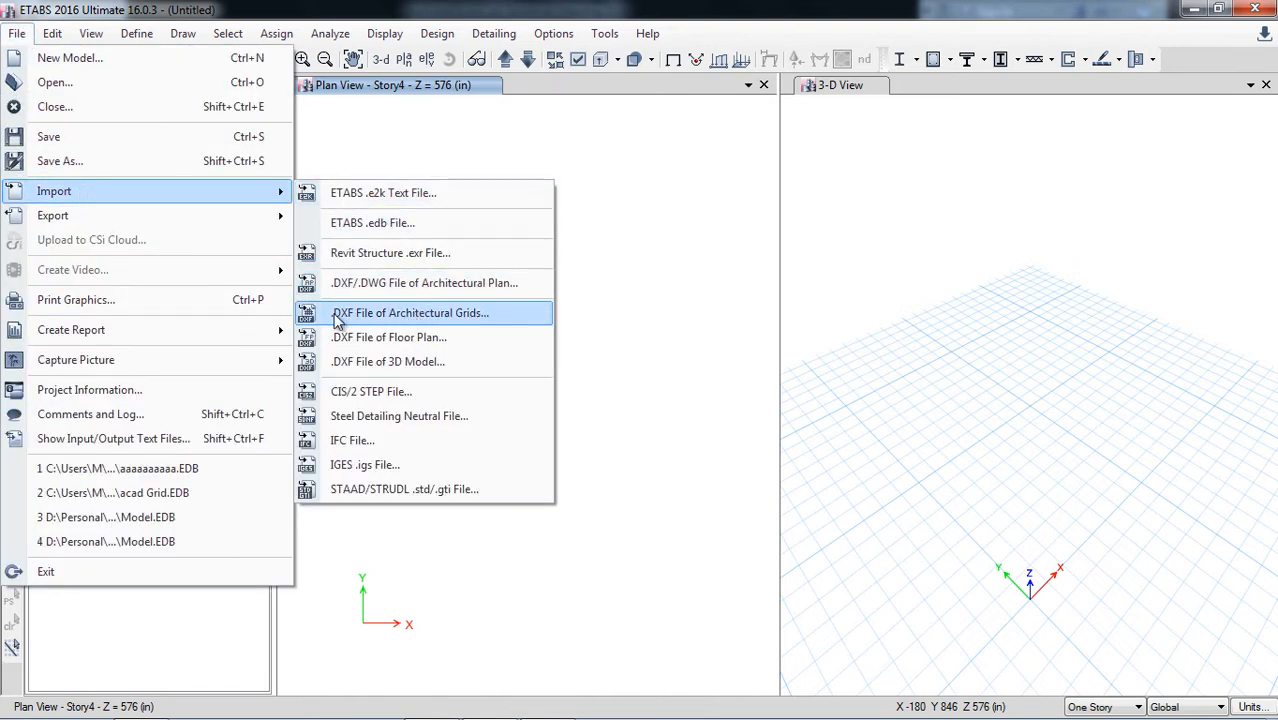
pyautogui.moveTo(410, 320)
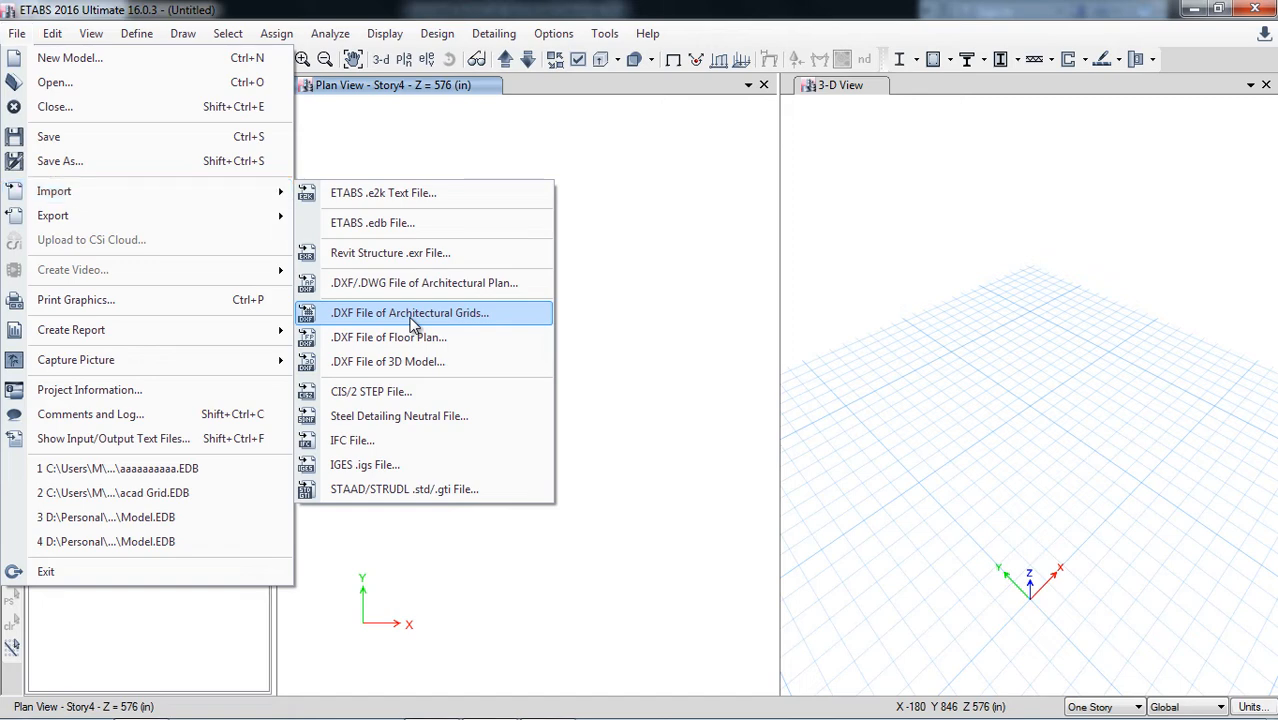
pyautogui.click(410, 312)
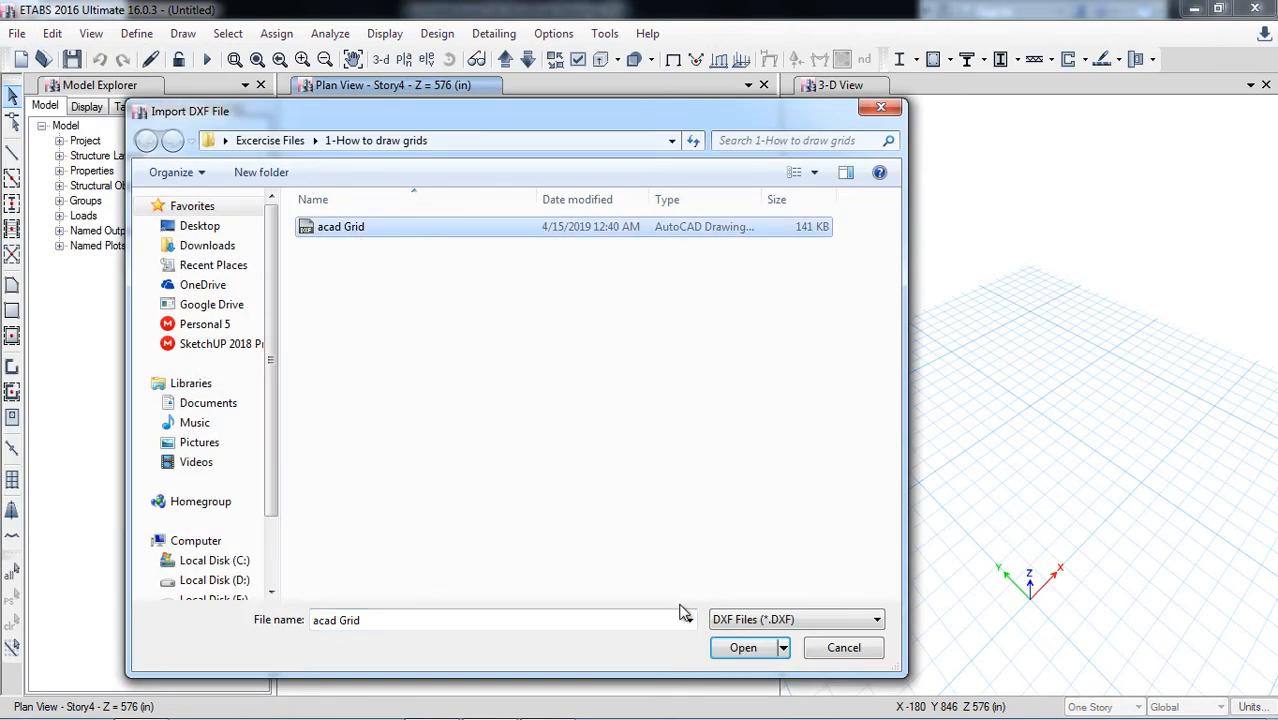
pyautogui.click(743, 647)
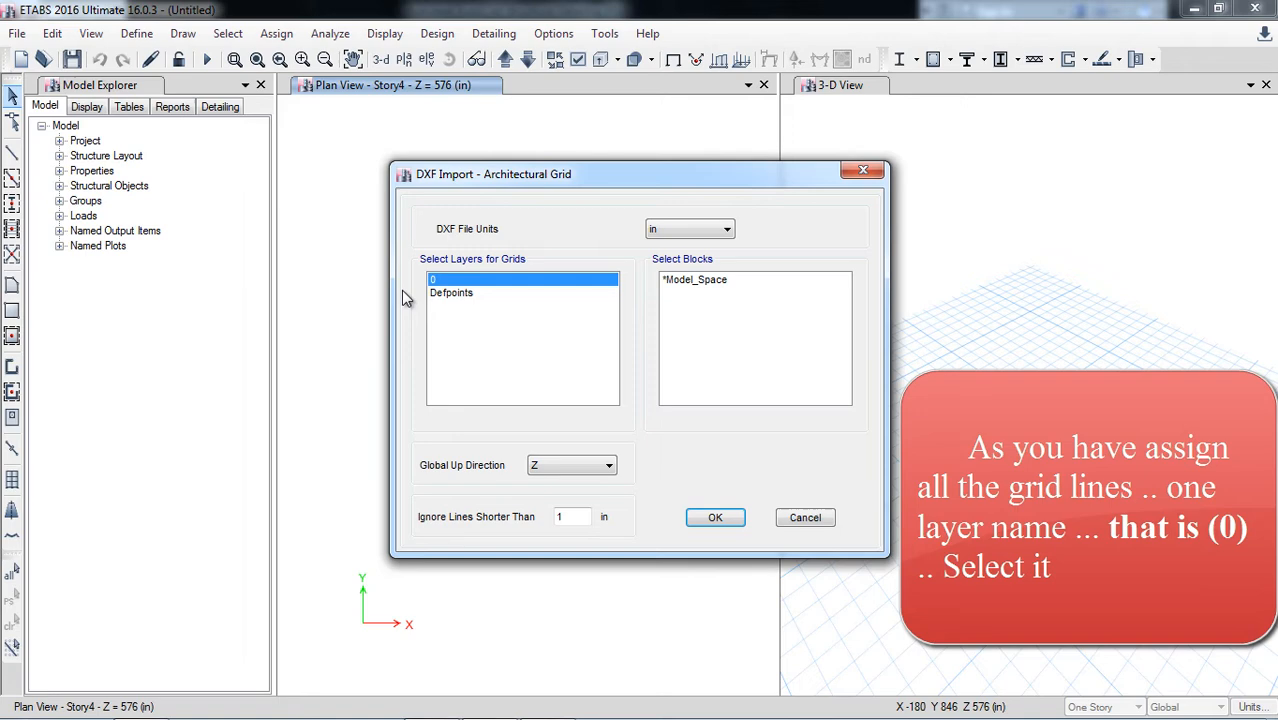
pyautogui.moveTo(452, 242)
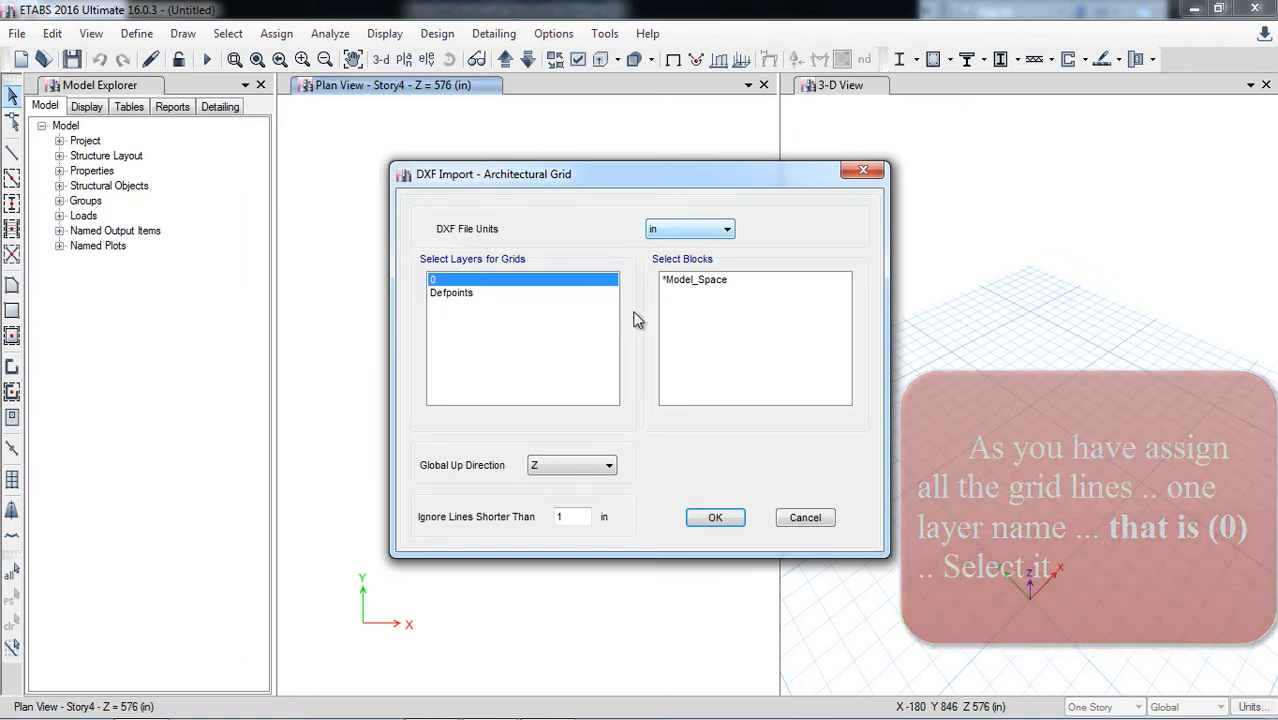
pyautogui.click(714, 517)
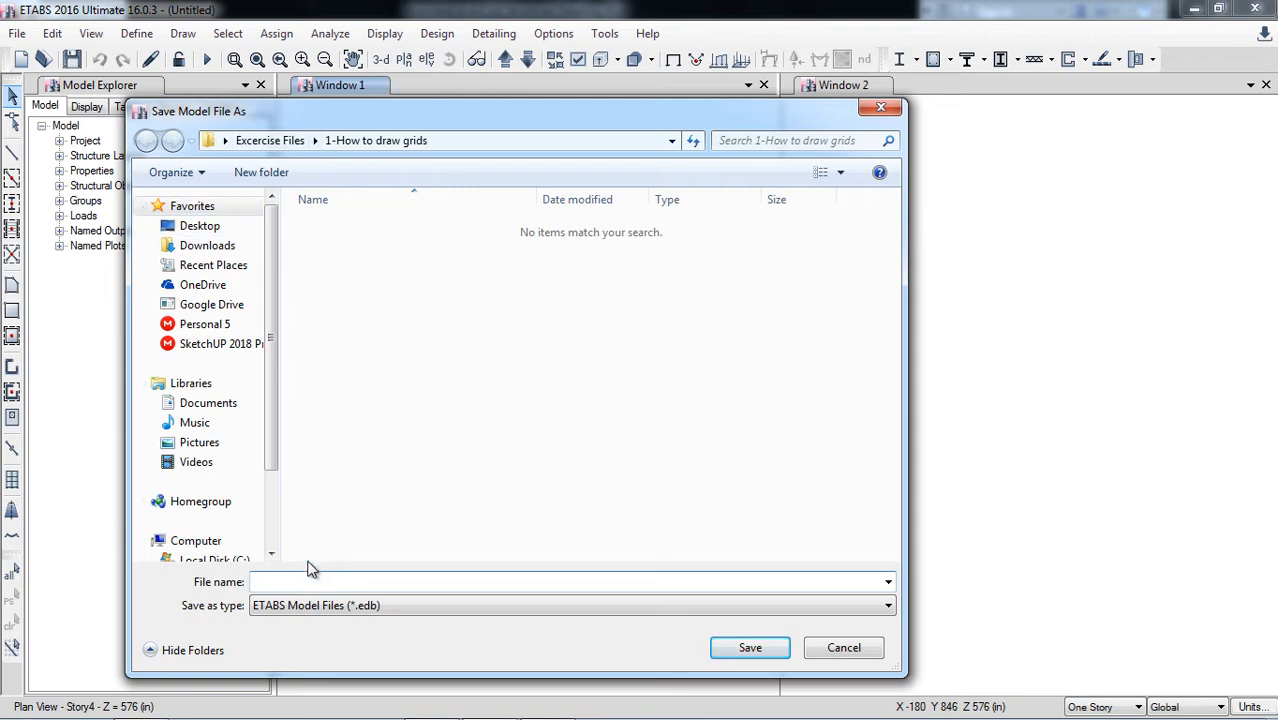
# Save the model file as Project 1
pyautogui.write('Project 1')
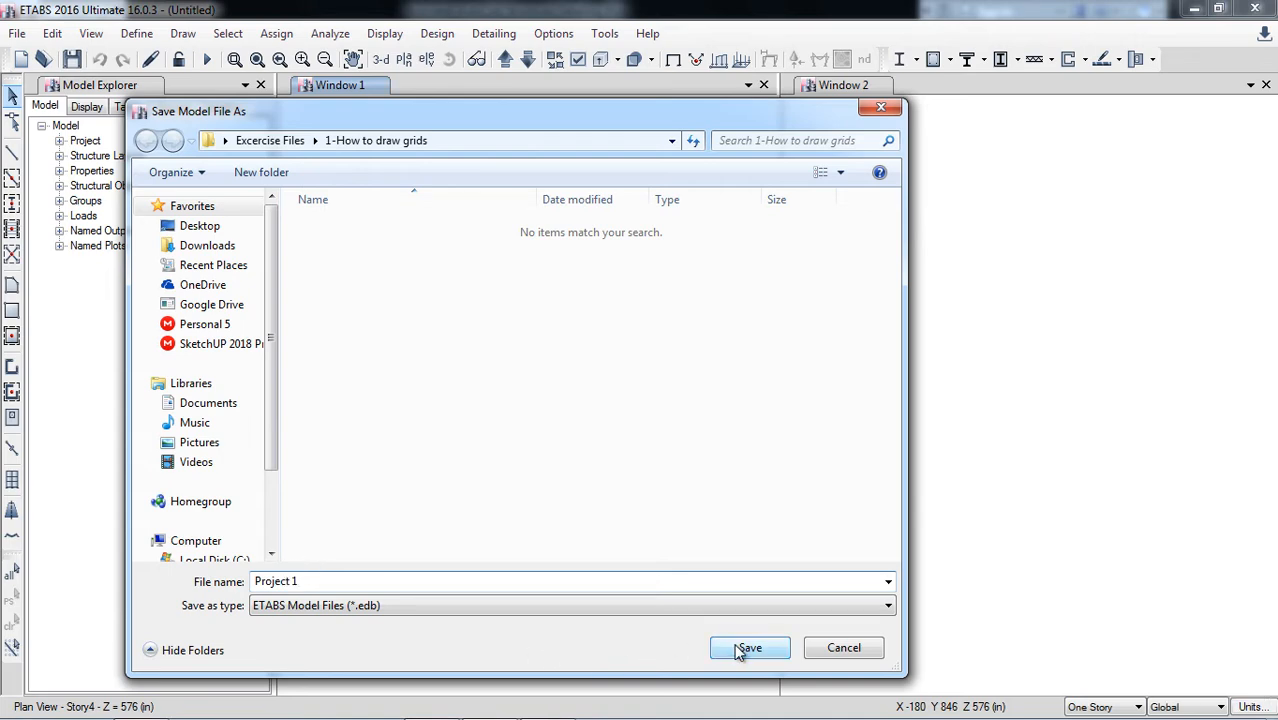
pyautogui.click(749, 647)
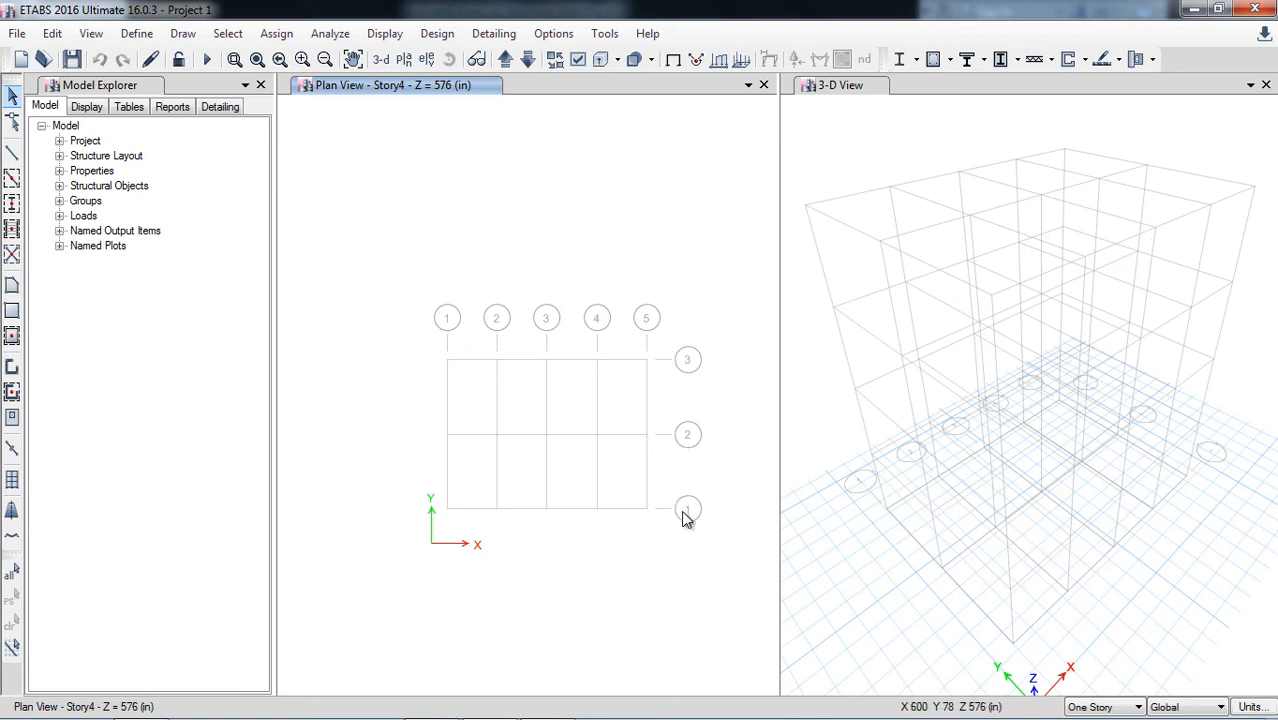
pyautogui.moveTo(687, 361)
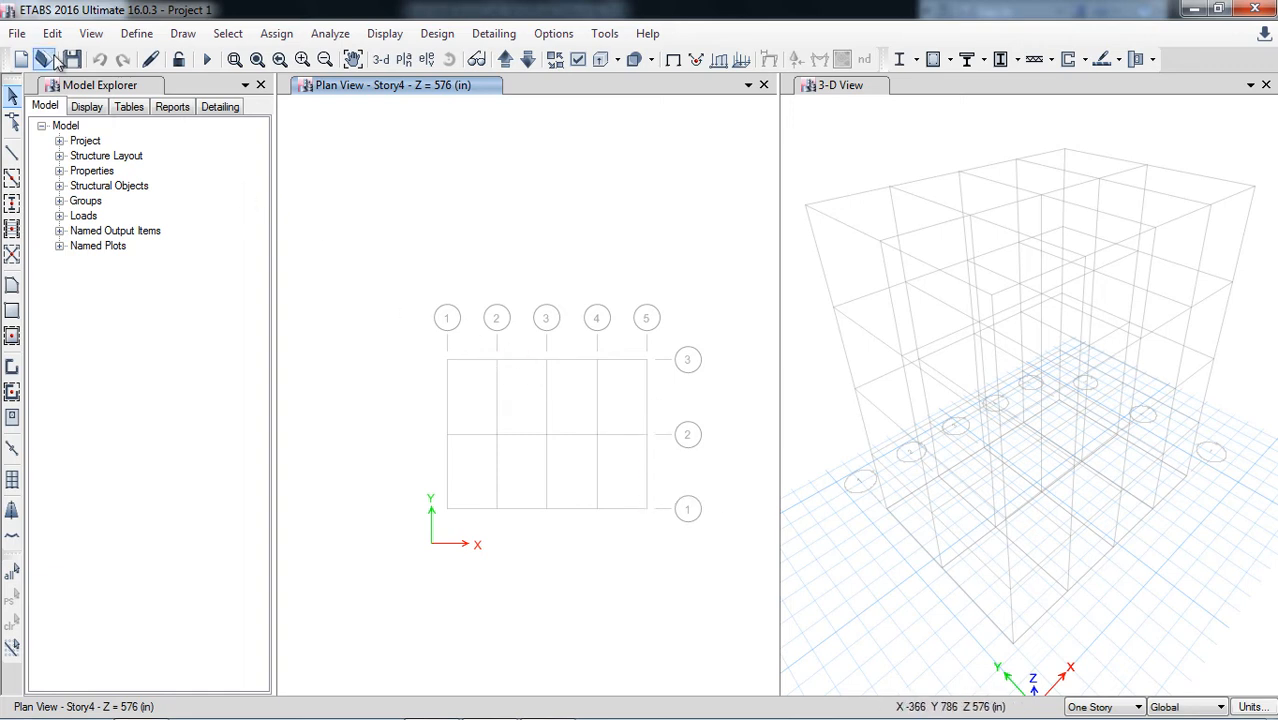
# Display the G1 grid data as spacings: 120 in along X, 180 in along Y
pyautogui.click(52, 33)
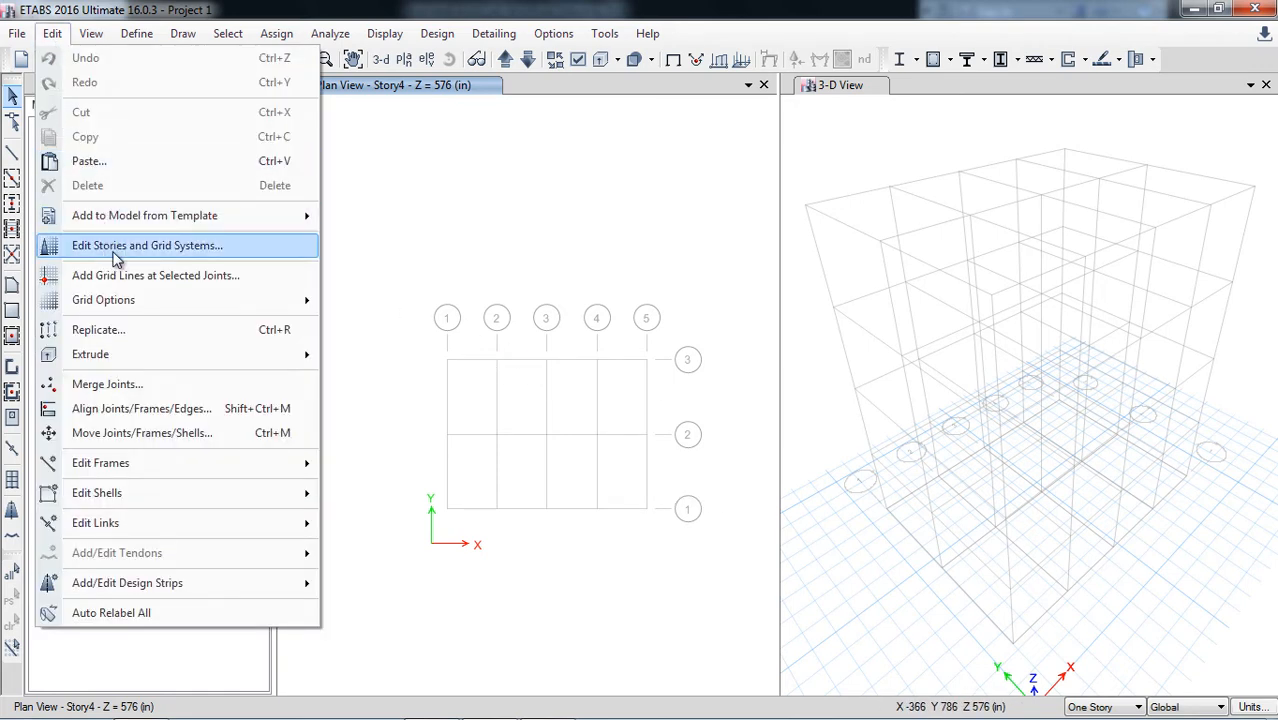
pyautogui.click(147, 245)
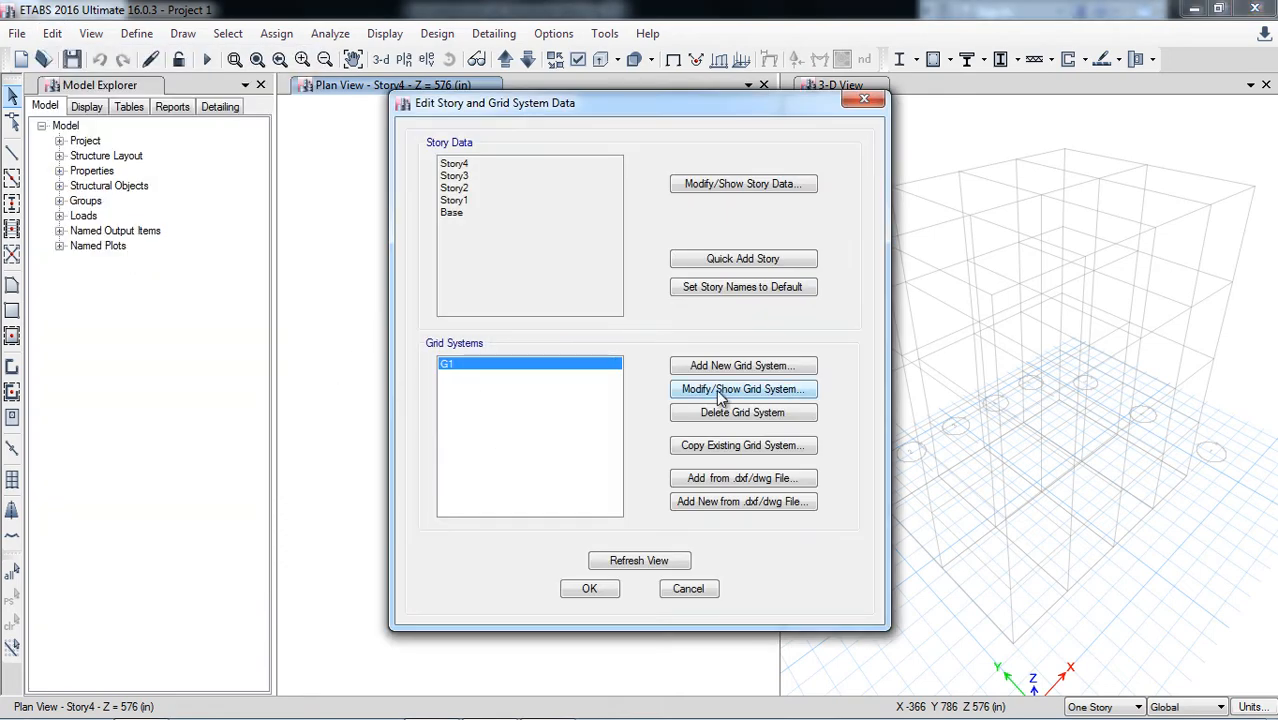
pyautogui.click(742, 389)
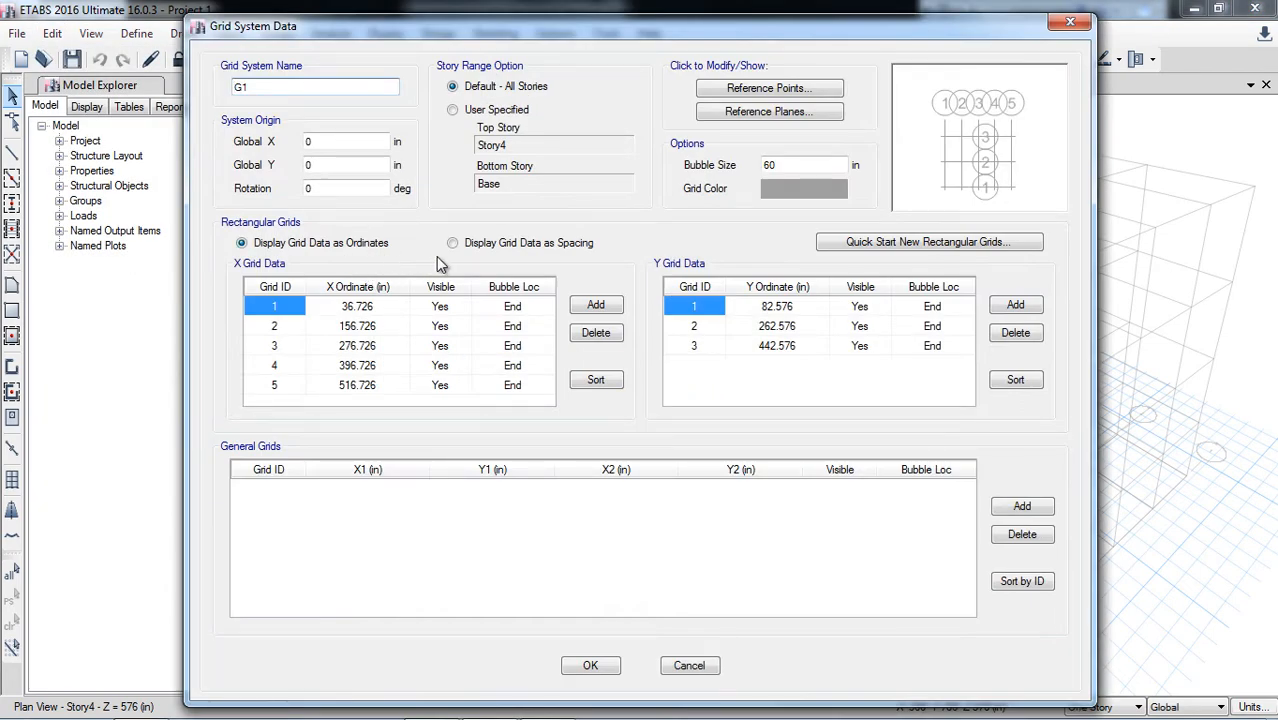
pyautogui.click(453, 242)
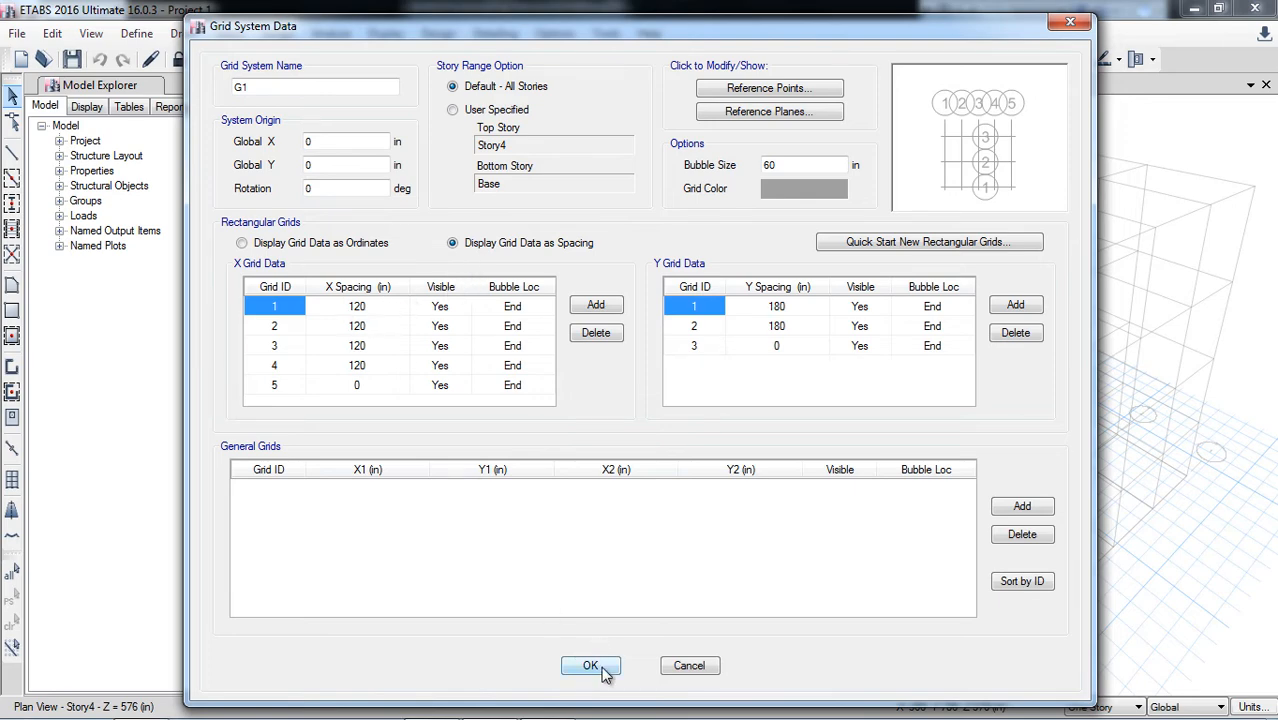
pyautogui.click(590, 665)
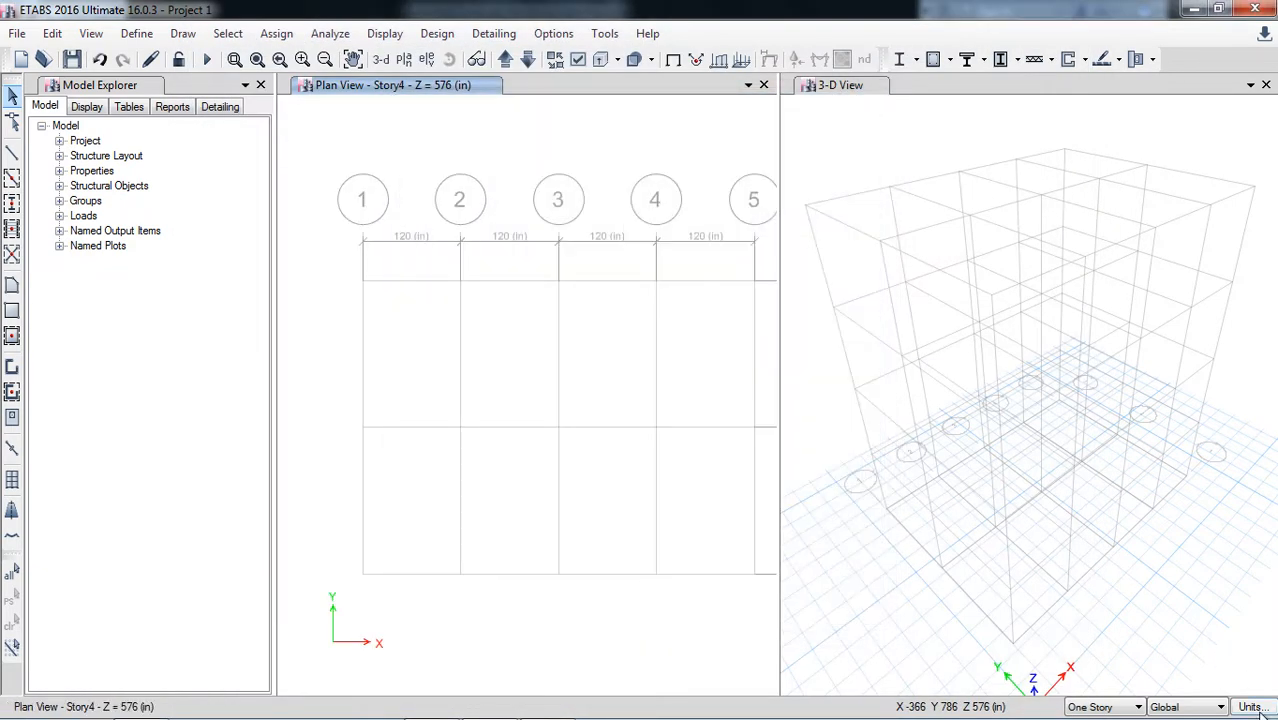
# Change the model length unit from inches to ft
pyautogui.click(1252, 707)
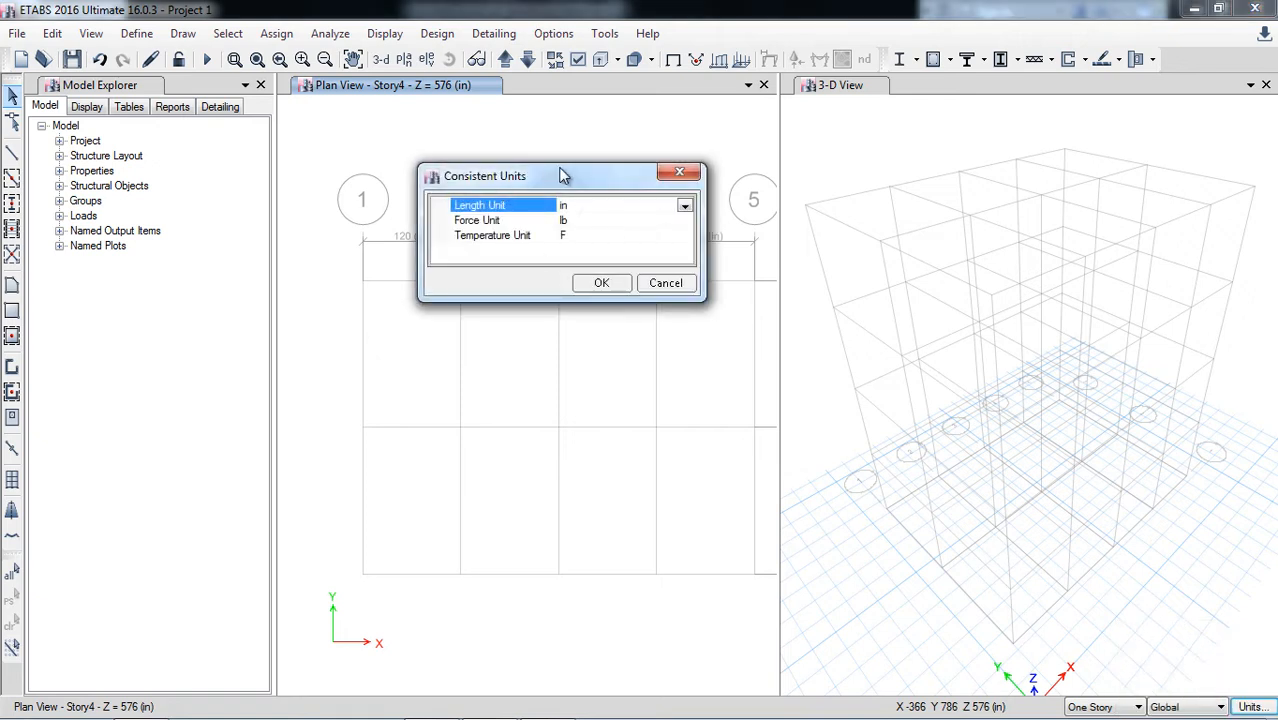
pyautogui.click(684, 205)
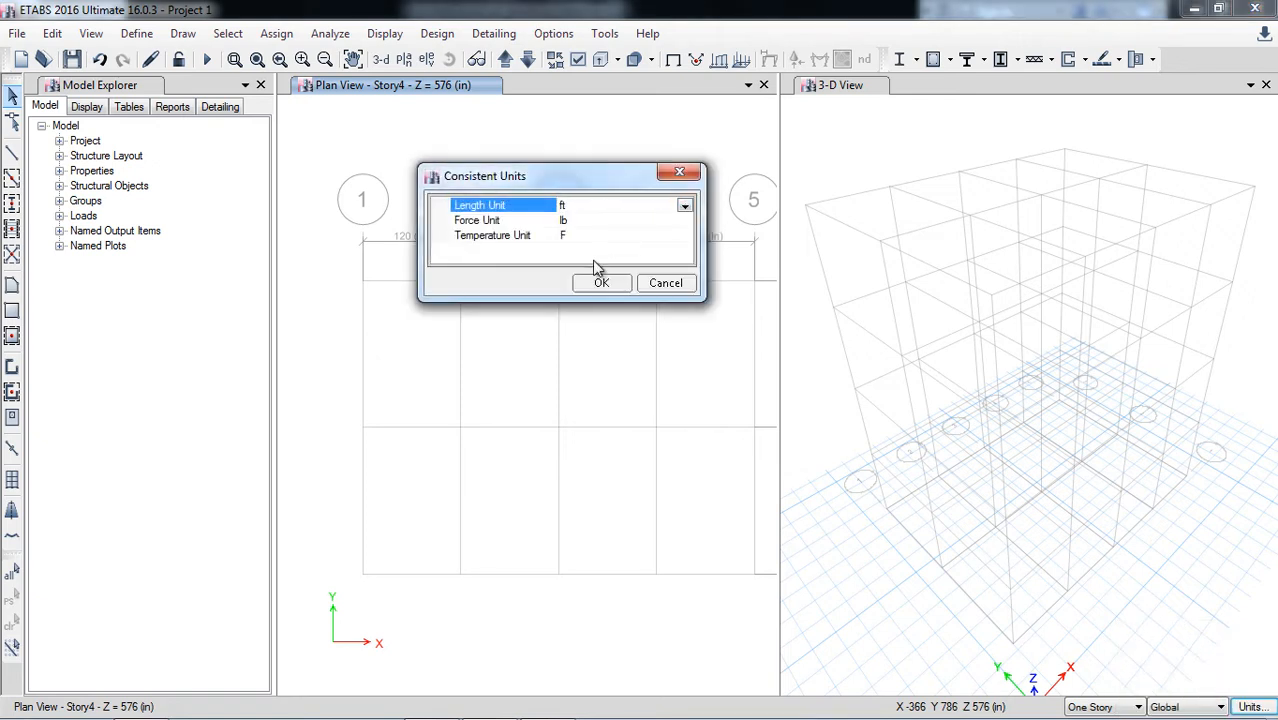
pyautogui.click(601, 282)
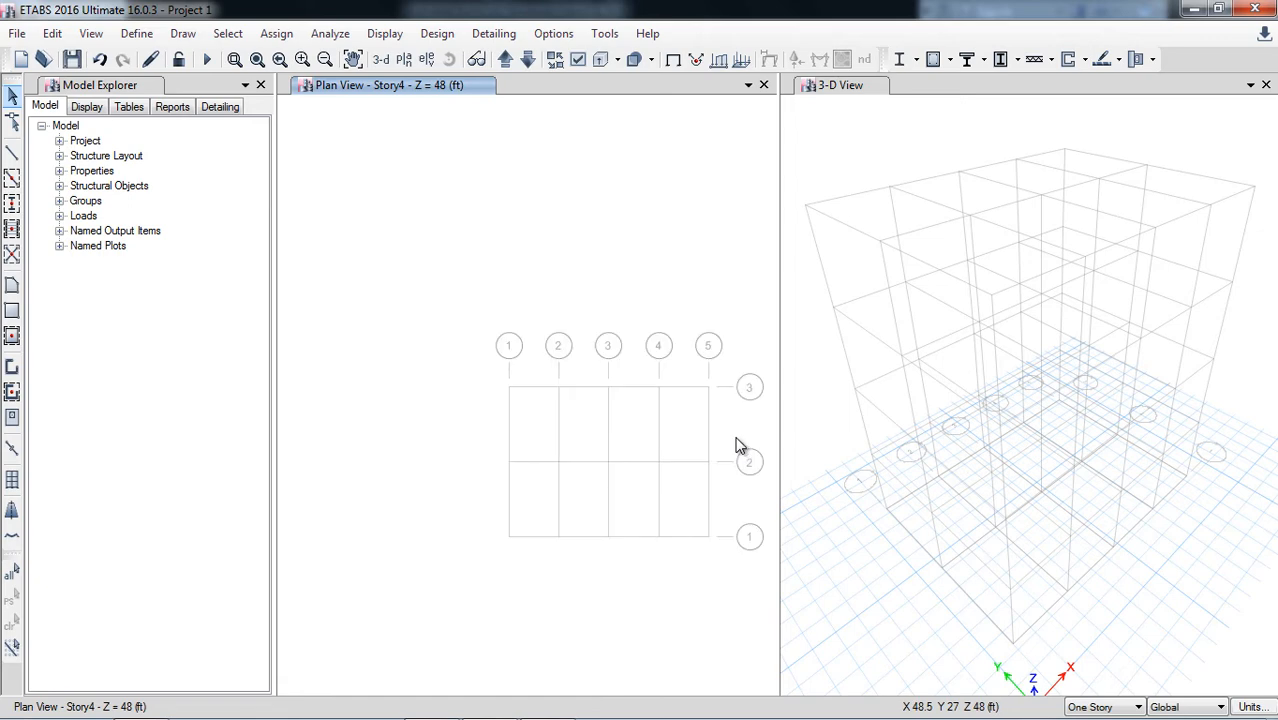
# Open the G1 grid system data with grids displayed as spacings
pyautogui.click(52, 33)
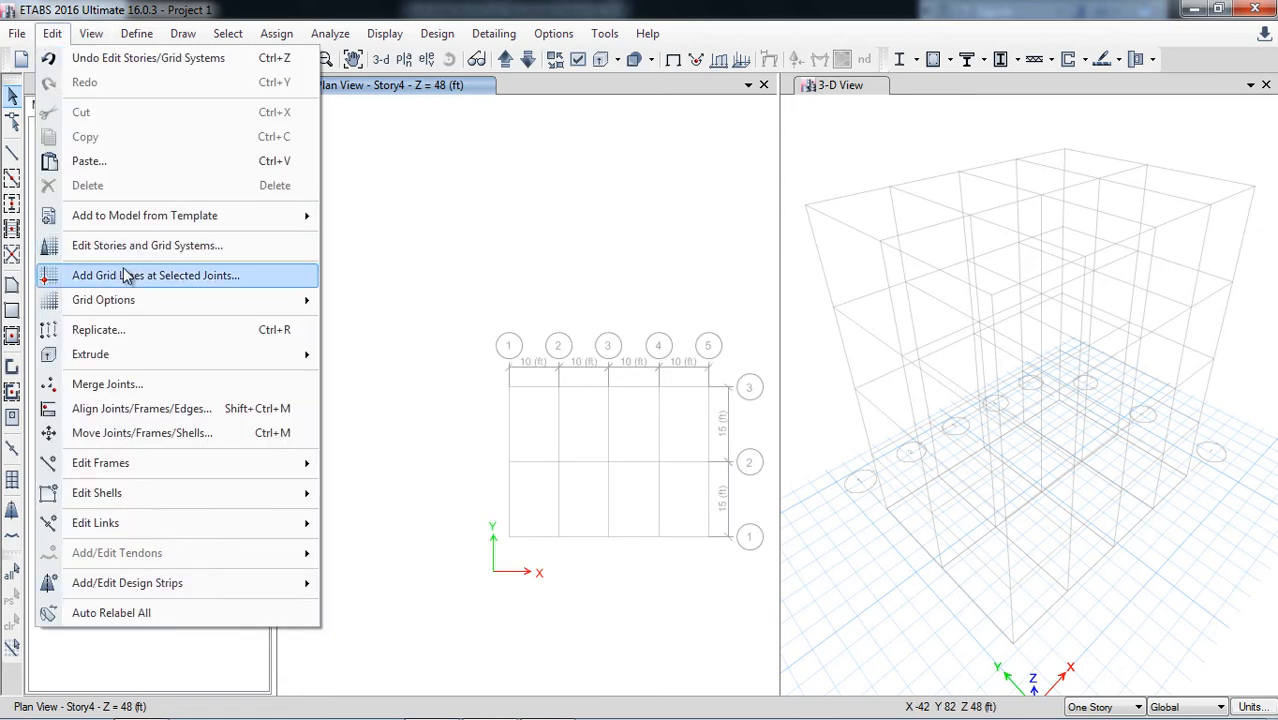
pyautogui.click(147, 245)
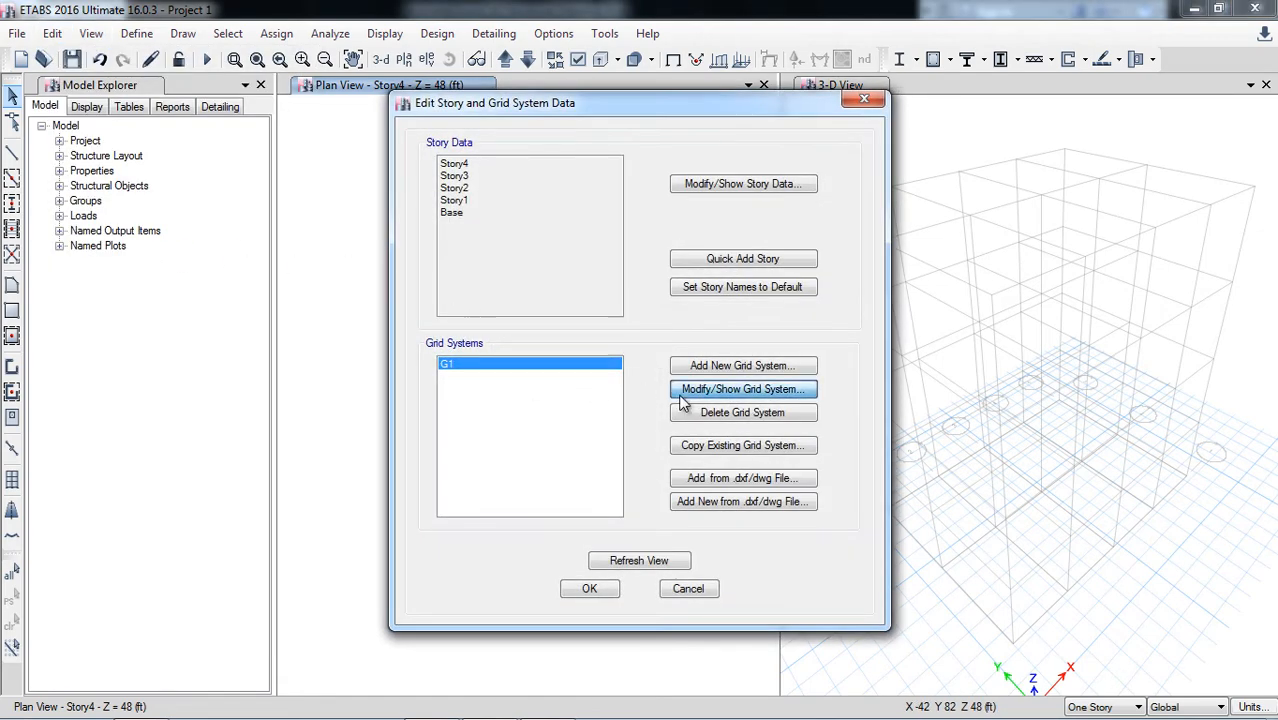
pyautogui.click(742, 389)
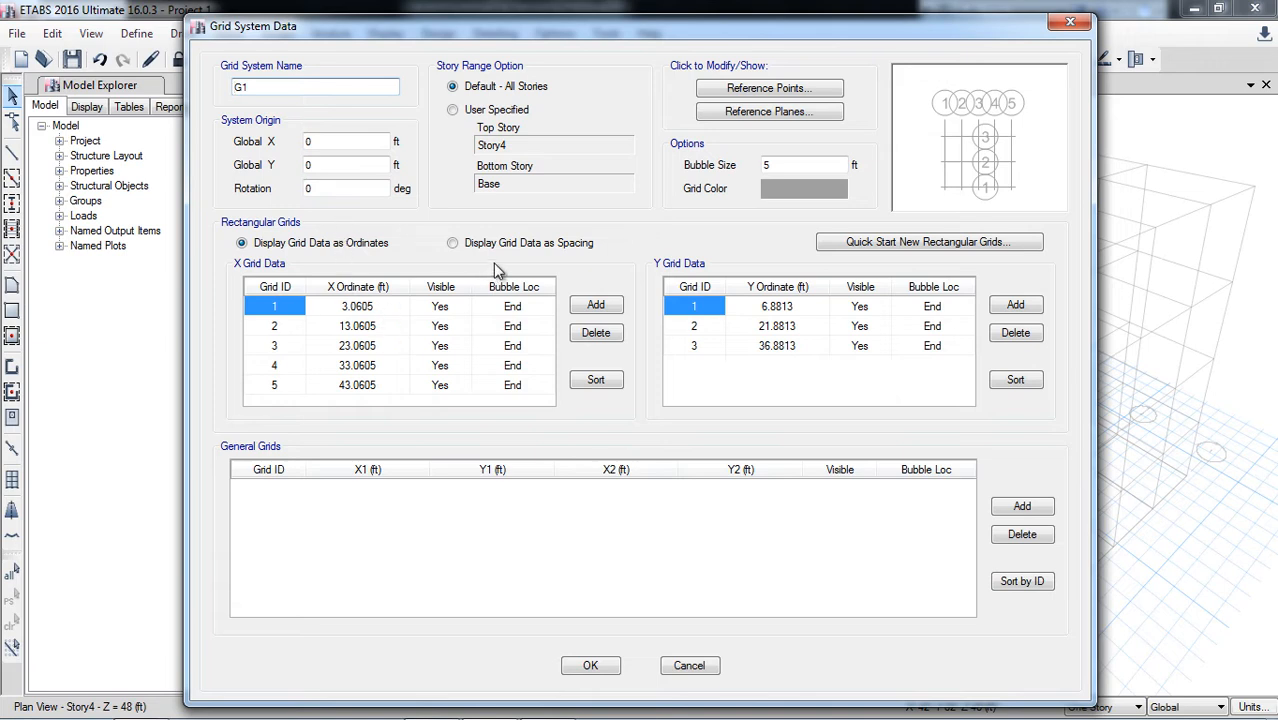
pyautogui.click(453, 242)
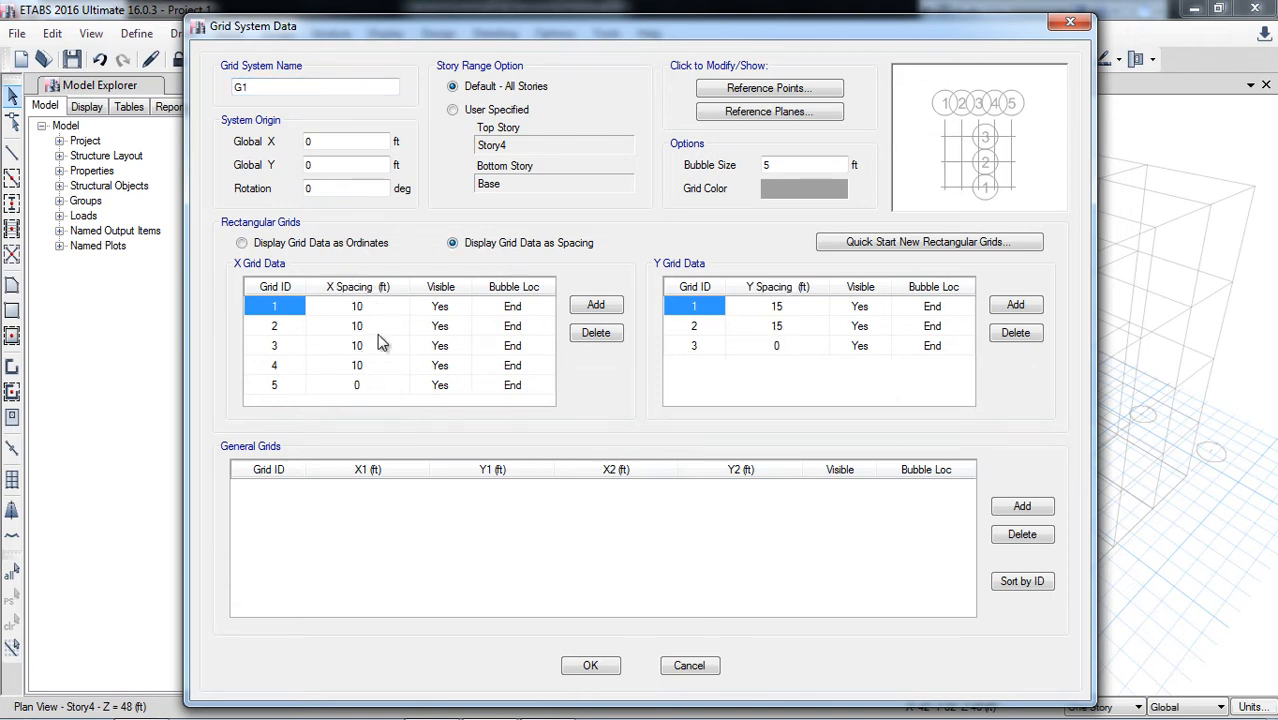
pyautogui.moveTo(365, 330)
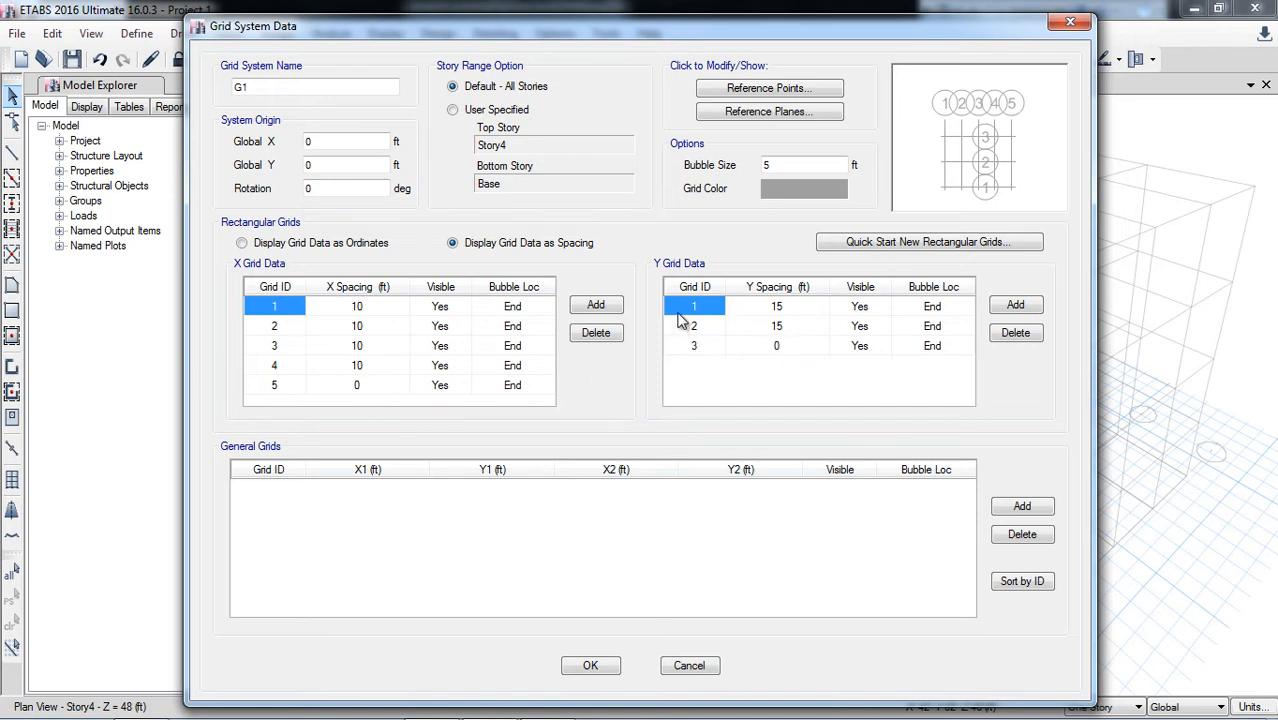
# Rename the Y grids A, B, C and set their bubble locations to Start
pyautogui.click(694, 306)
pyautogui.write('A')
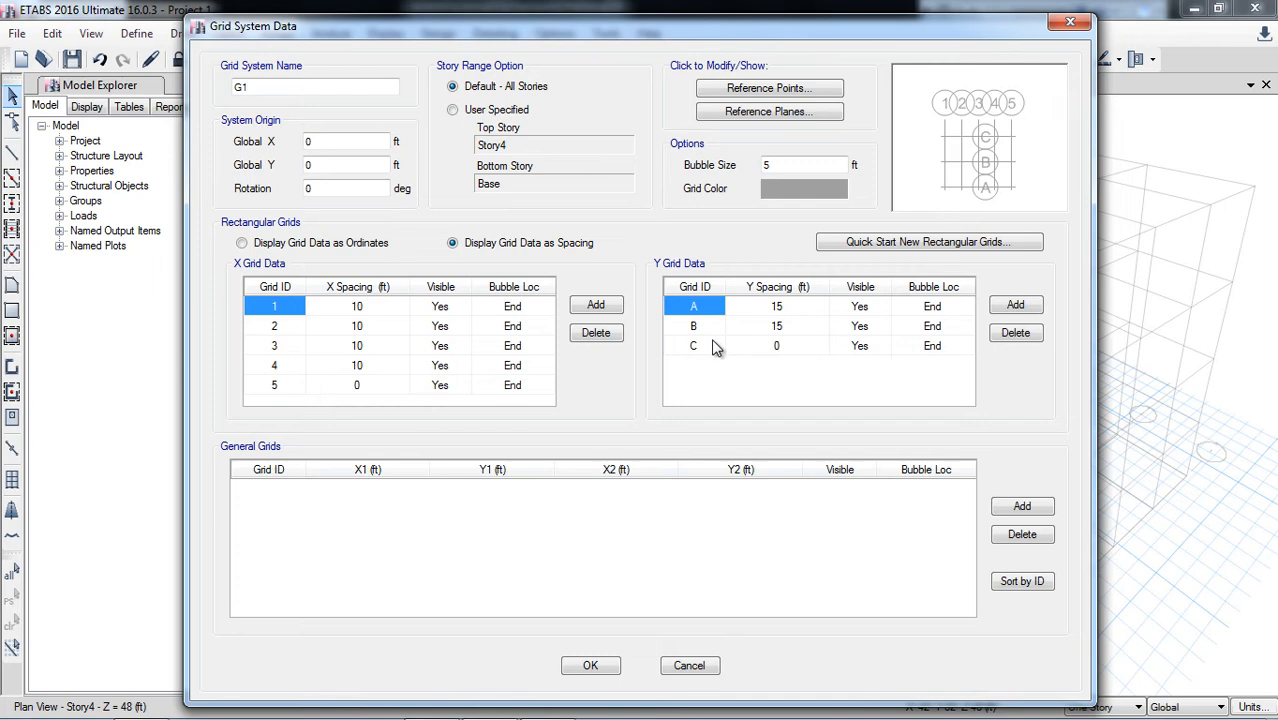
pyautogui.moveTo(947, 311)
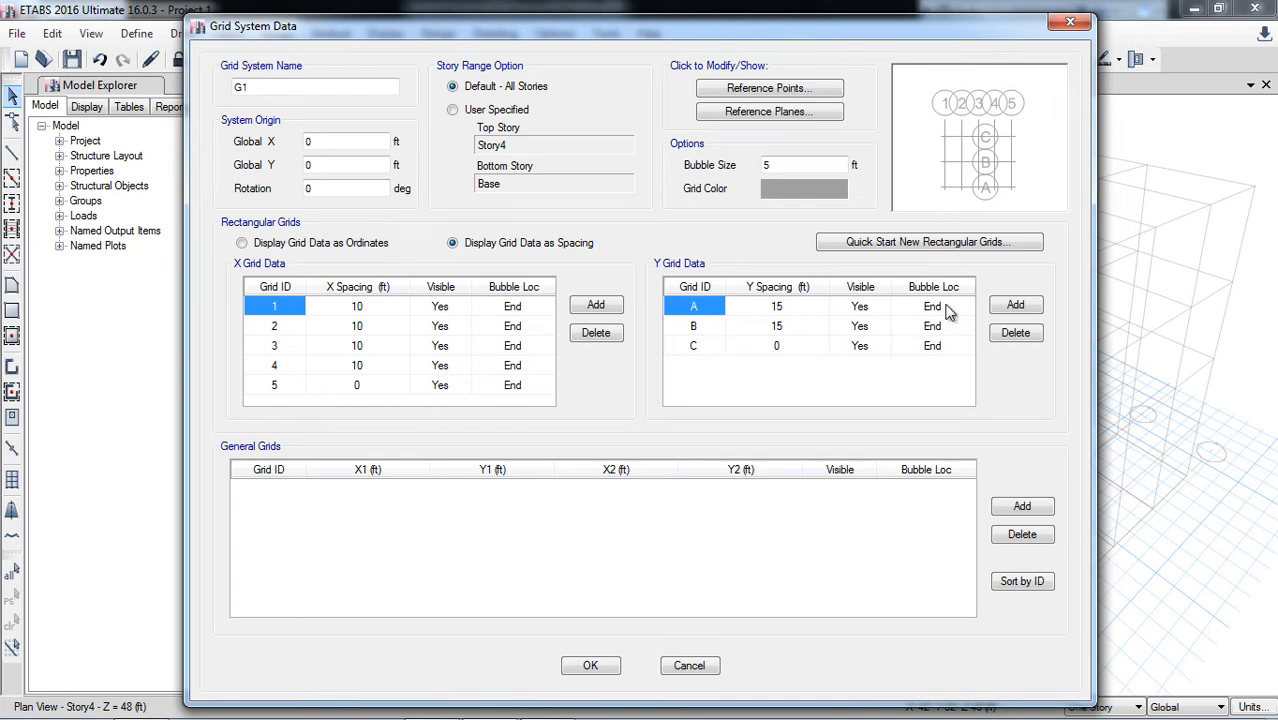
pyautogui.moveTo(996, 173)
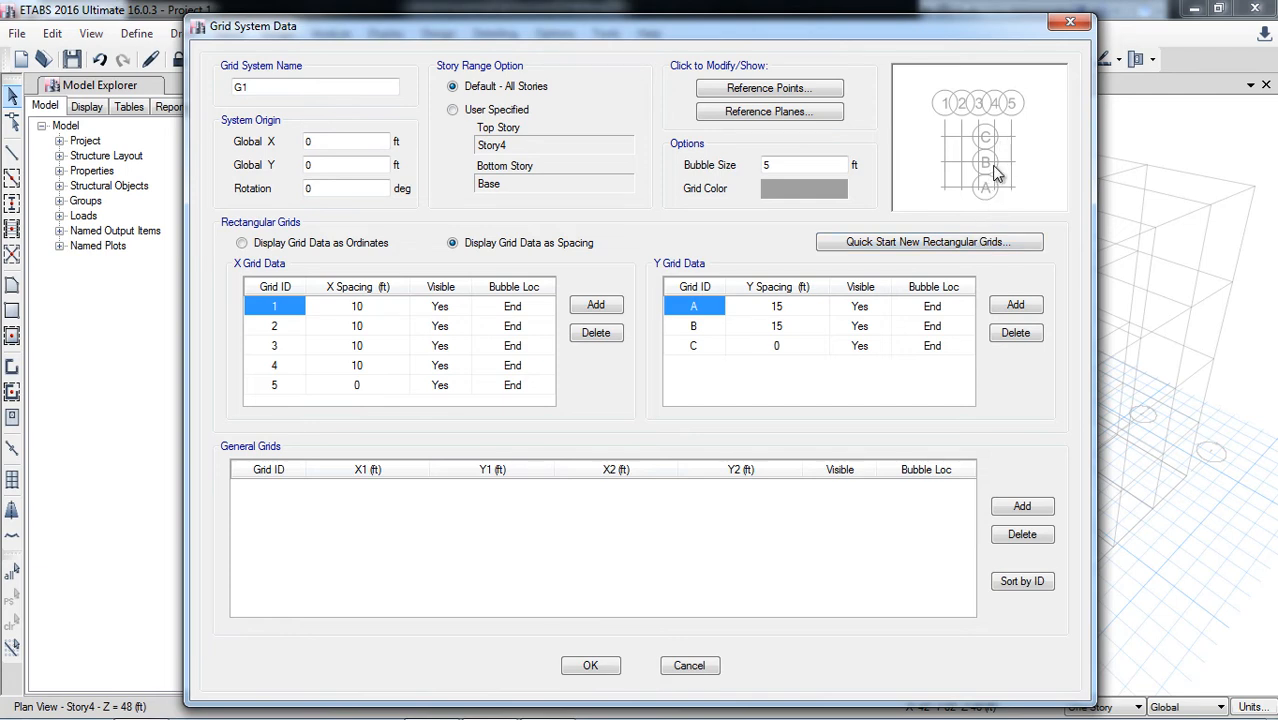
pyautogui.click(963, 306)
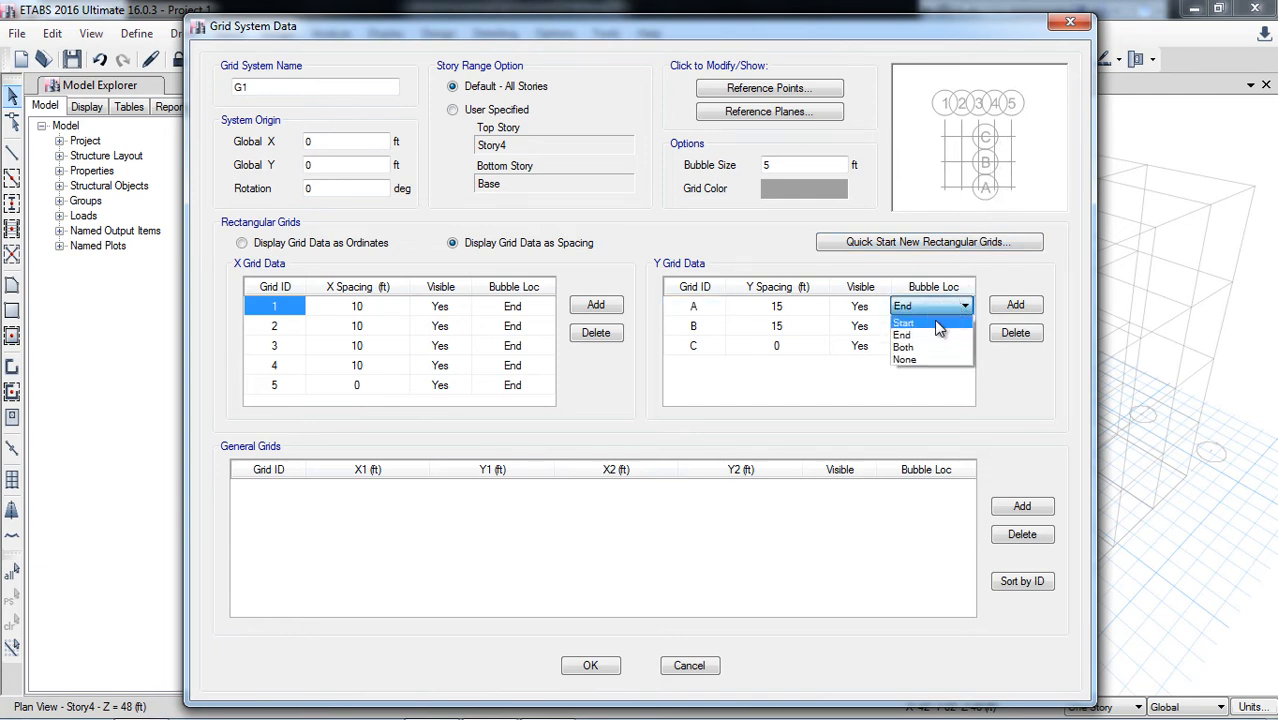
pyautogui.click(902, 321)
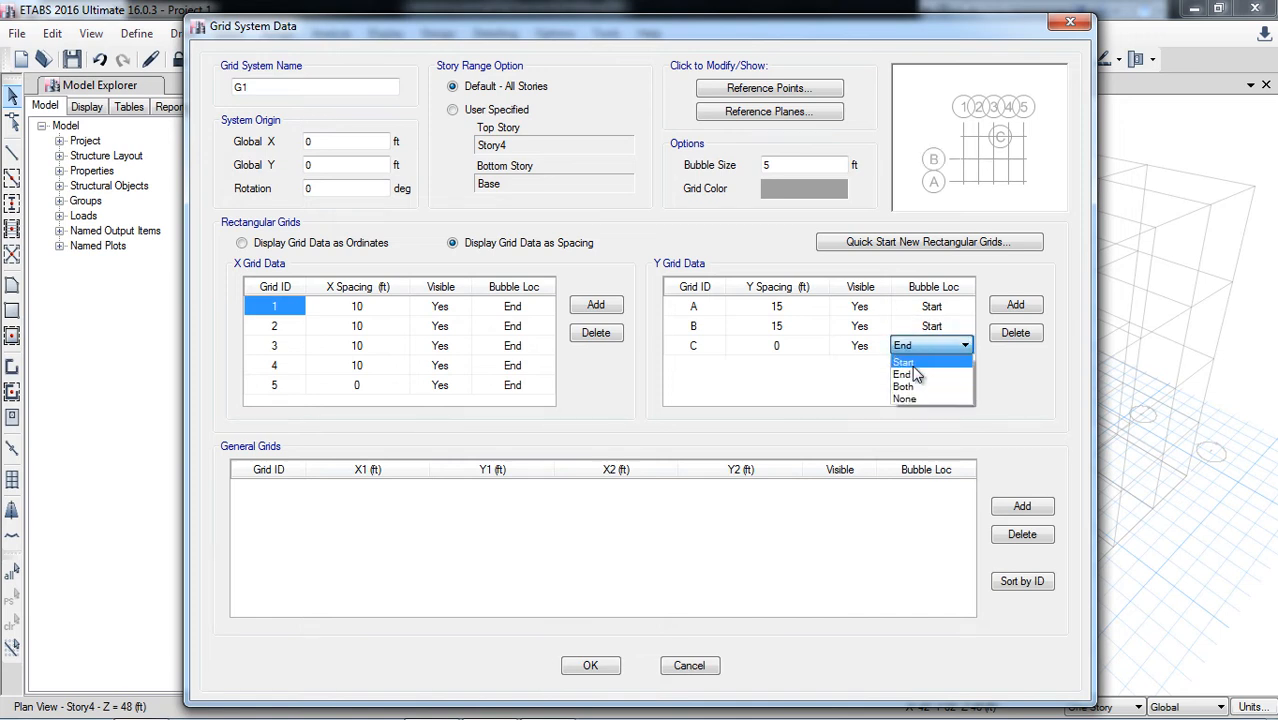
pyautogui.click(903, 361)
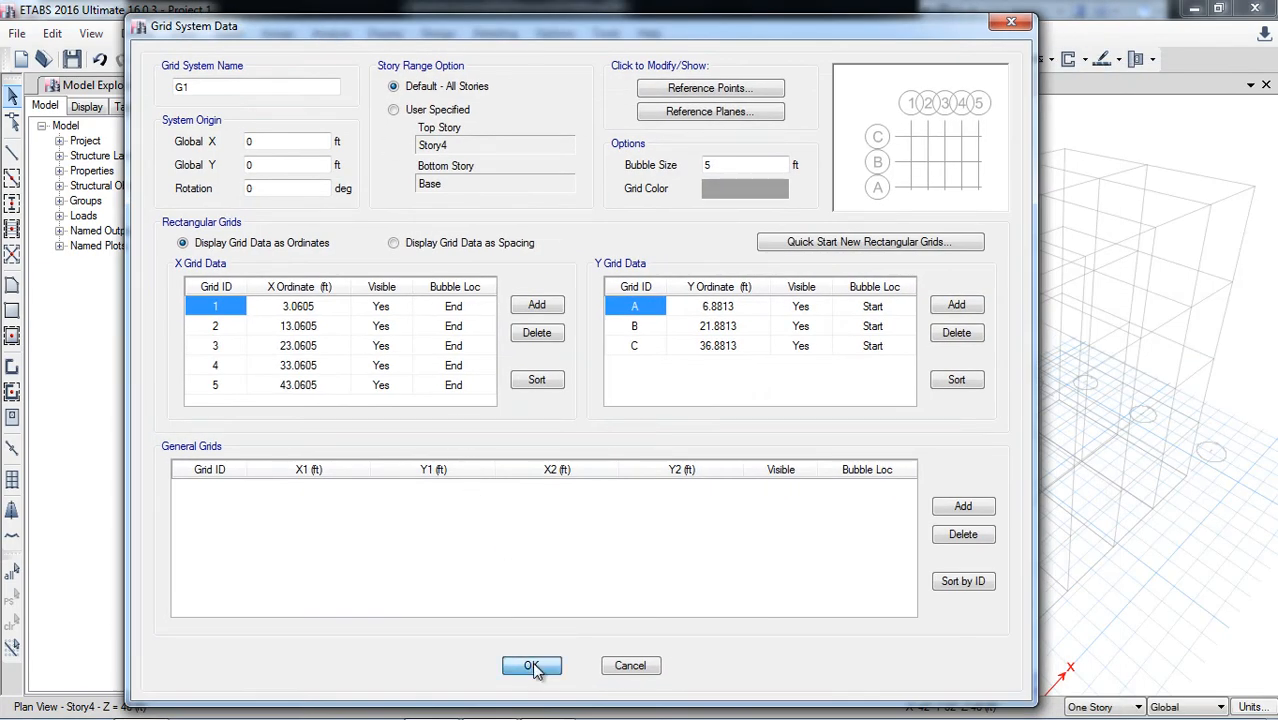
# Apply the edited grid system so grids A–C show bubbles at the start
pyautogui.click(532, 665)
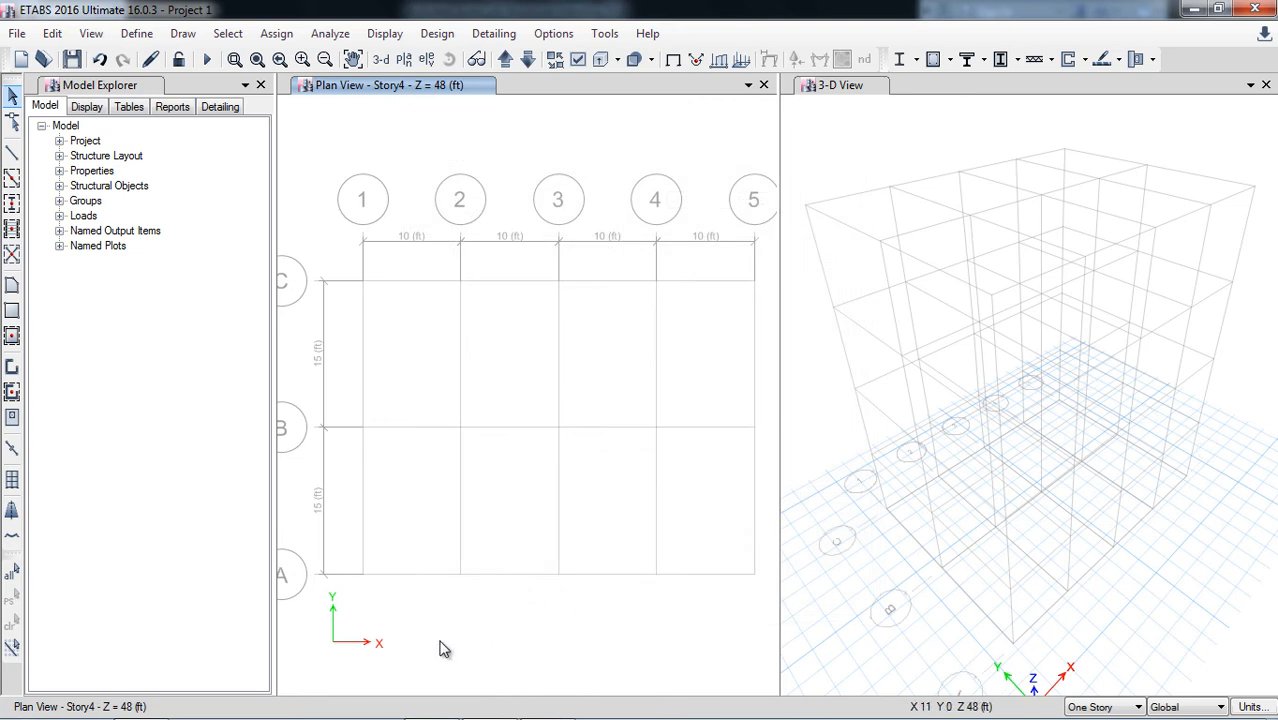
pyautogui.moveTo(364, 589)
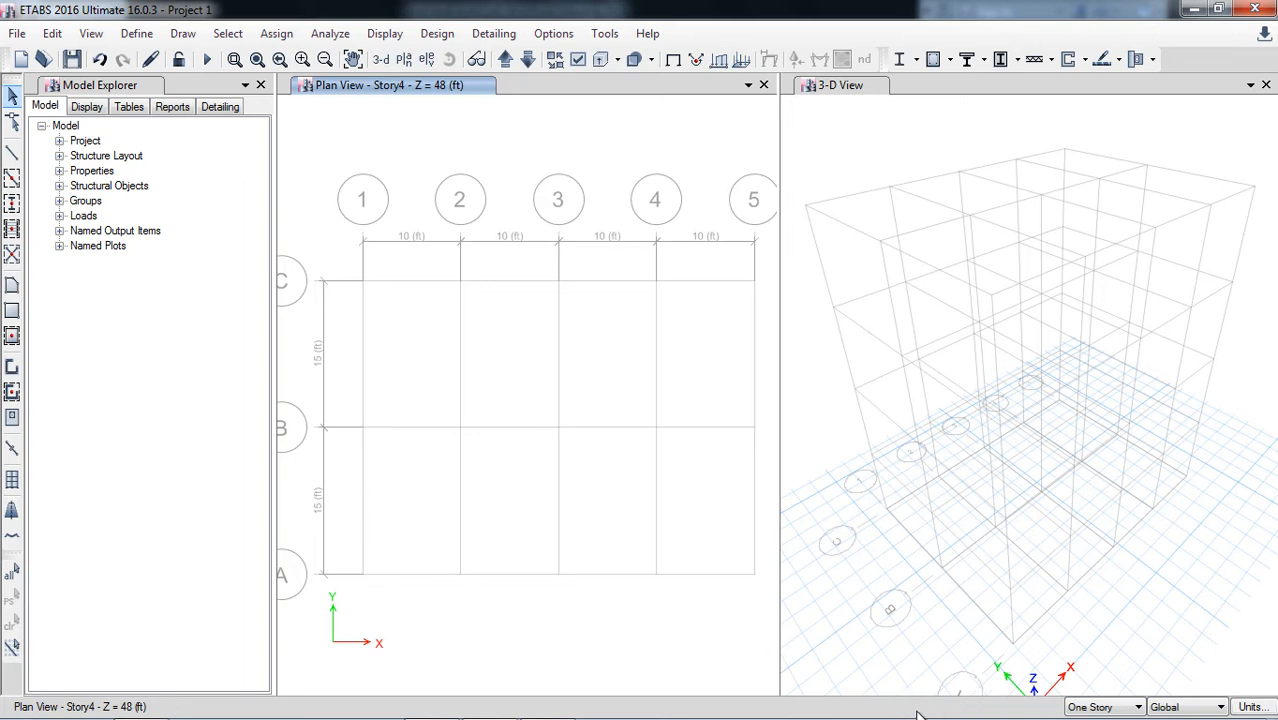
pyautogui.moveTo(363, 582)
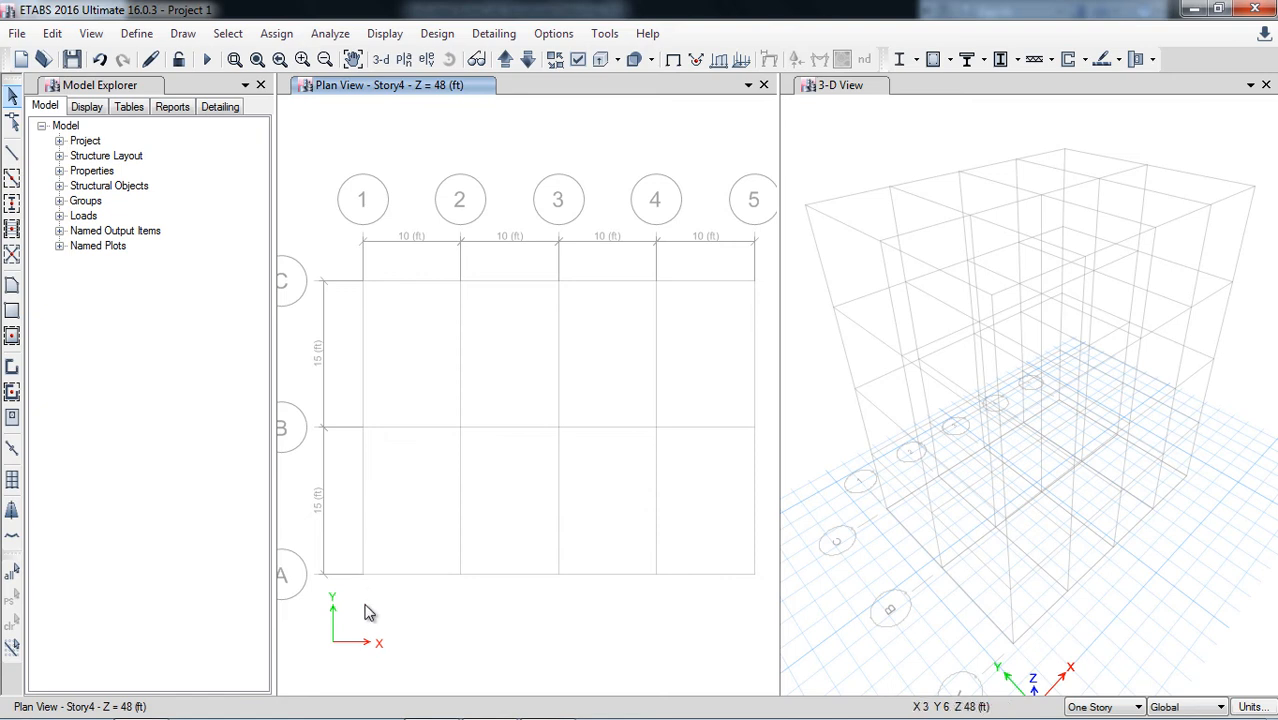
pyautogui.moveTo(363, 580)
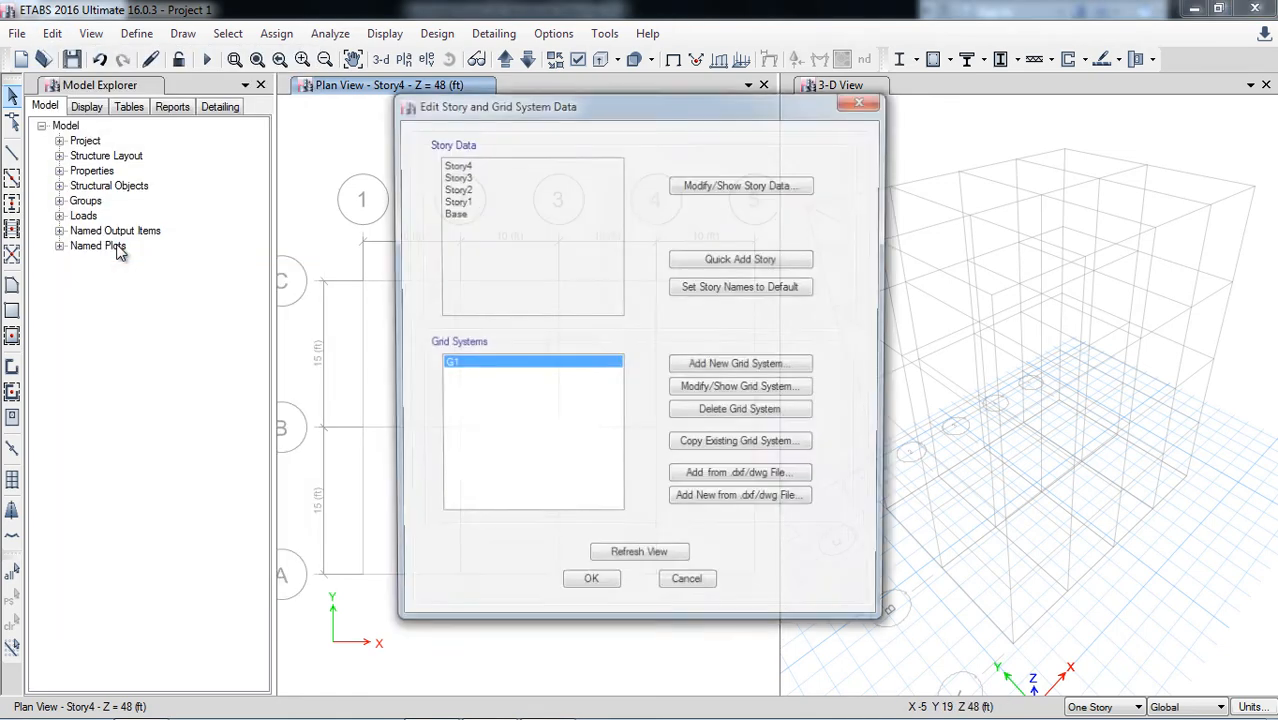
# Set the G1 grid origin to Global X -3.0605 ft and Global Y -6.8813 ft
pyautogui.click(739, 386)
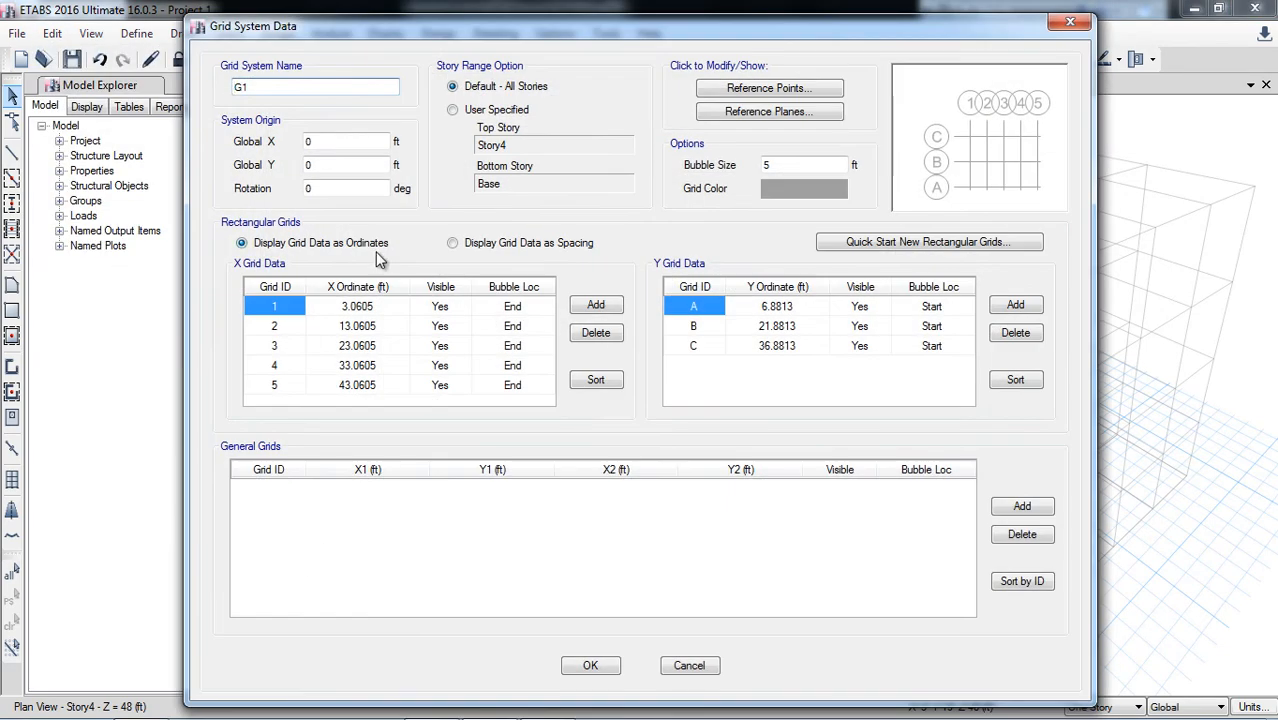
pyautogui.moveTo(352, 278)
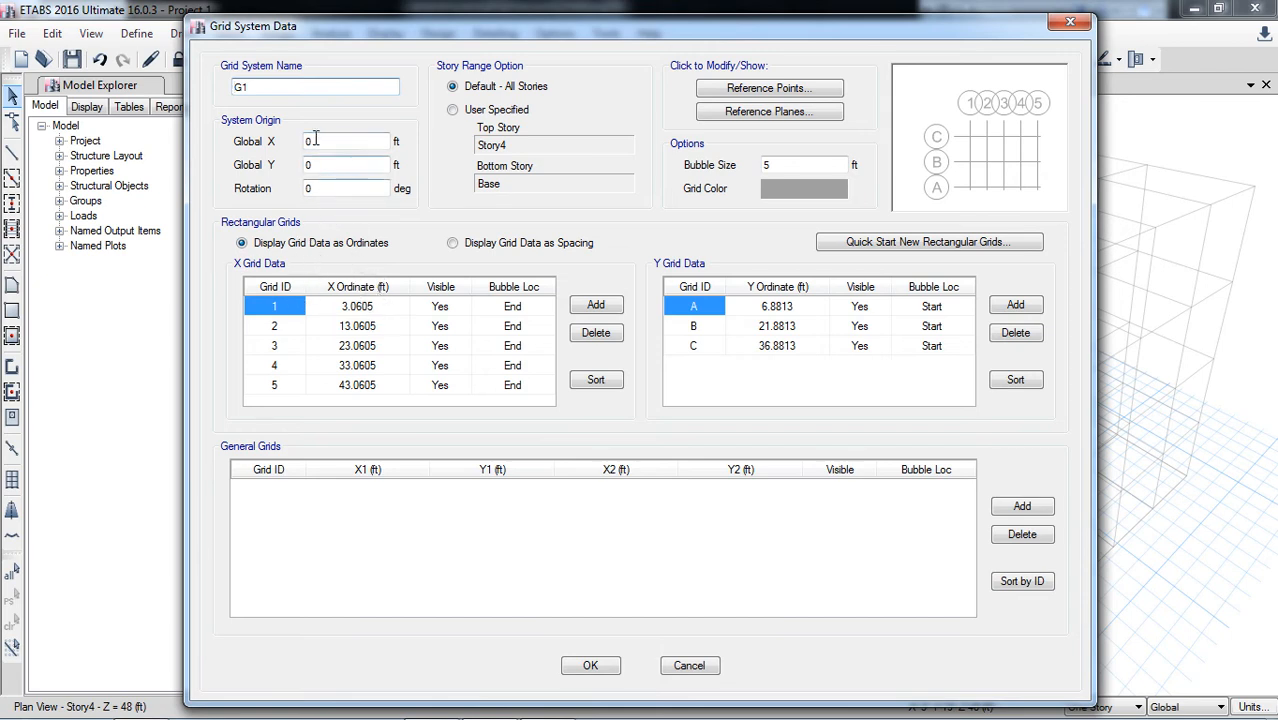
pyautogui.click(345, 141)
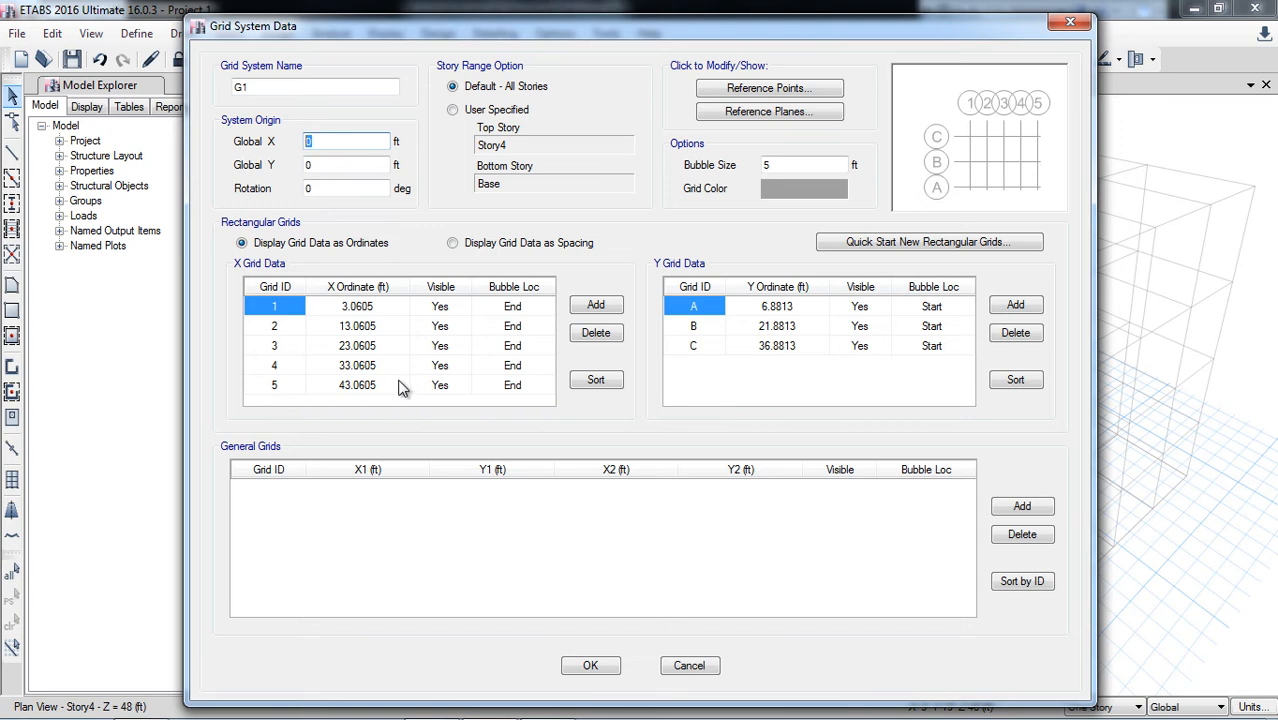
pyautogui.moveTo(575, 218)
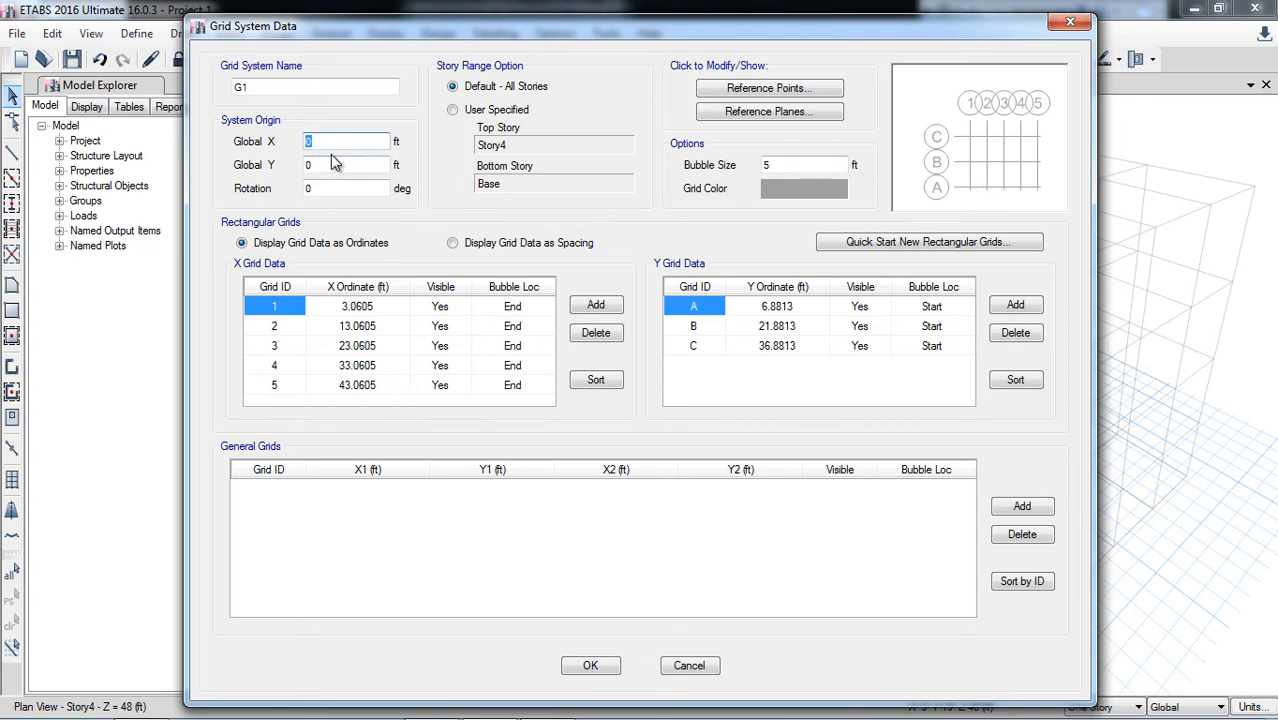
pyautogui.write('-3.0605')
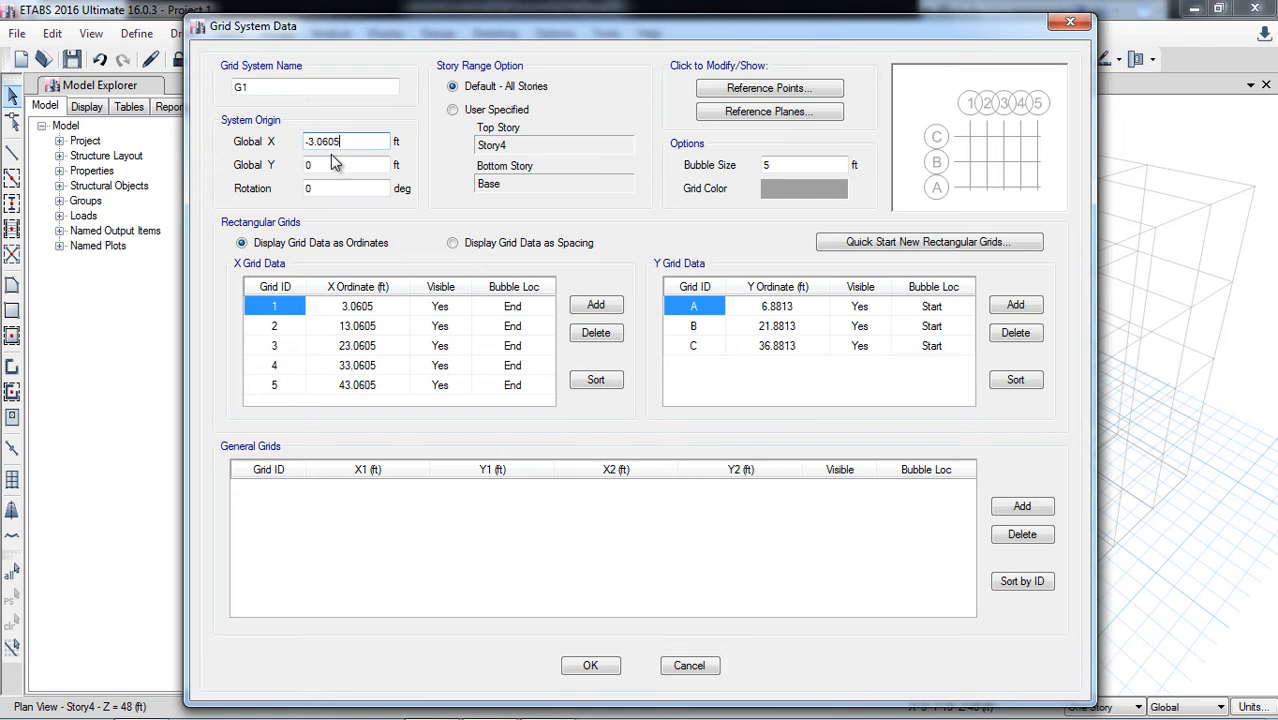
pyautogui.click(345, 164)
pyautogui.write('-6.8813')
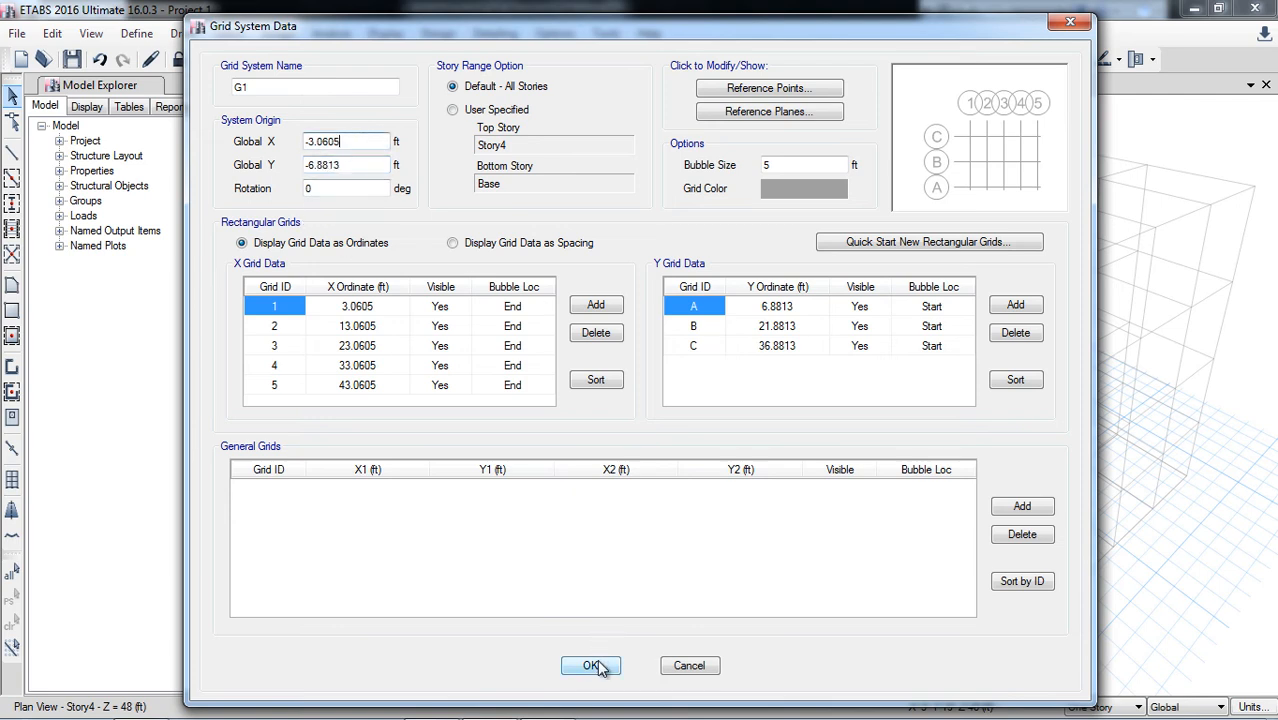
pyautogui.click(591, 665)
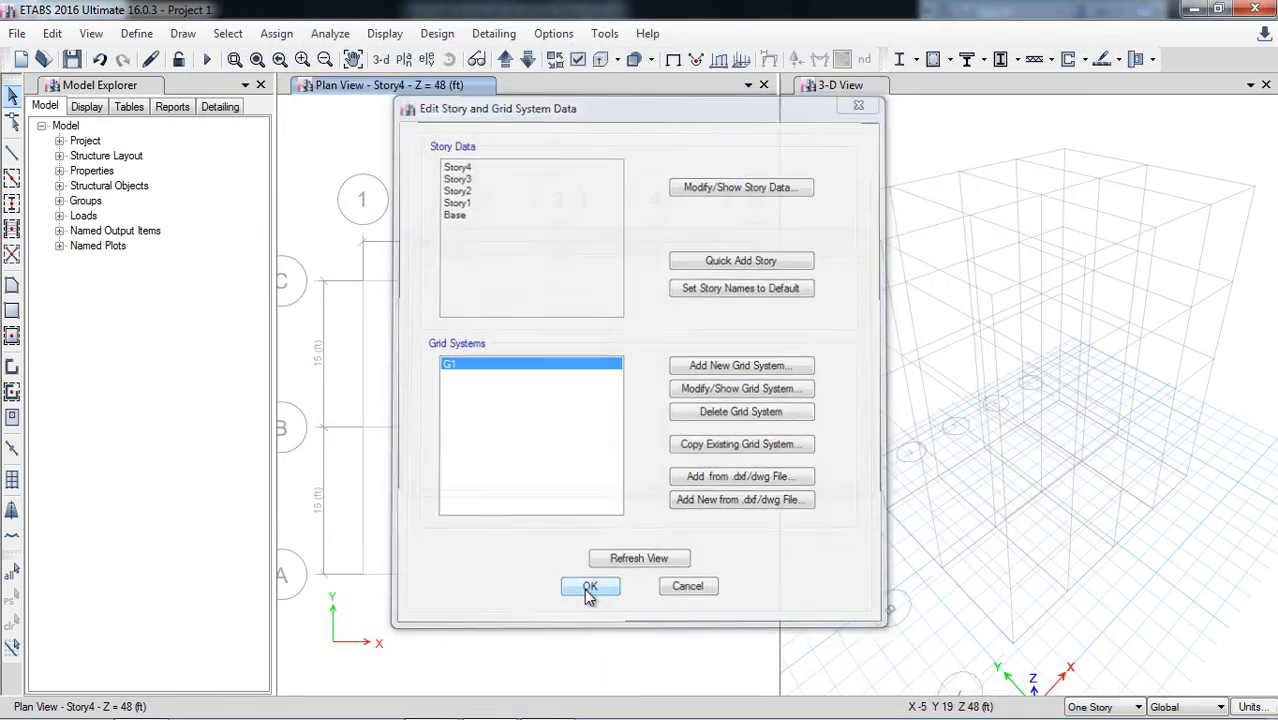
# Close Edit Story and Grid System Data so grid point 1-A sits at the origin
pyautogui.click(590, 586)
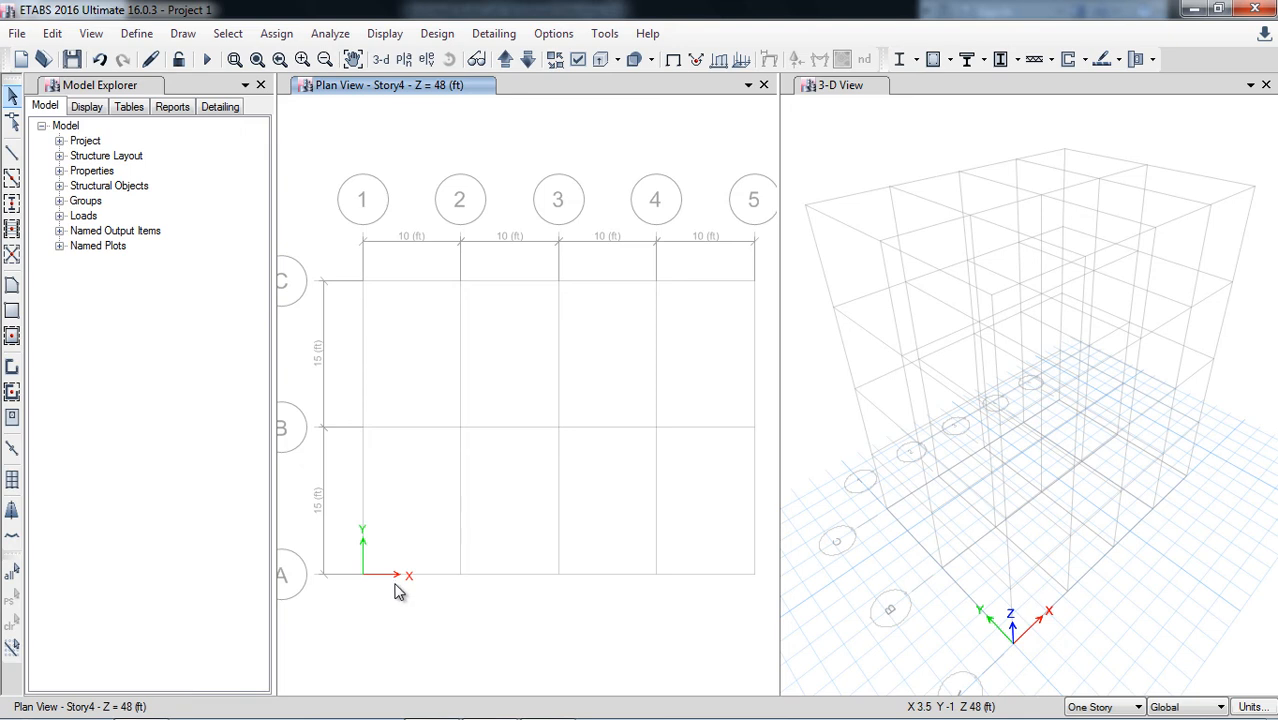
pyautogui.moveTo(361, 565)
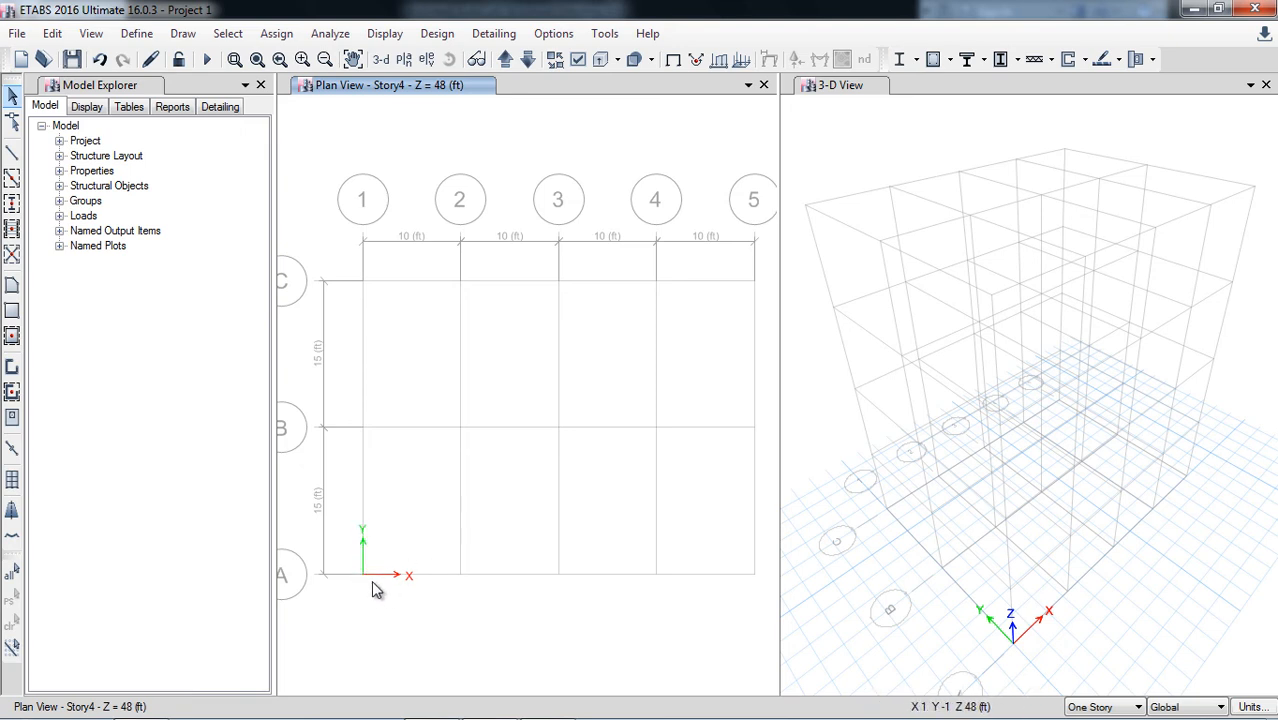
pyautogui.moveTo(363, 580)
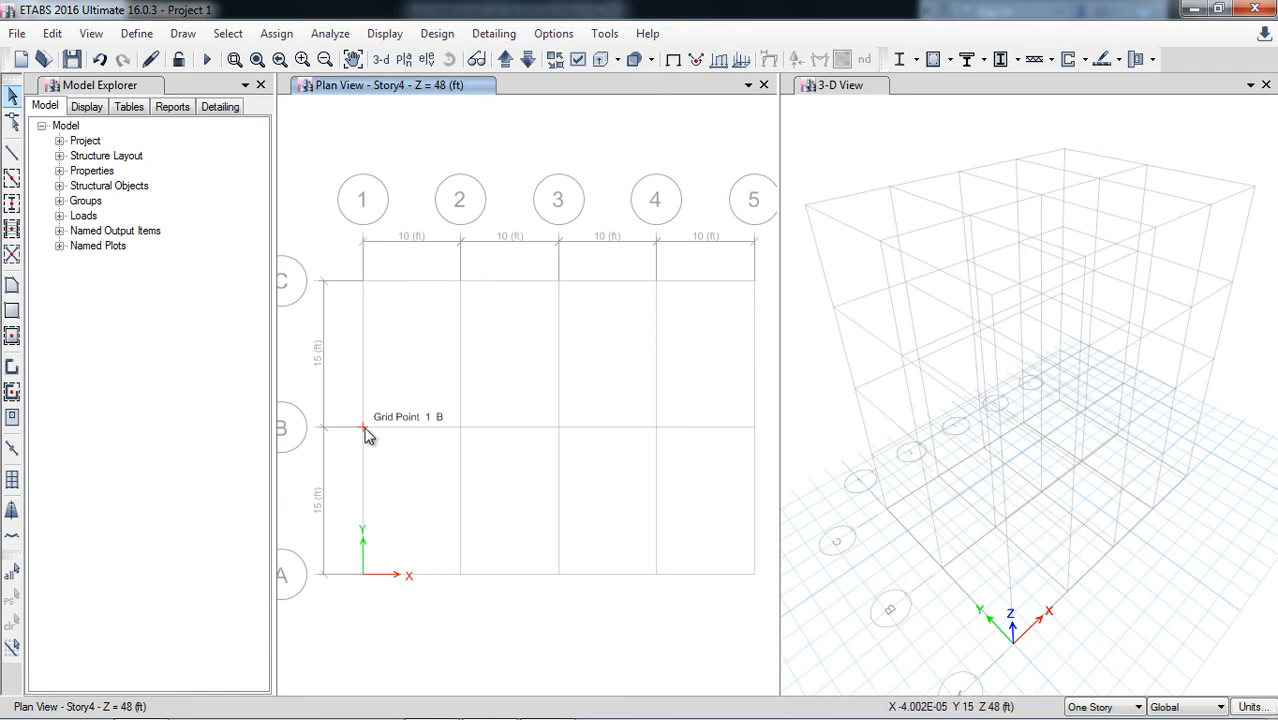
pyautogui.moveTo(362, 433)
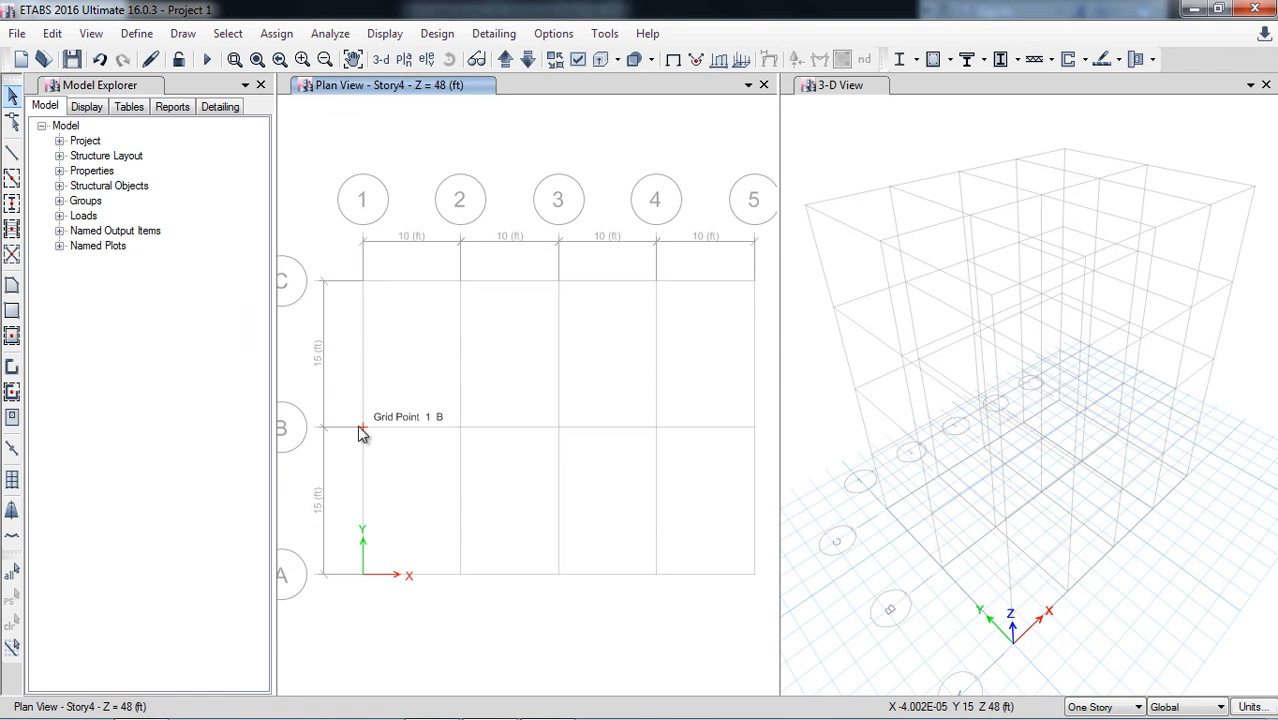
pyautogui.moveTo(363, 580)
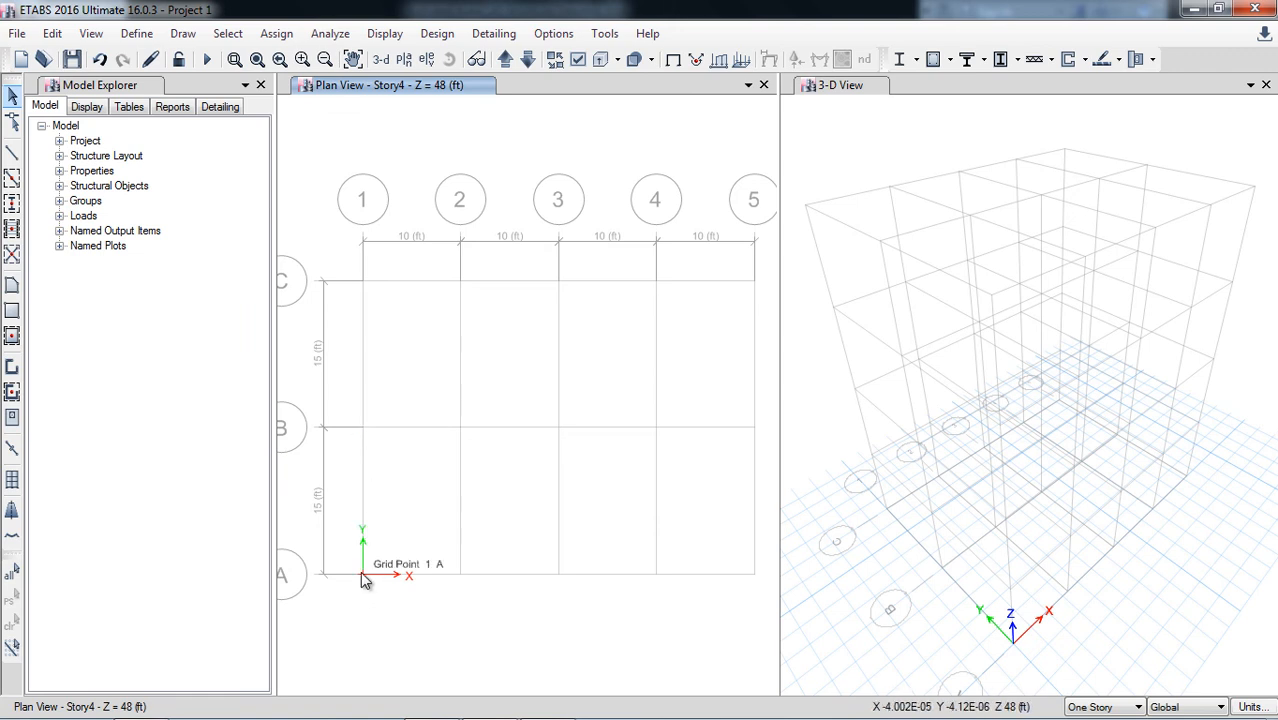
pyautogui.moveTo(358, 441)
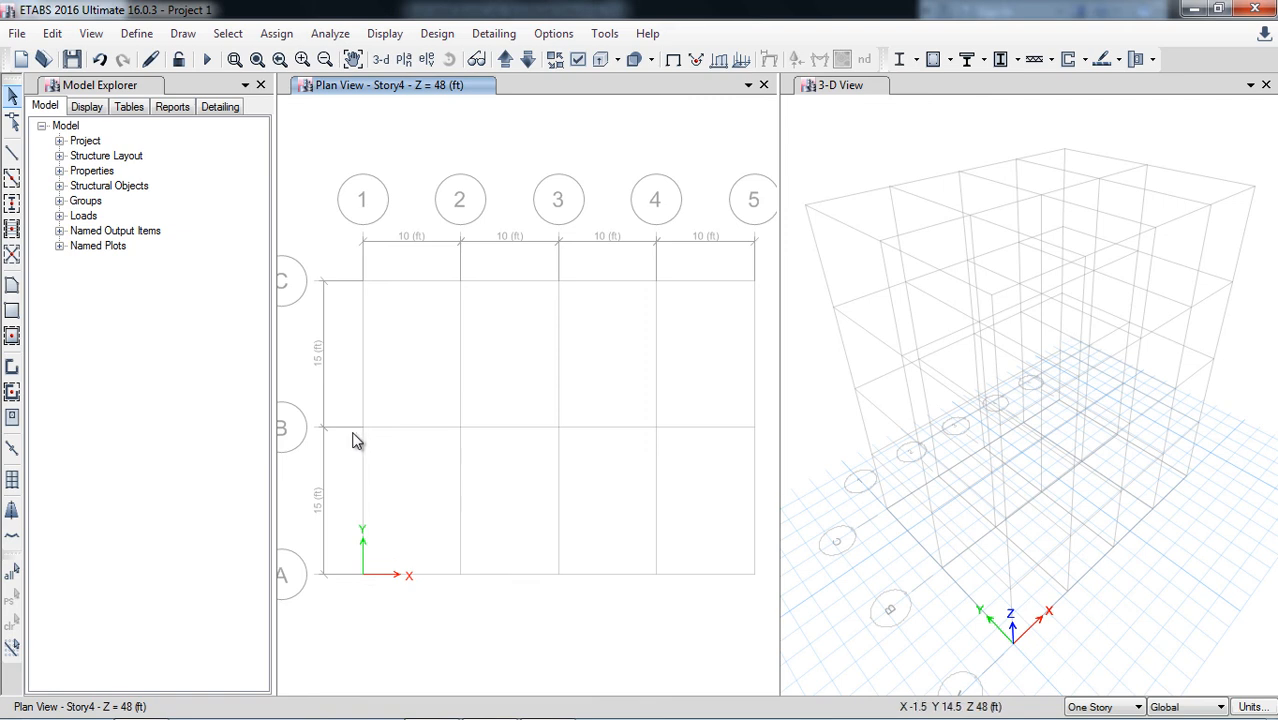
pyautogui.moveTo(363, 432)
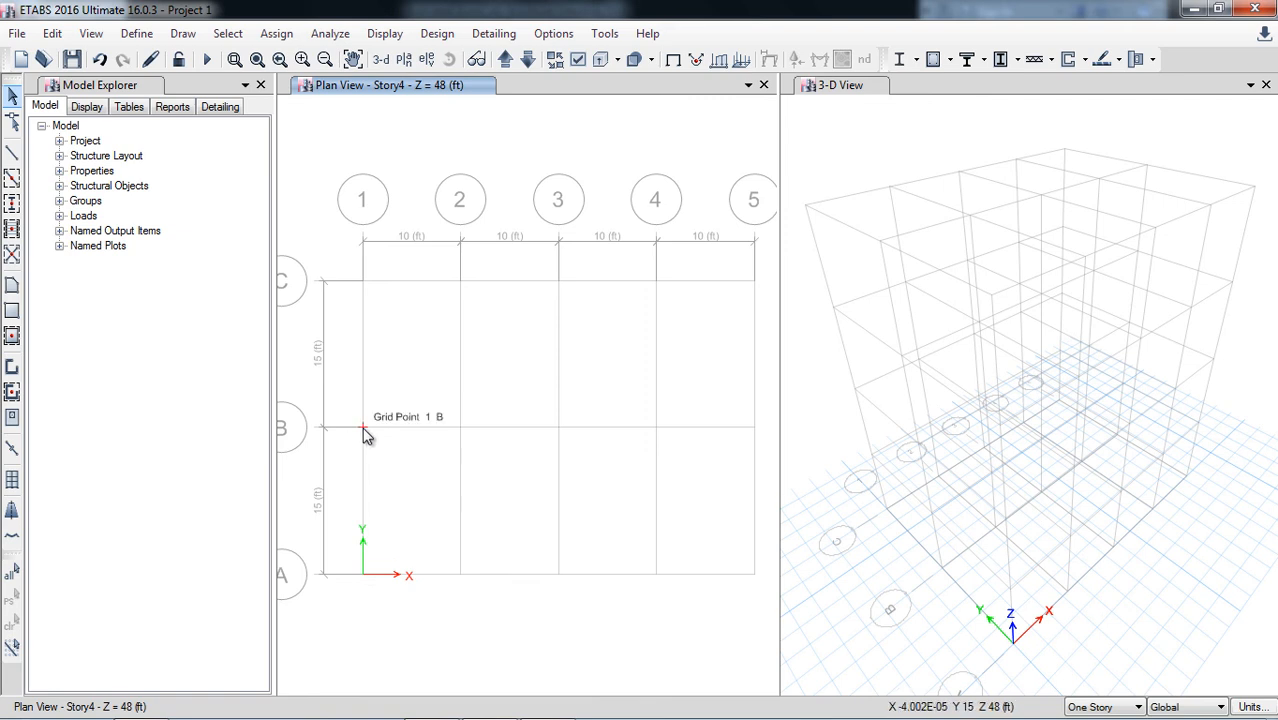
pyautogui.moveTo(363, 285)
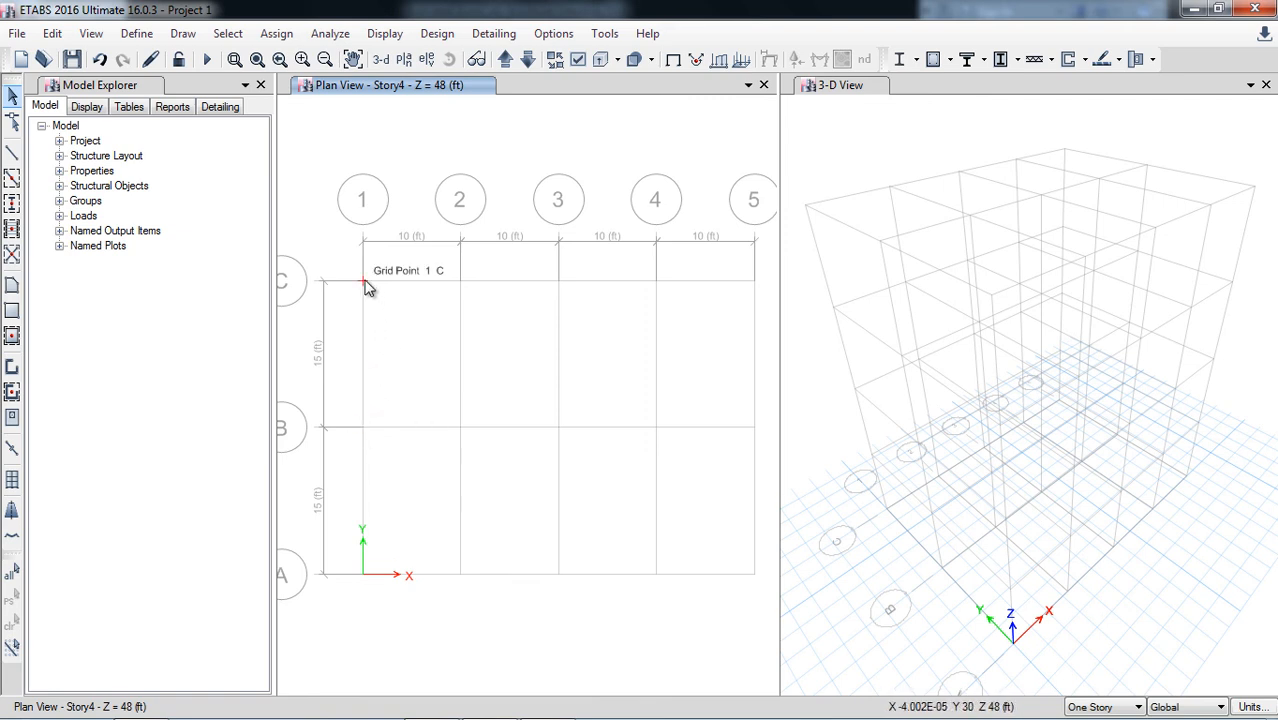
pyautogui.moveTo(413, 615)
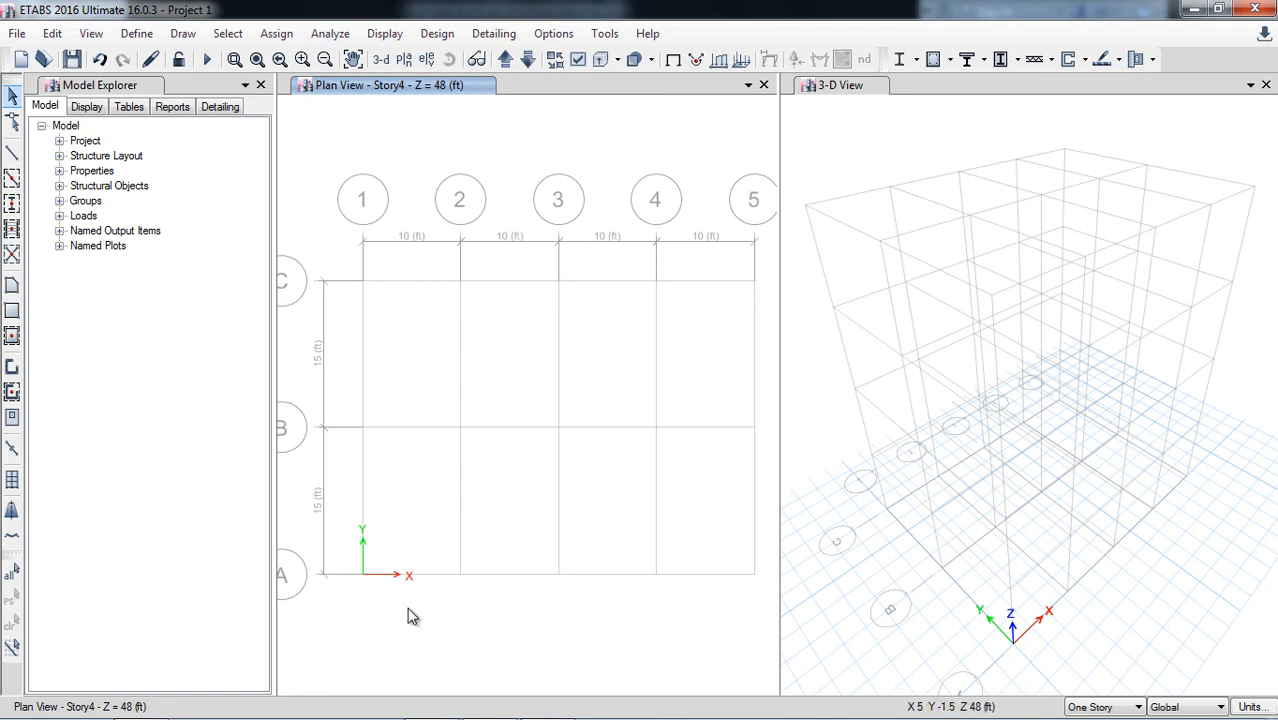
pyautogui.moveTo(358, 556)
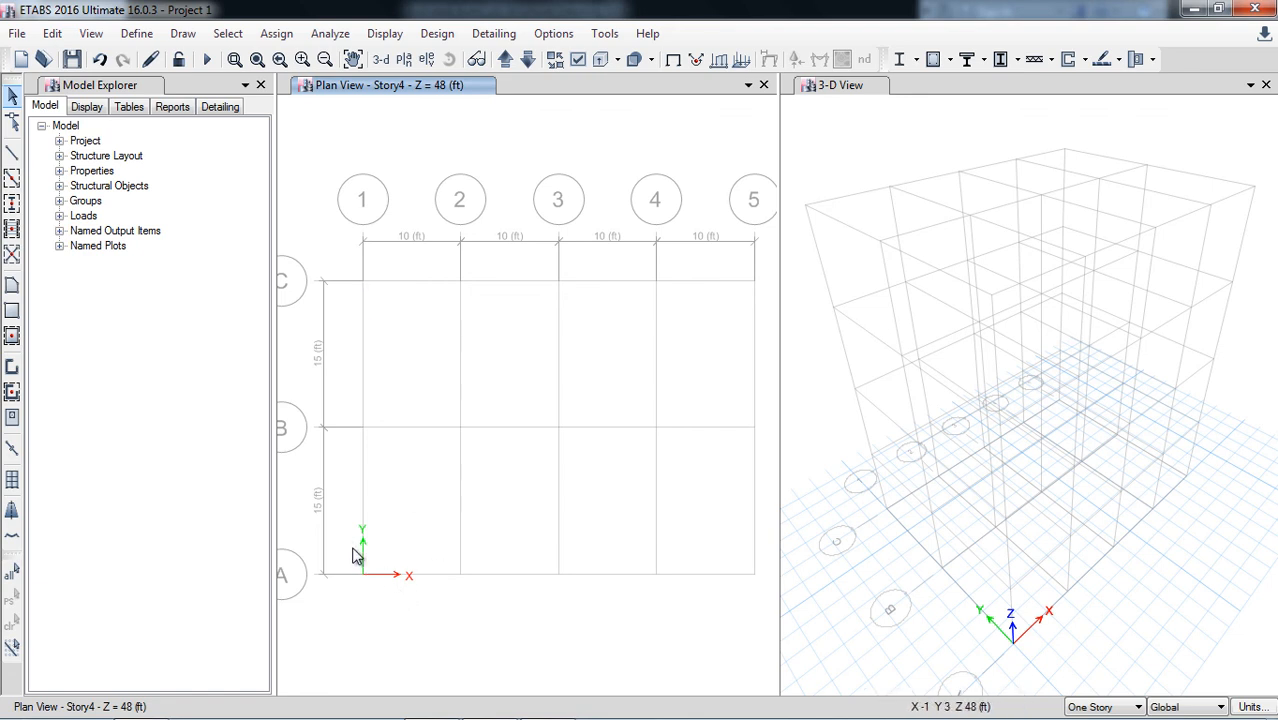